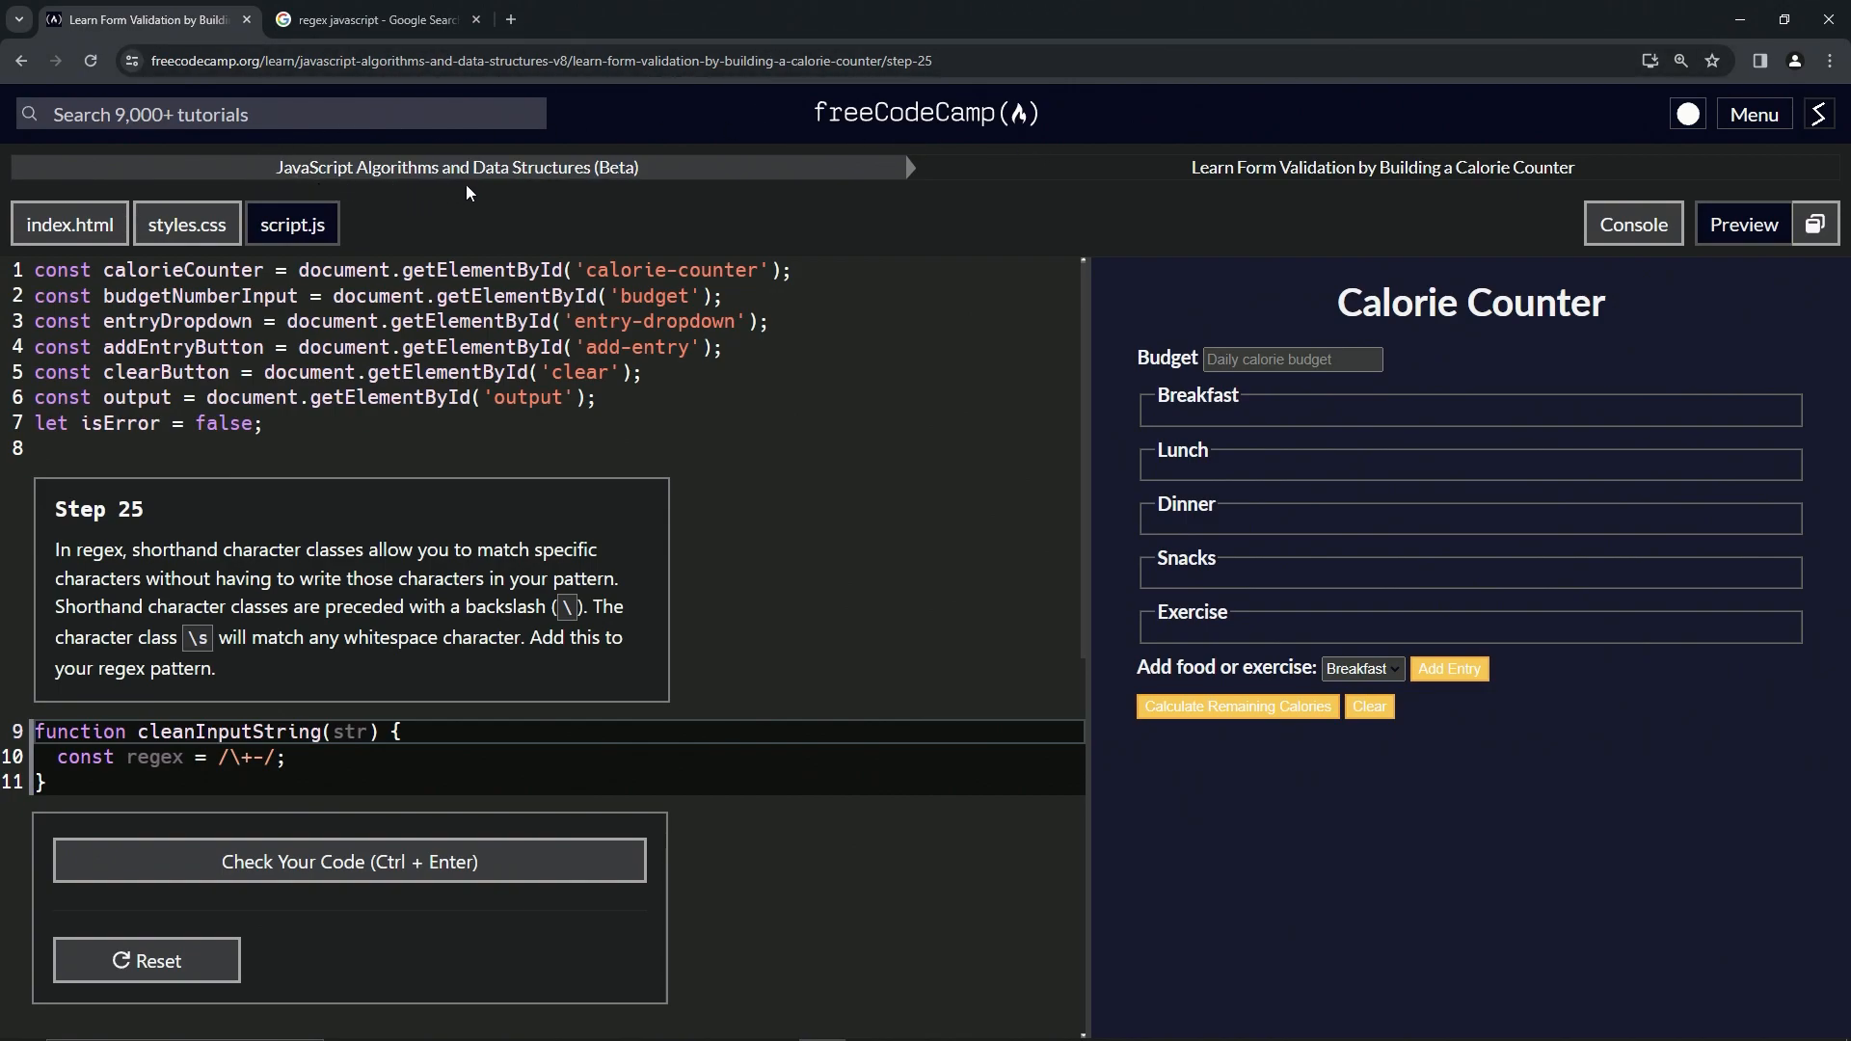
{"action": "mouse_move", "coordinate": [1254, 207]}
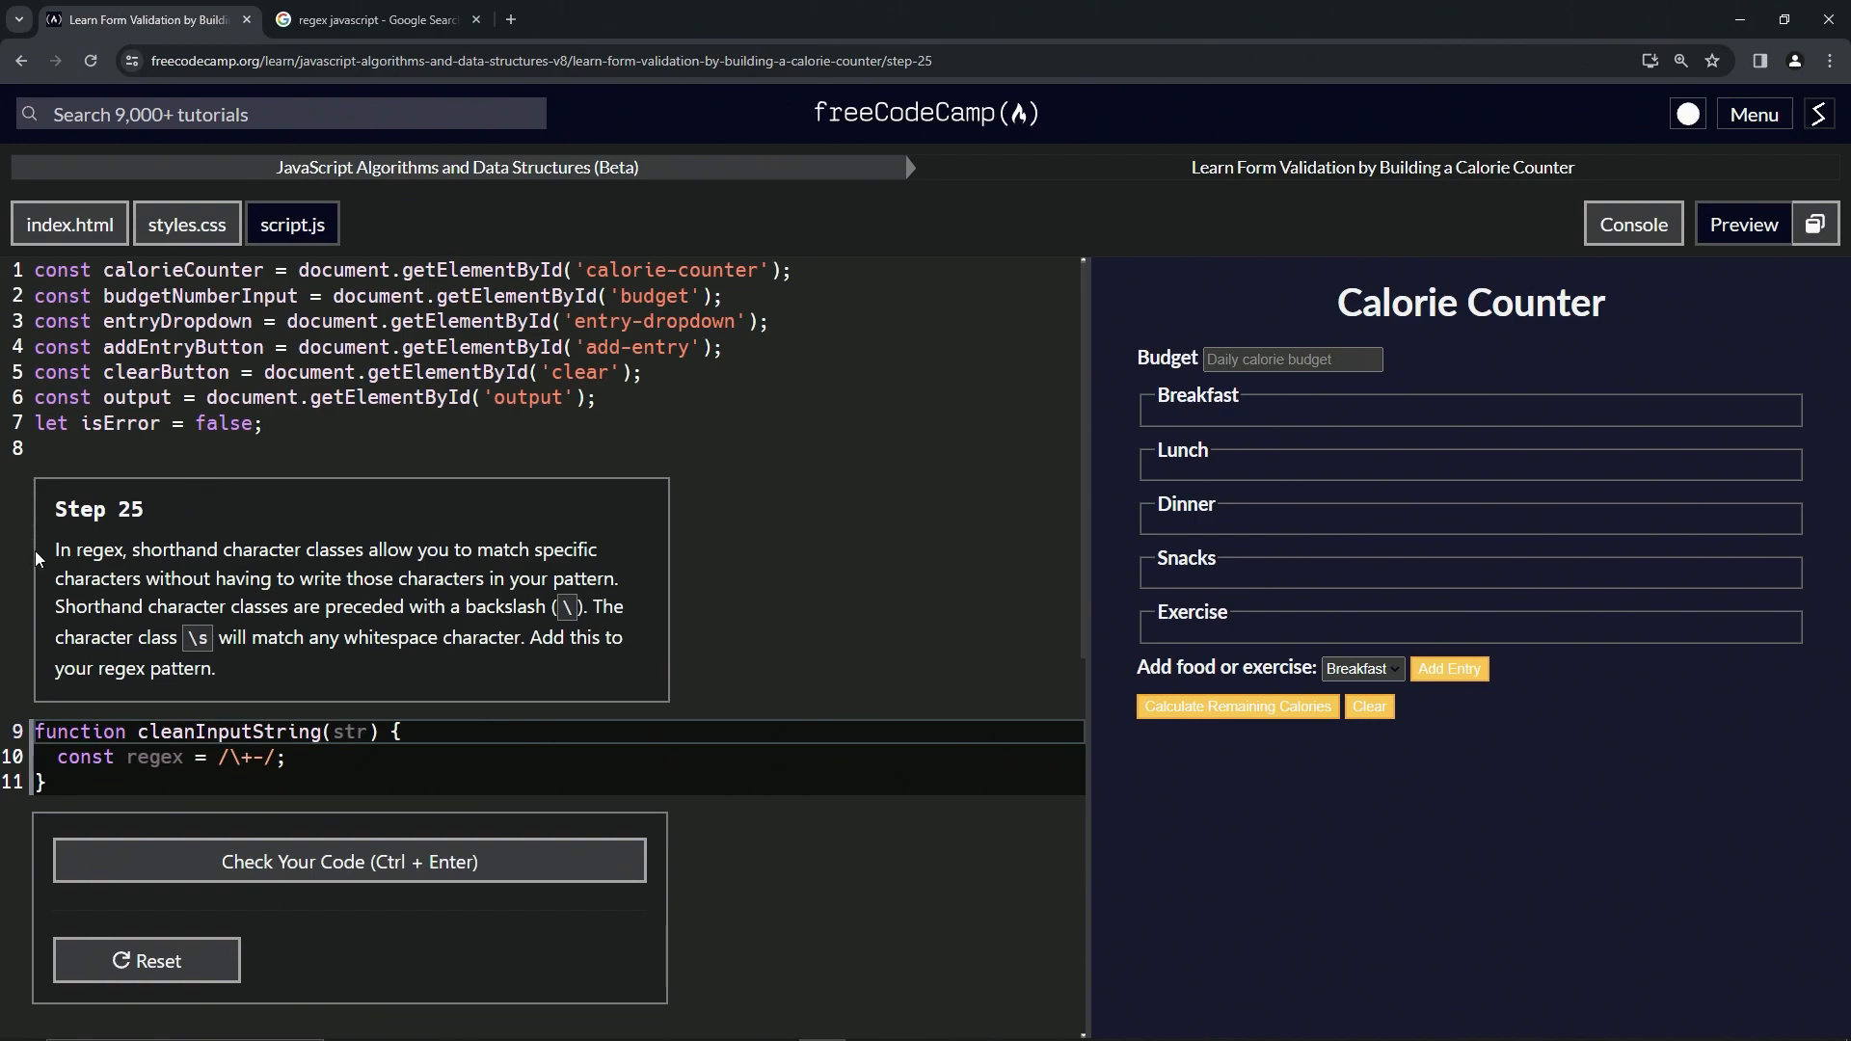
{"action": "mouse_move", "coordinate": [369, 567]}
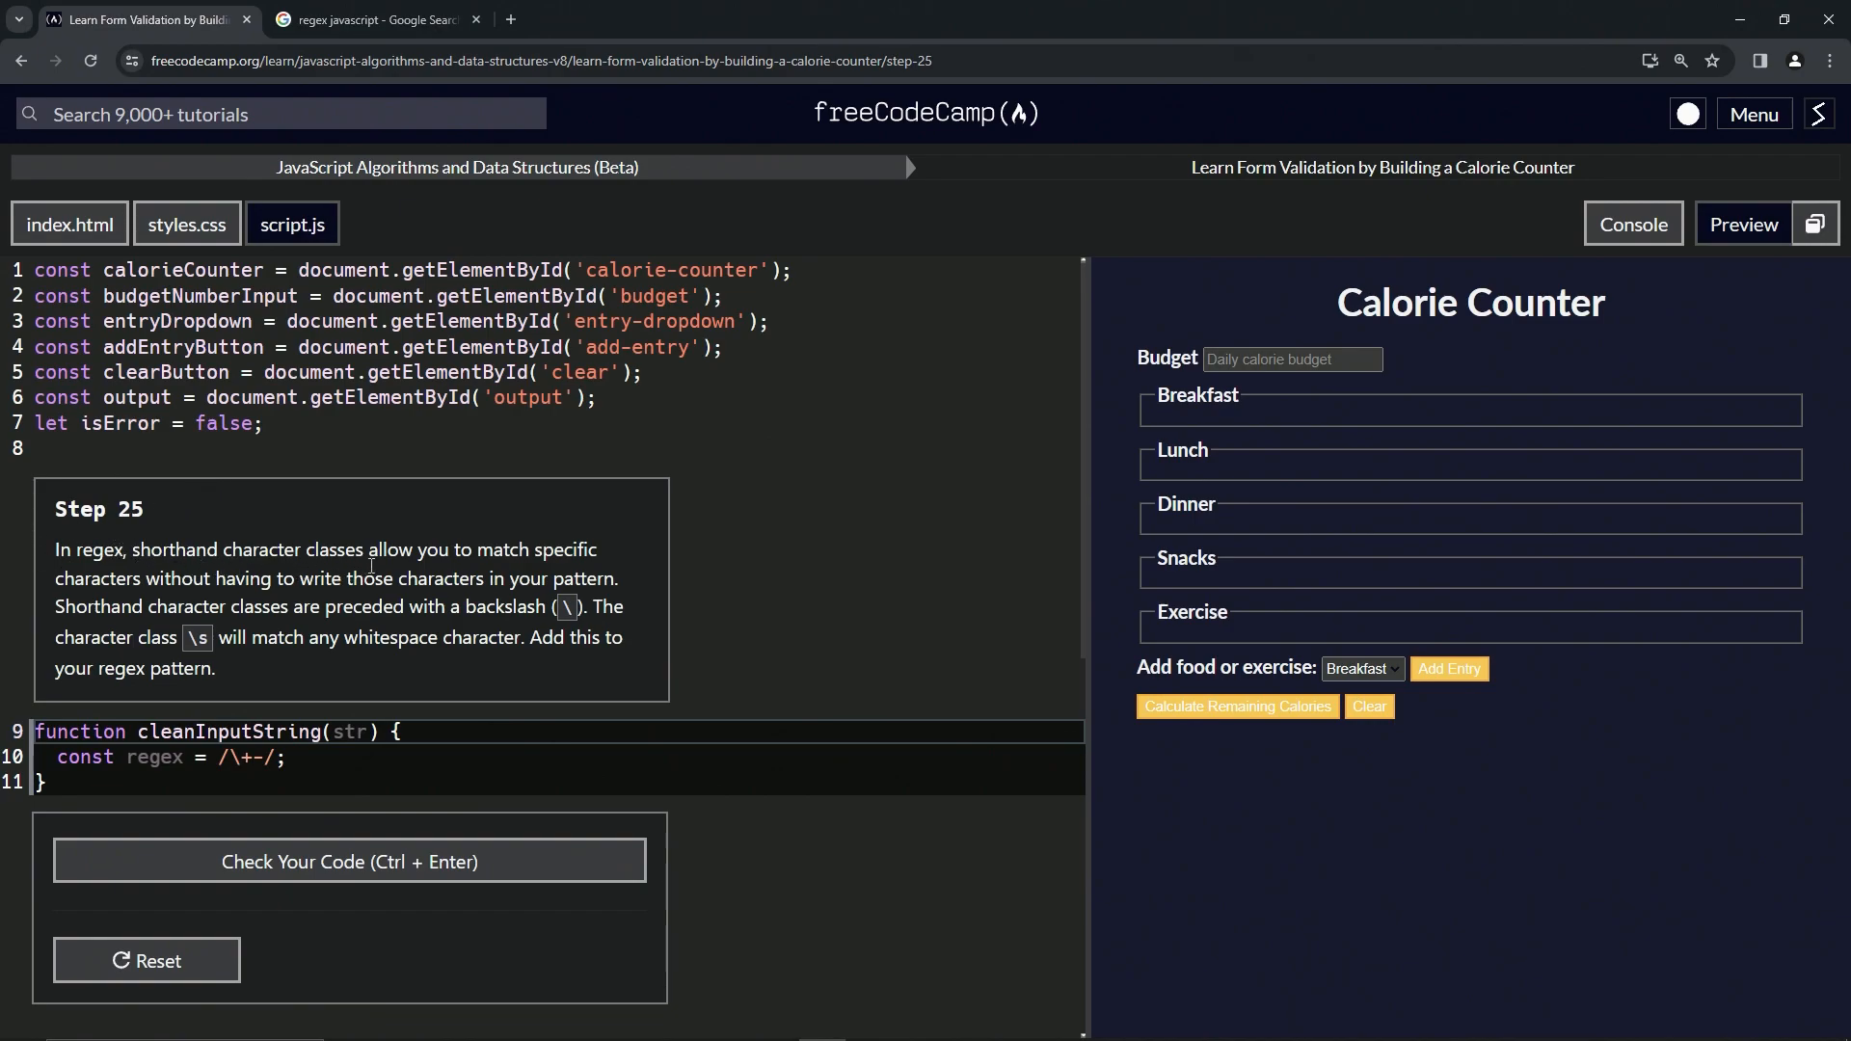
{"action": "mouse_move", "coordinate": [480, 588]}
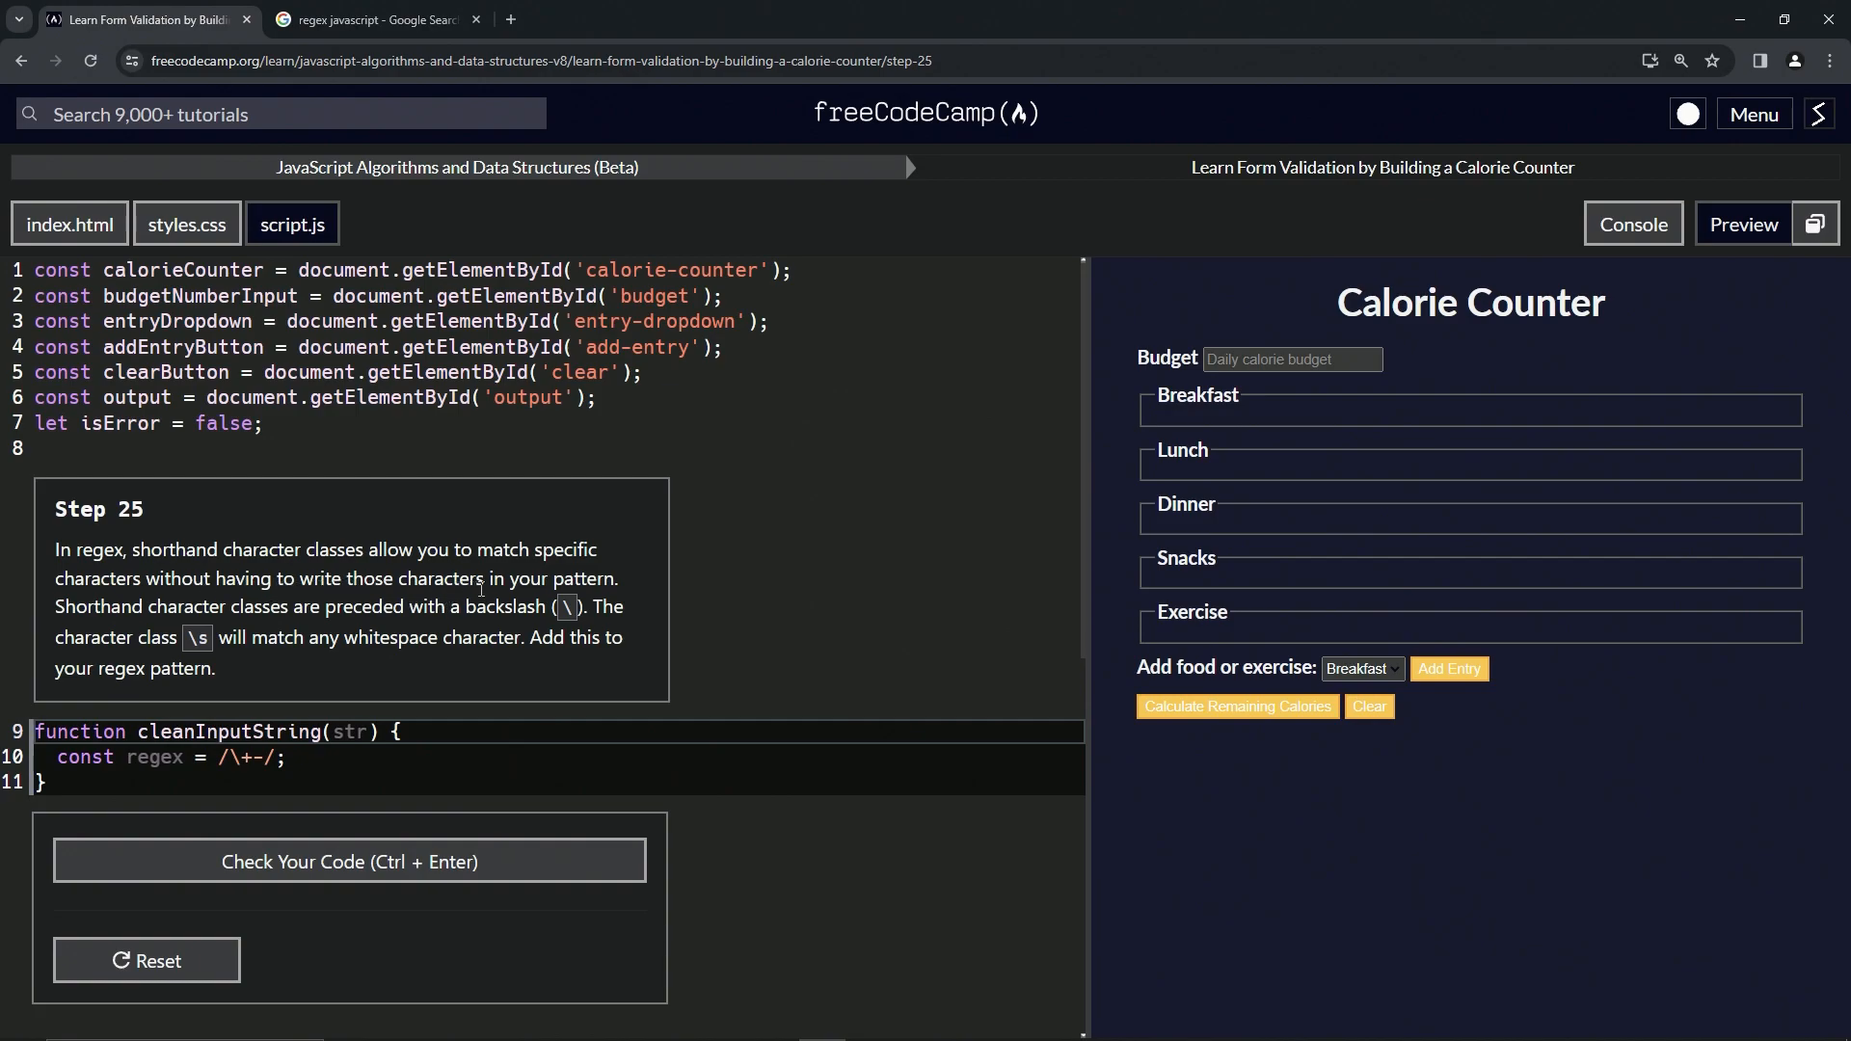
{"action": "mouse_move", "coordinate": [544, 602]}
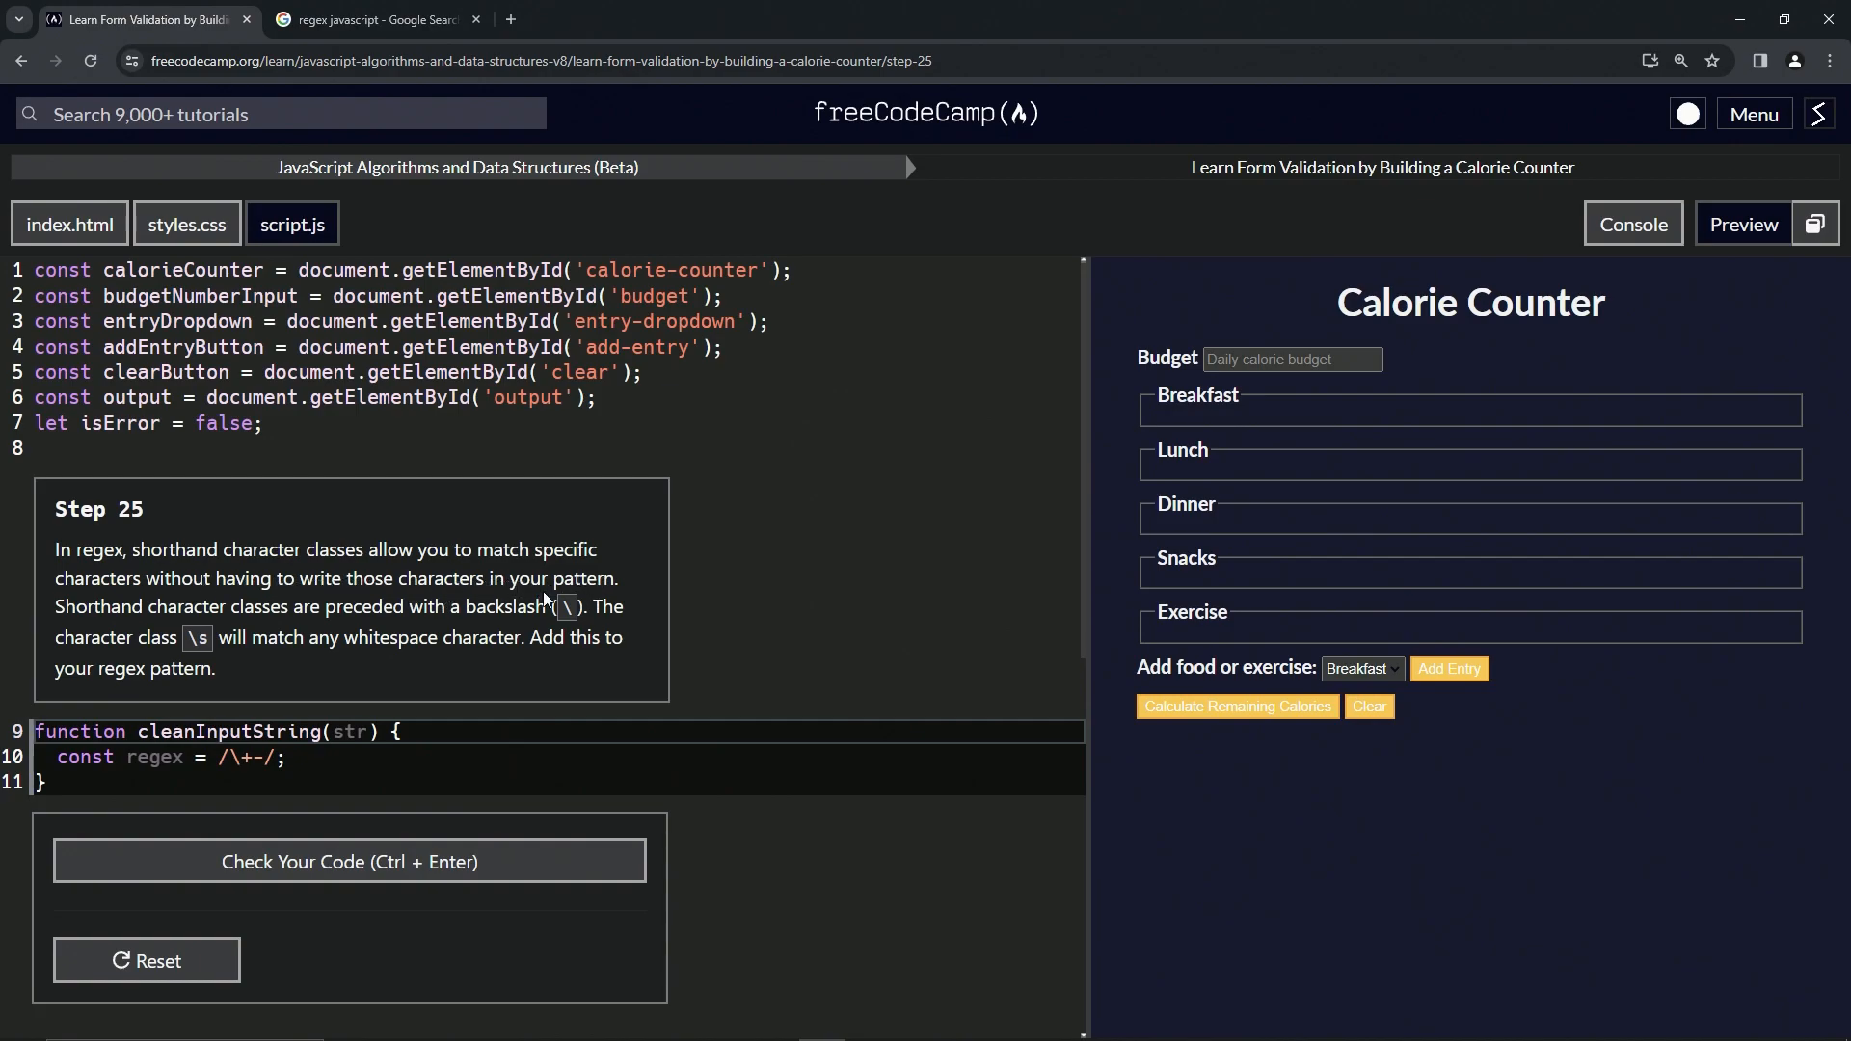
{"action": "mouse_move", "coordinate": [319, 612]}
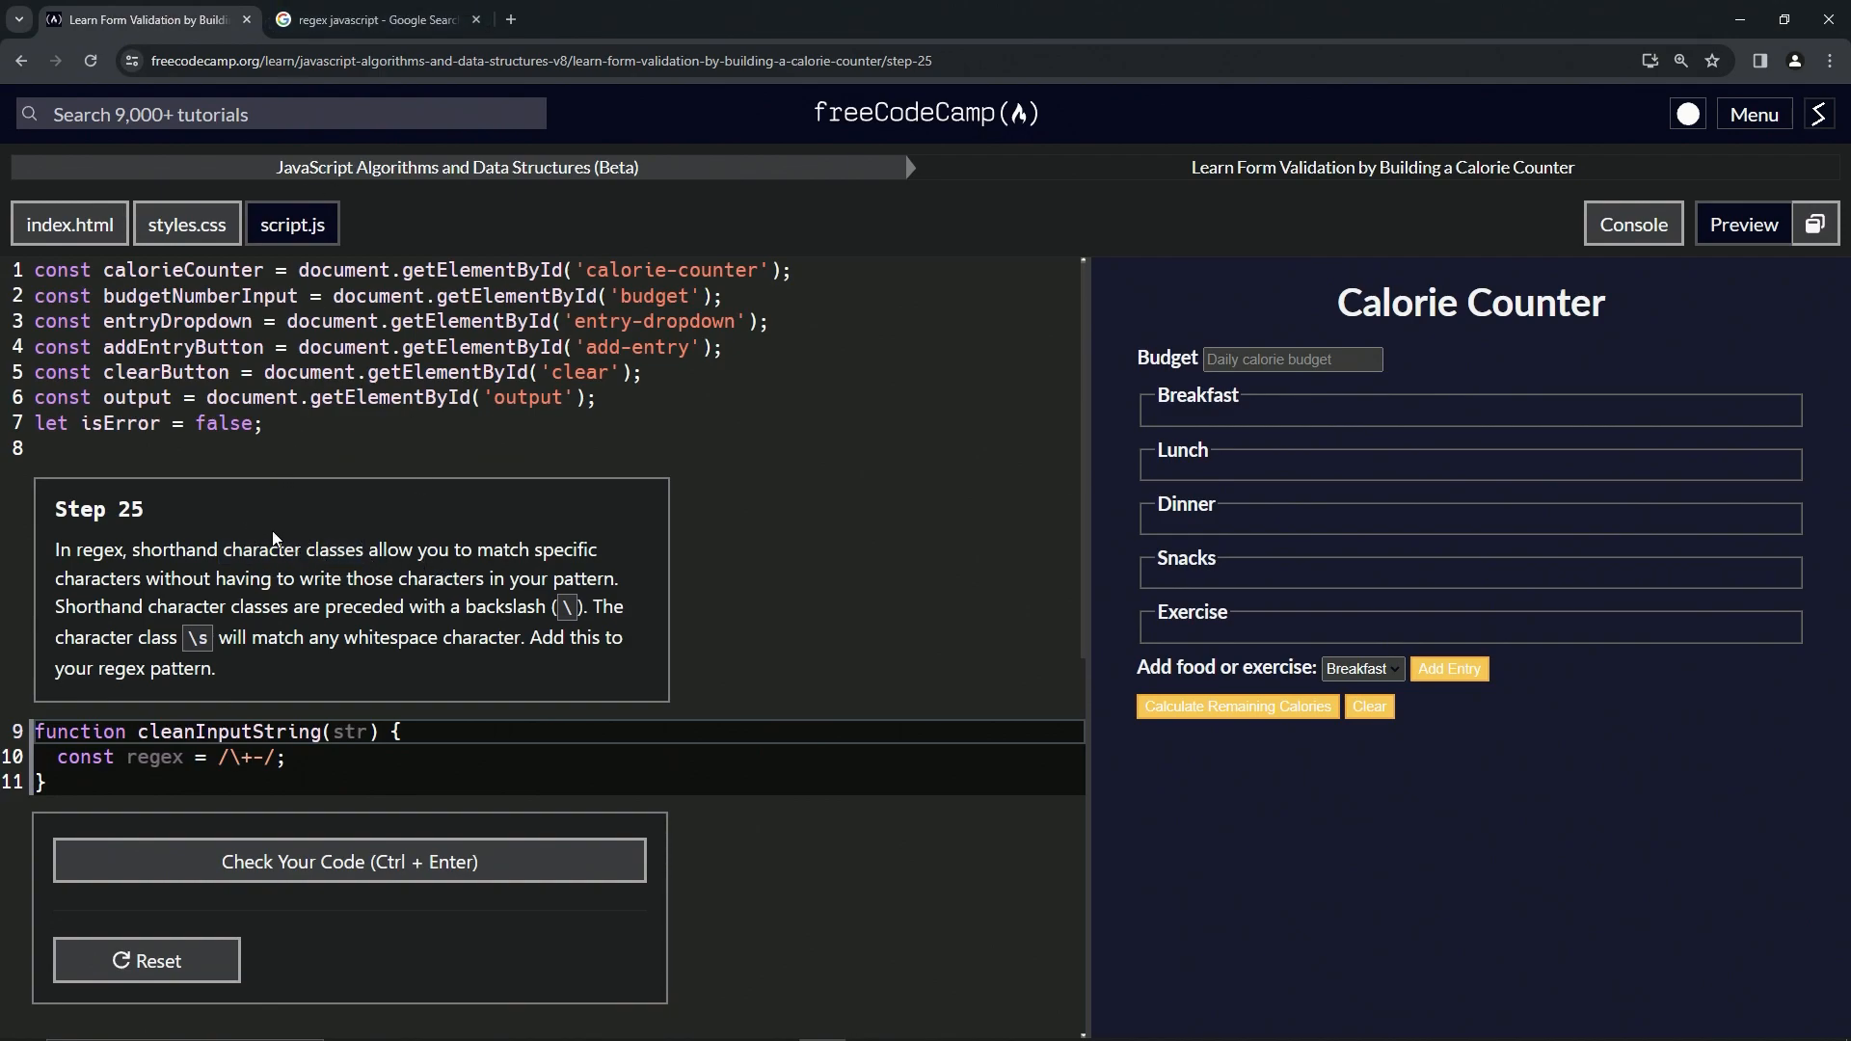
{"action": "mouse_move", "coordinate": [283, 548]}
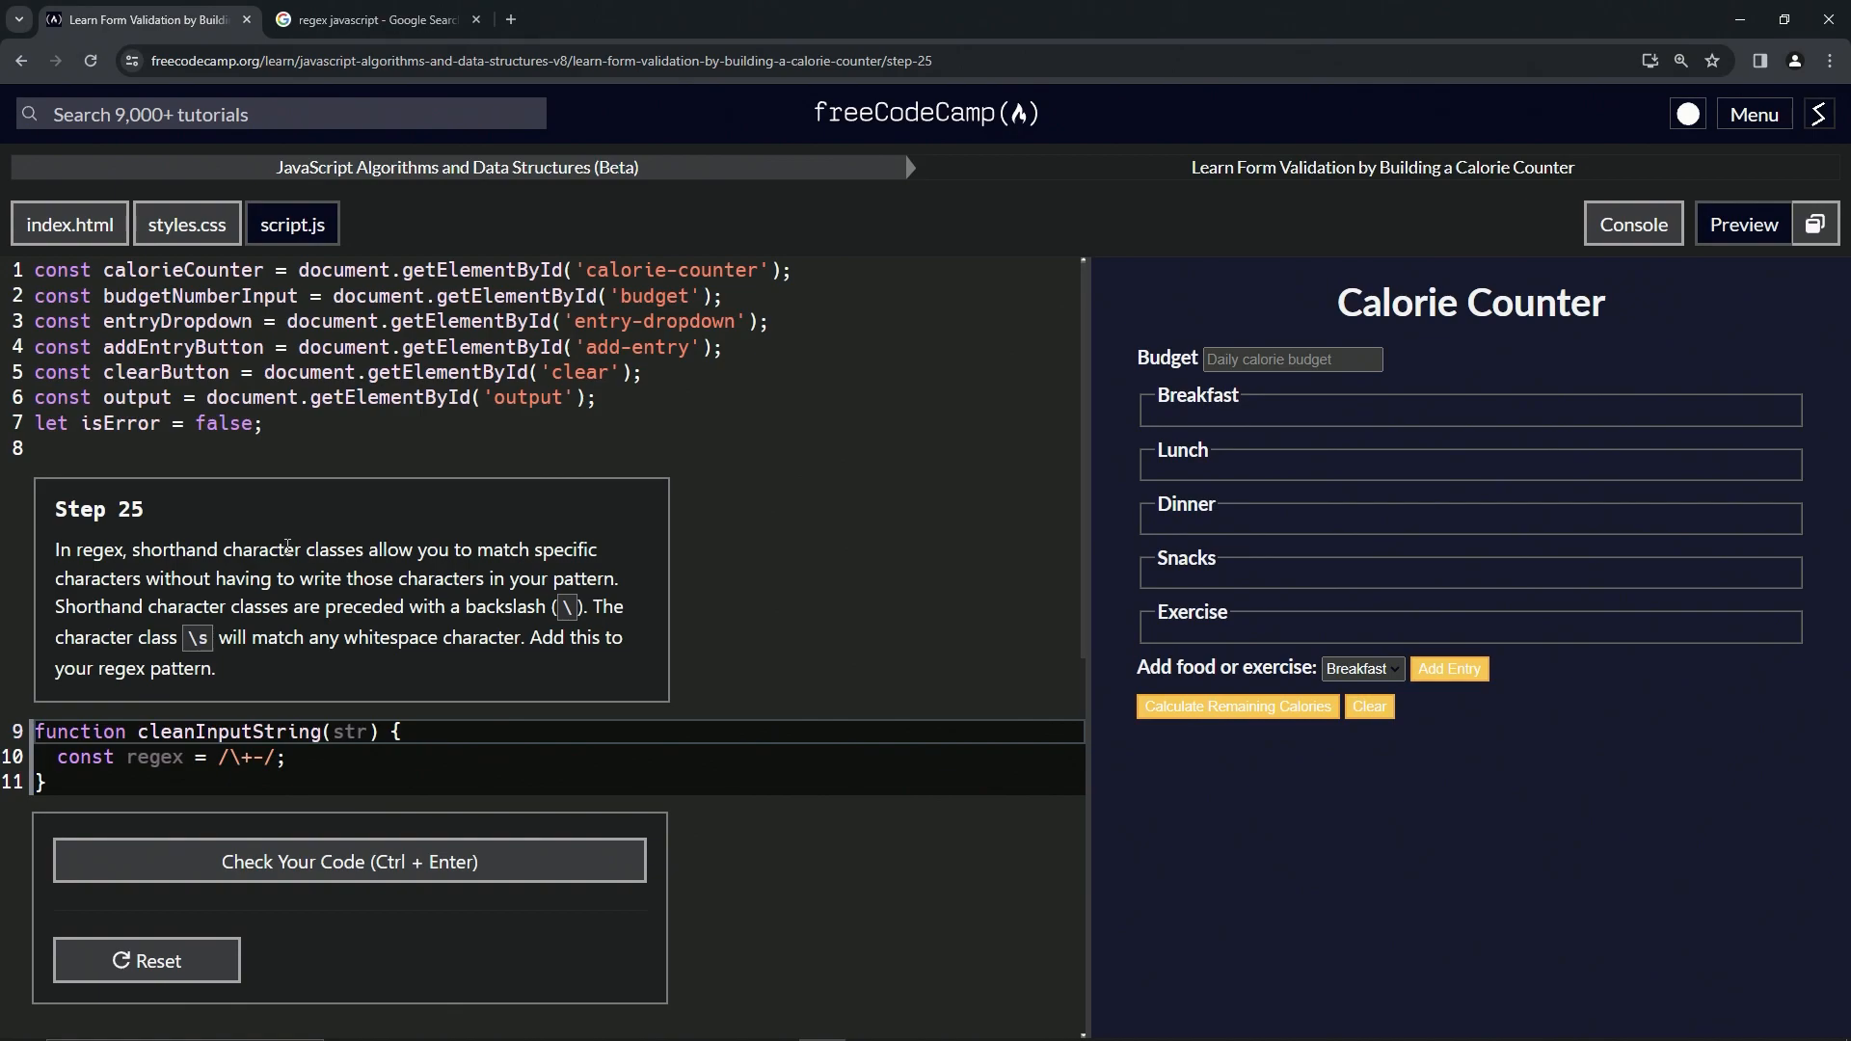
Reach the MDN Character classes article via the Regular expressions guide's special characters table
{"action": "left_click", "coordinate": [366, 19]}
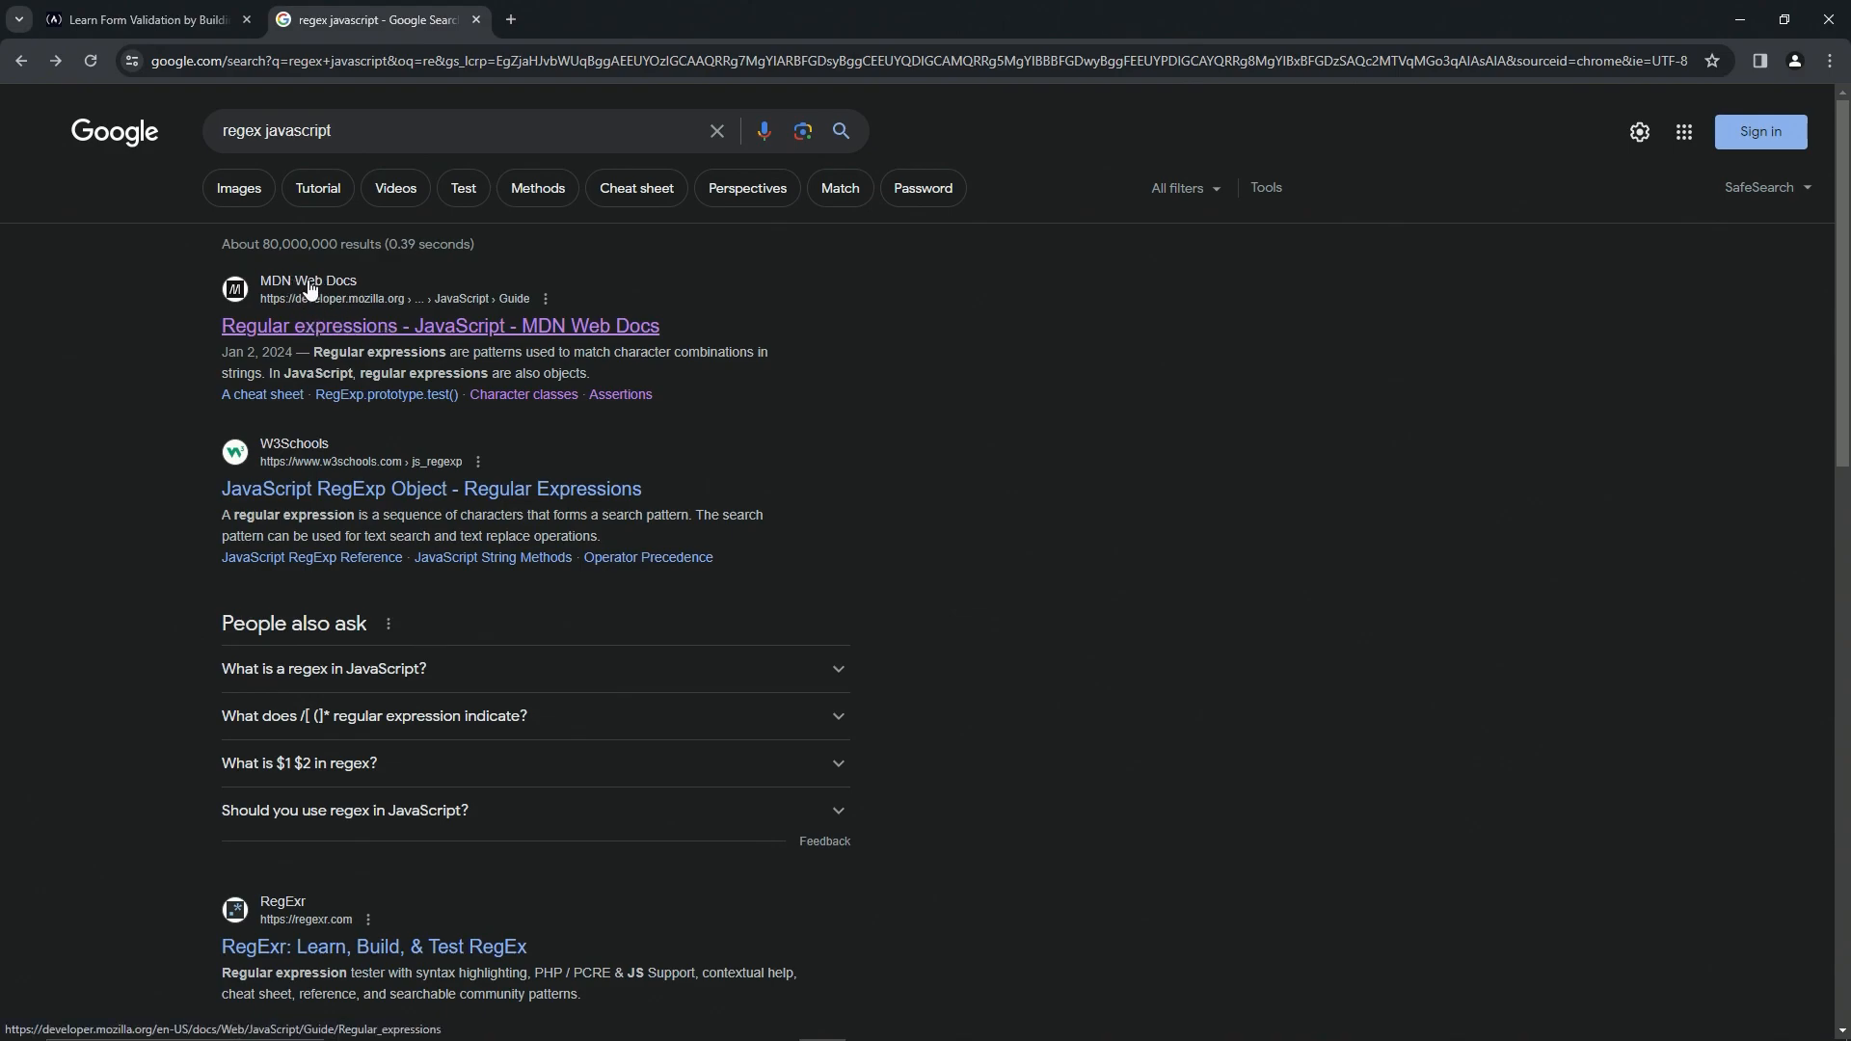
{"action": "left_click", "coordinate": [440, 326]}
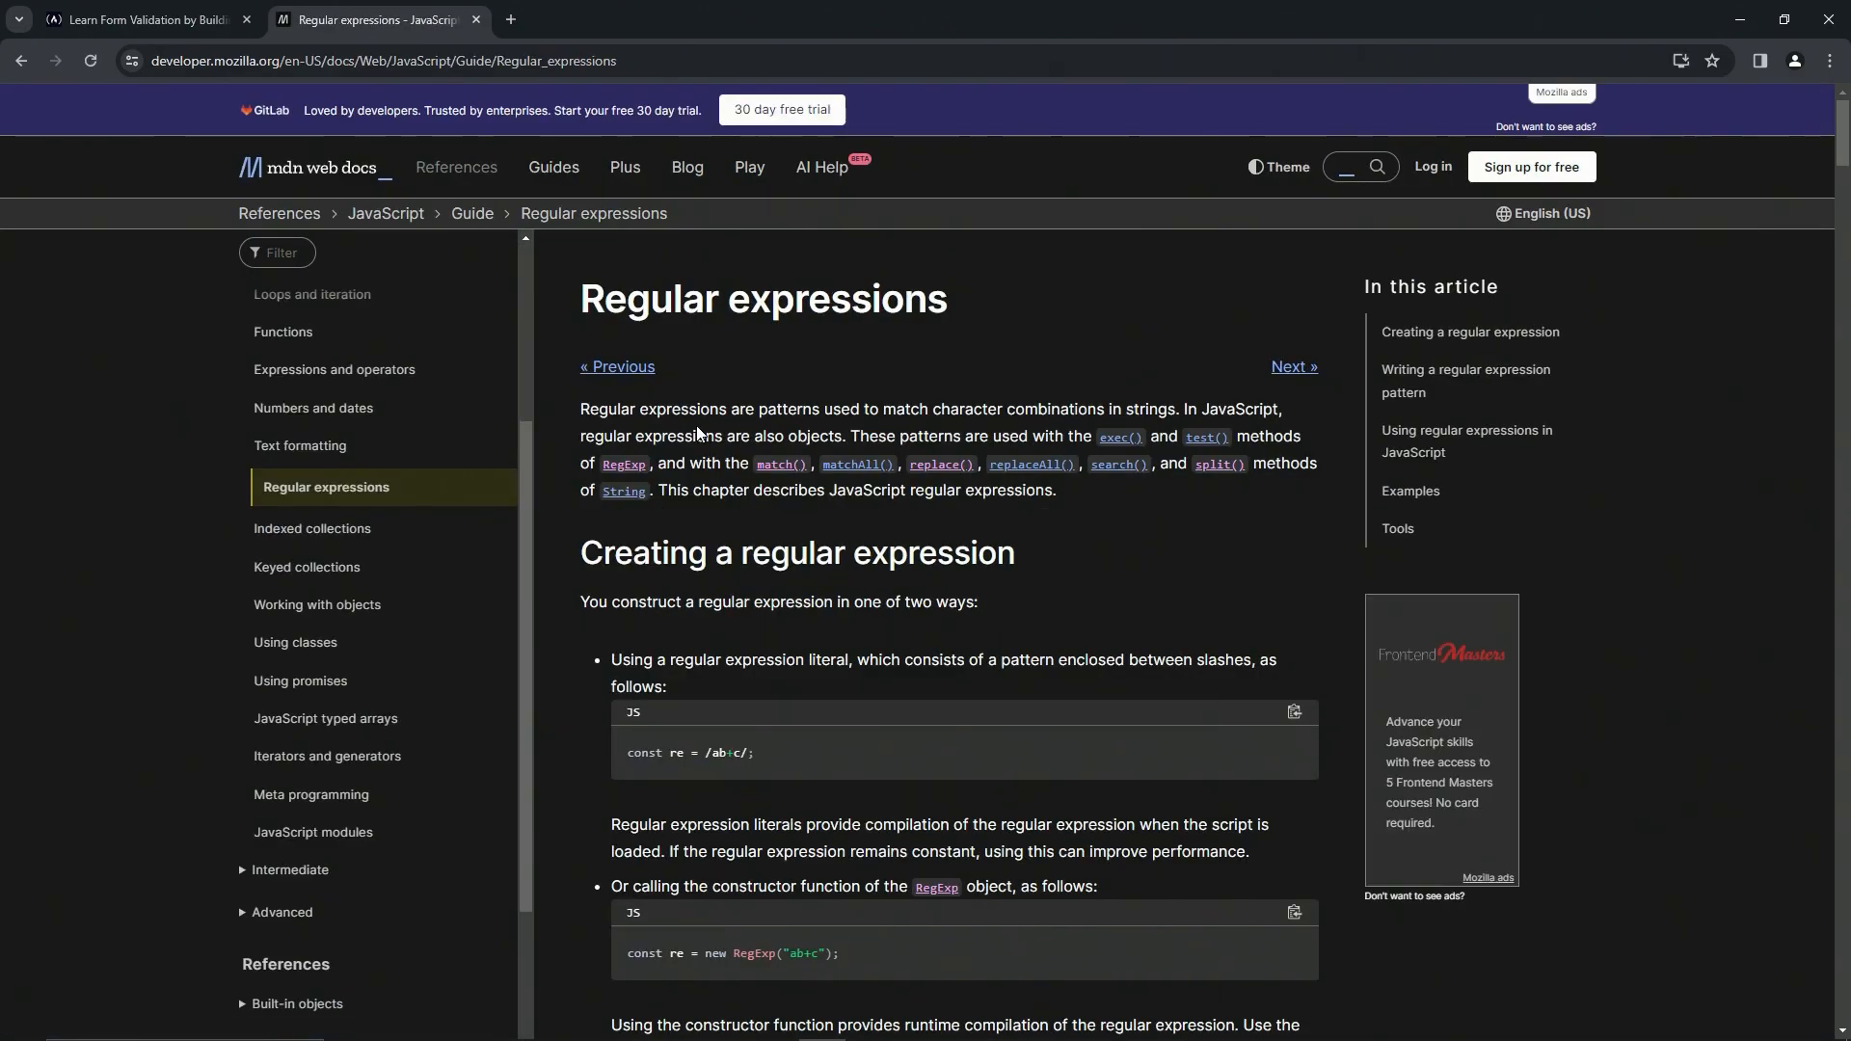
{"action": "scroll", "scroll_direction": "down", "scroll_amount": 3}
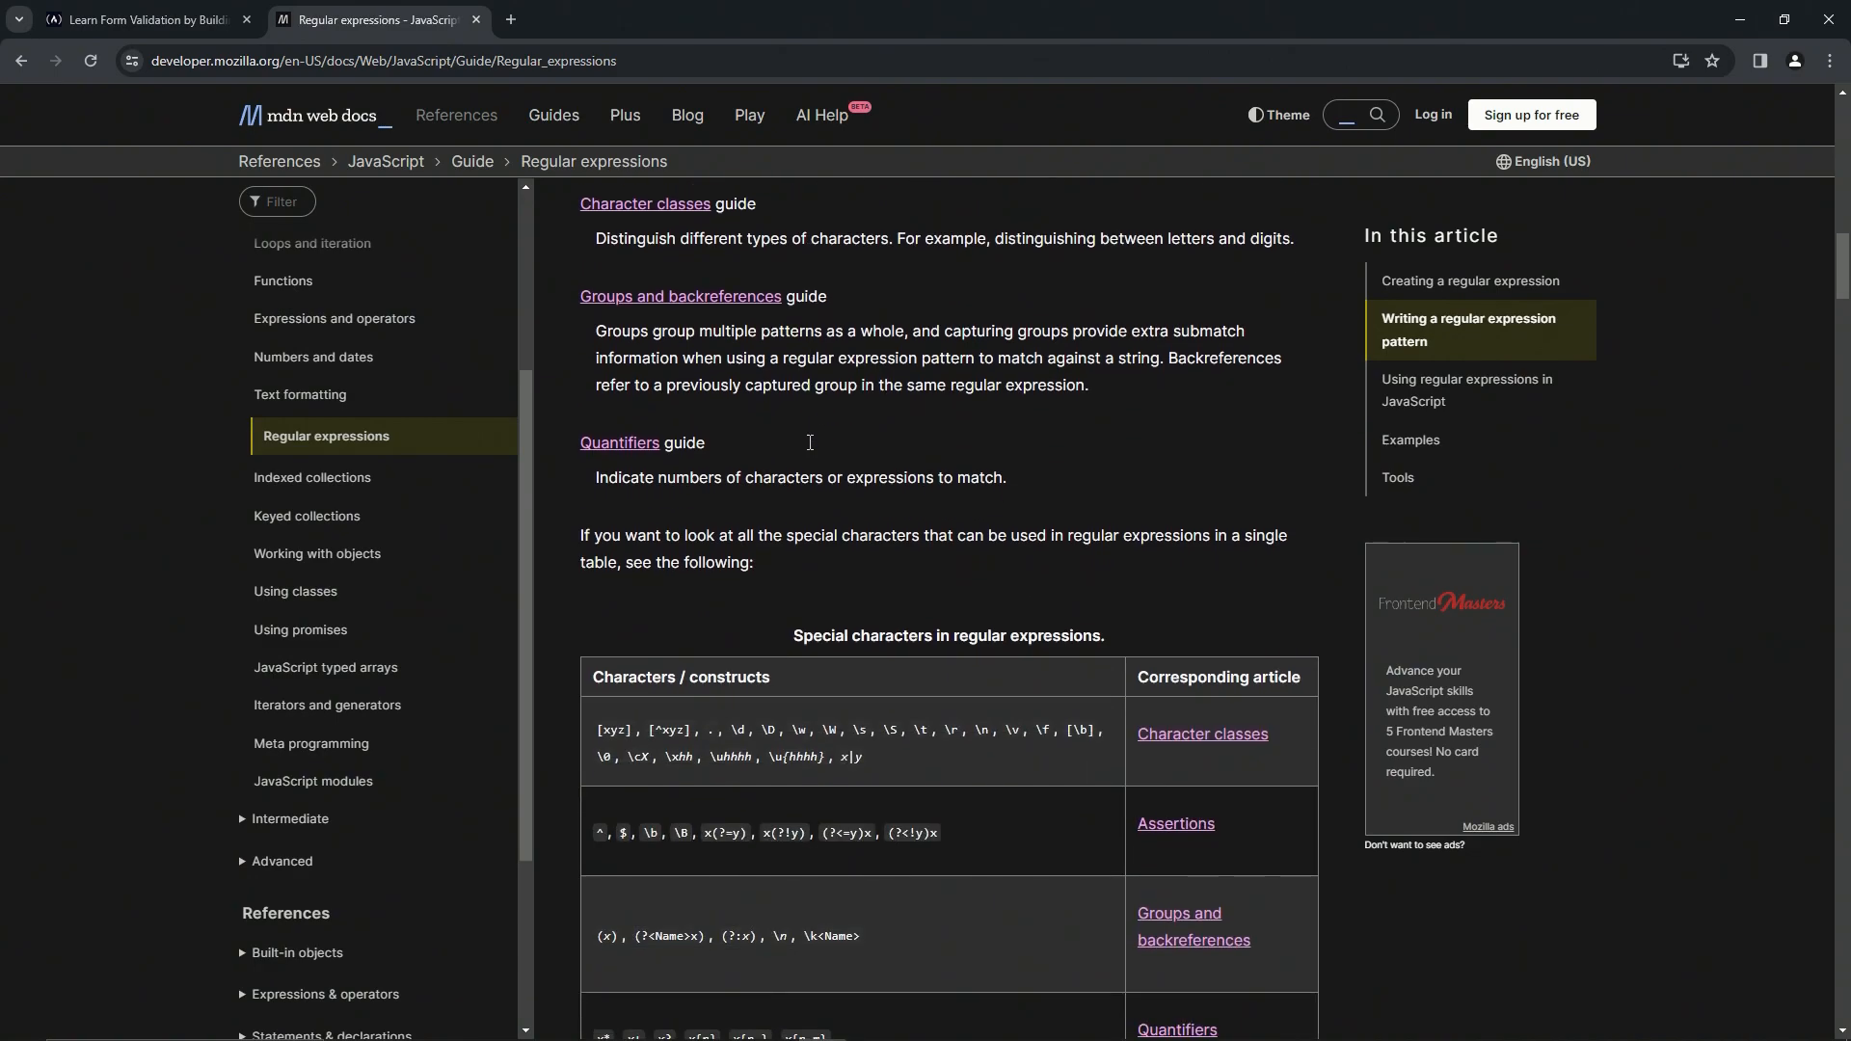
{"action": "scroll", "scroll_direction": "up", "scroll_amount": 3}
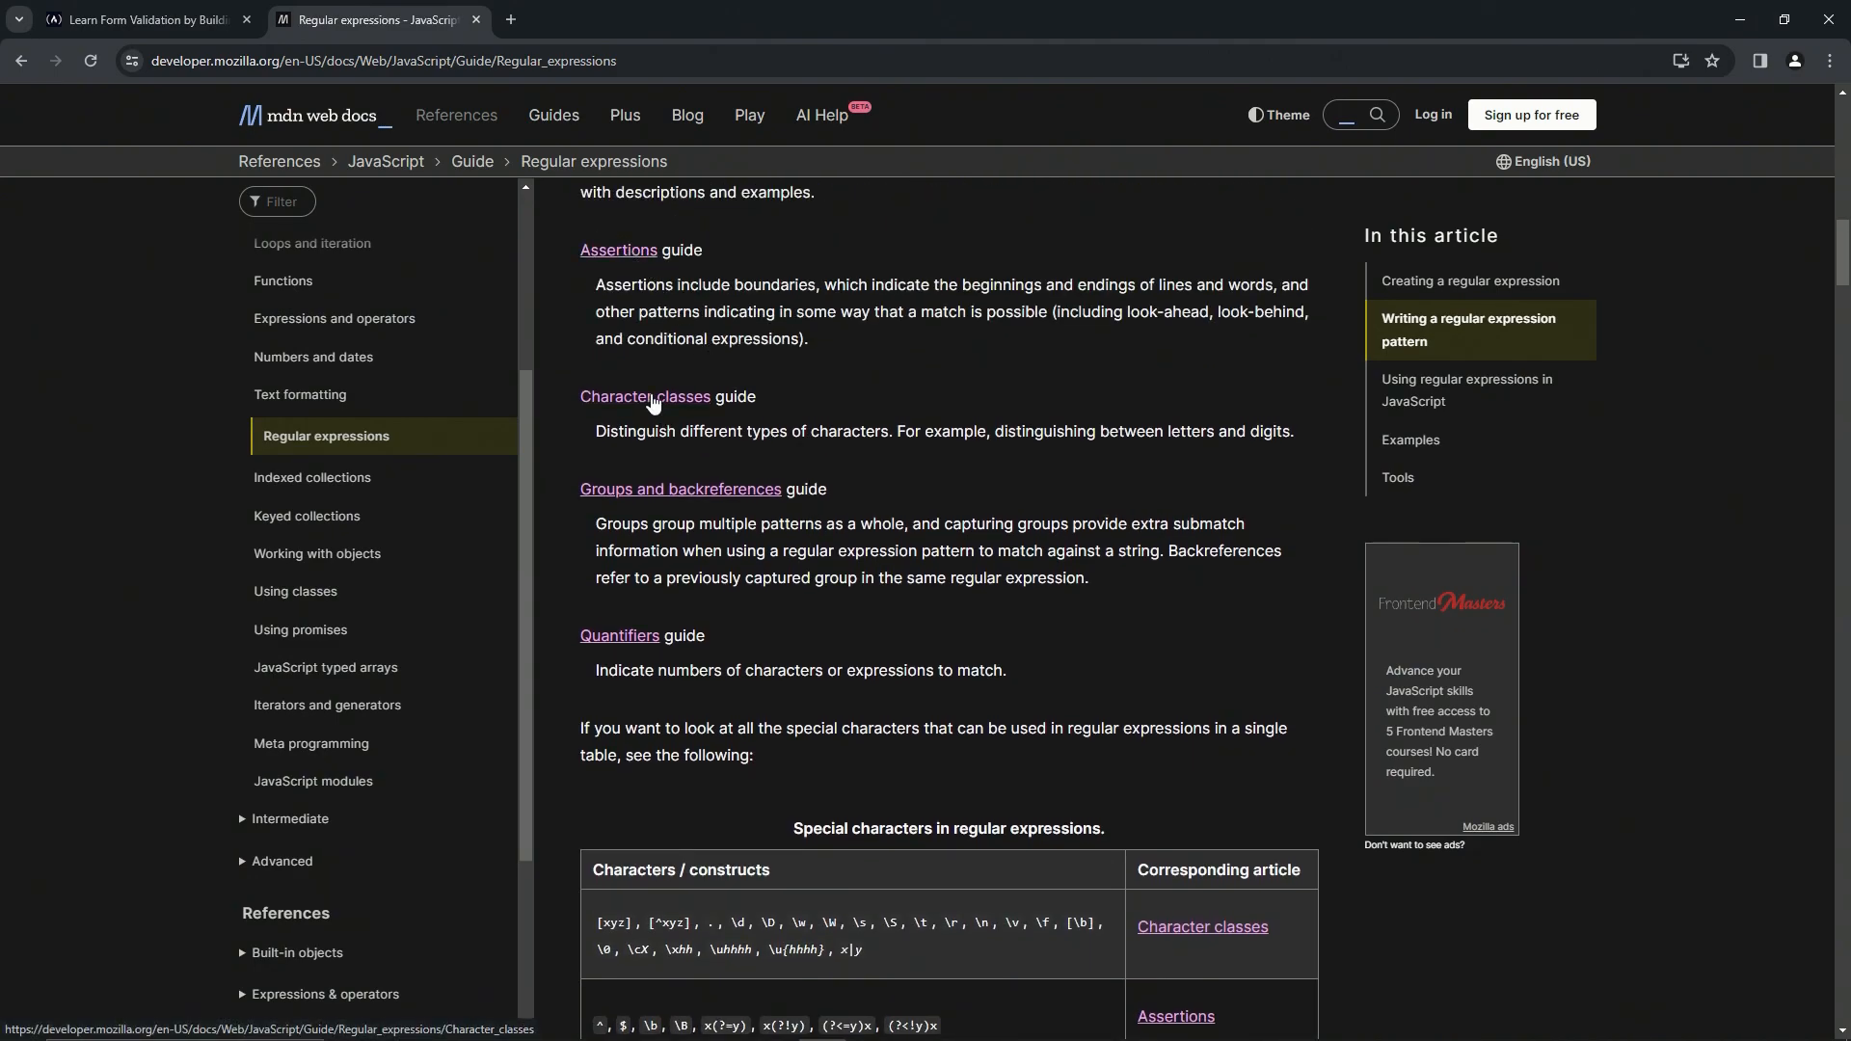
{"action": "scroll", "scroll_direction": "down", "scroll_amount": 3}
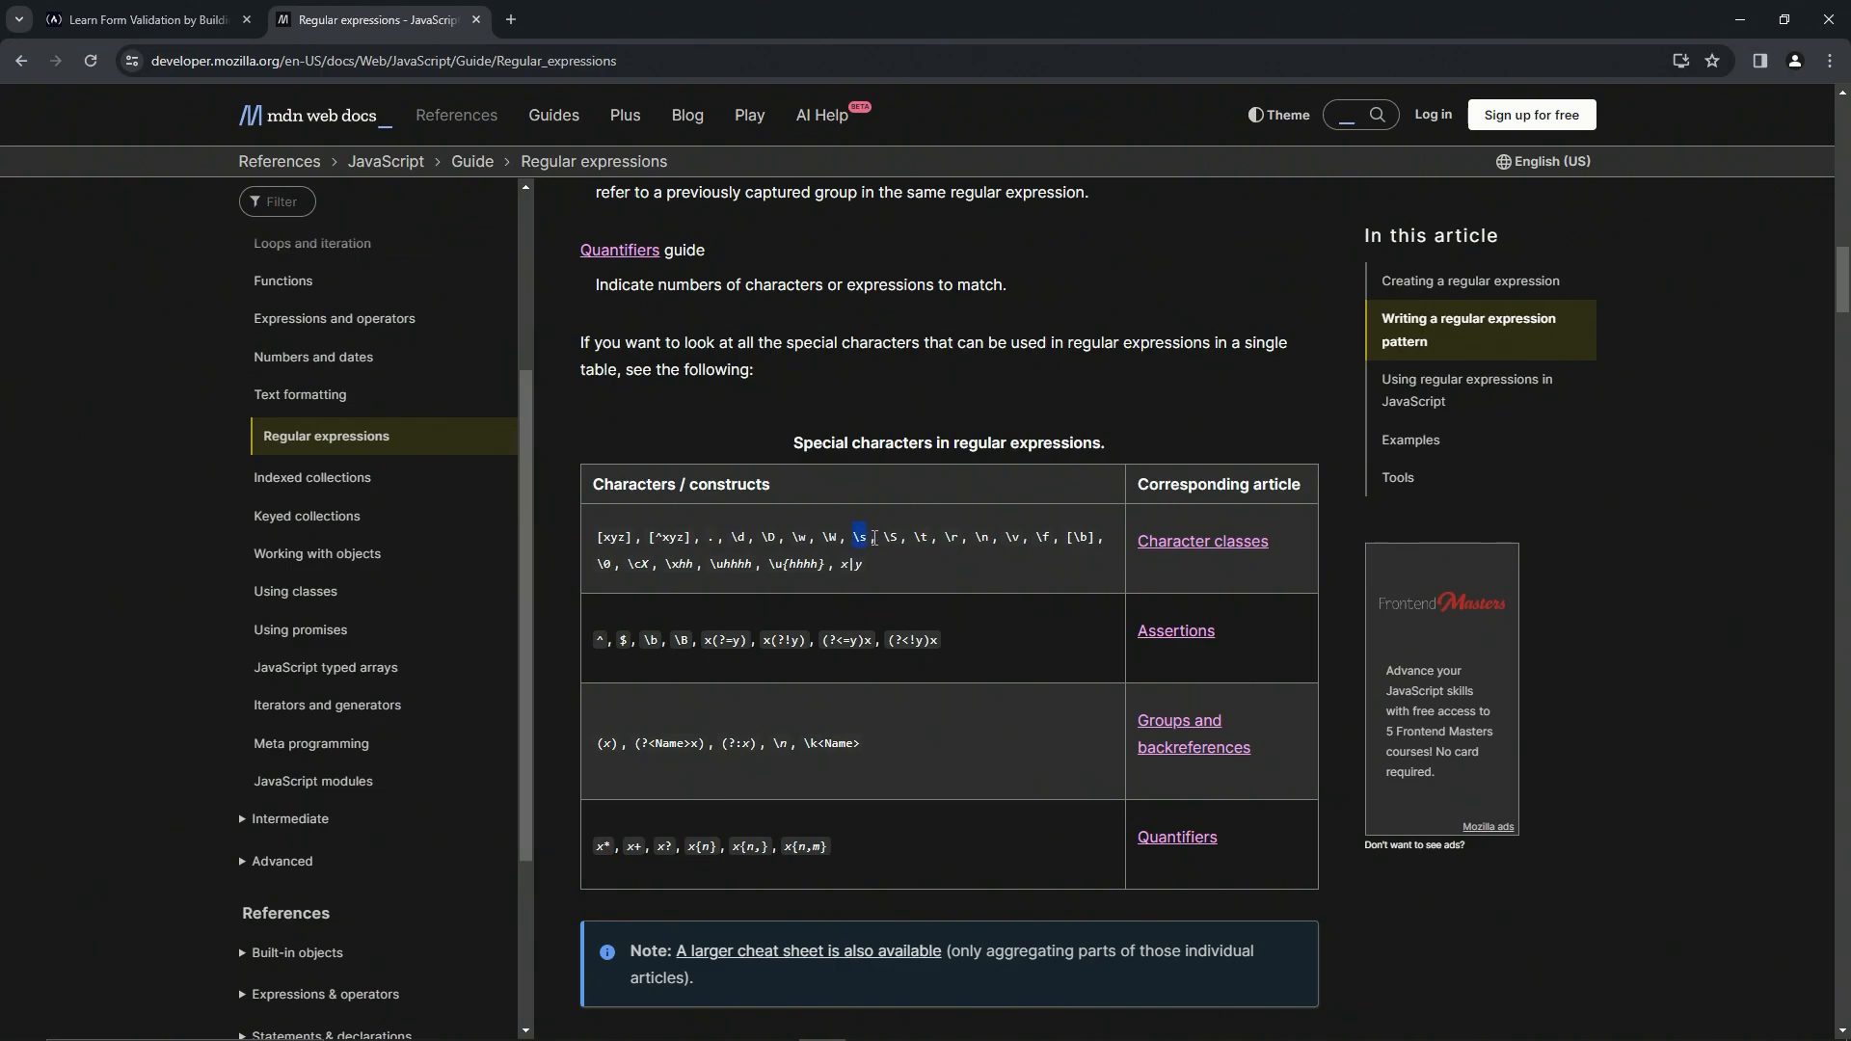
{"action": "mouse_move", "coordinate": [950, 533]}
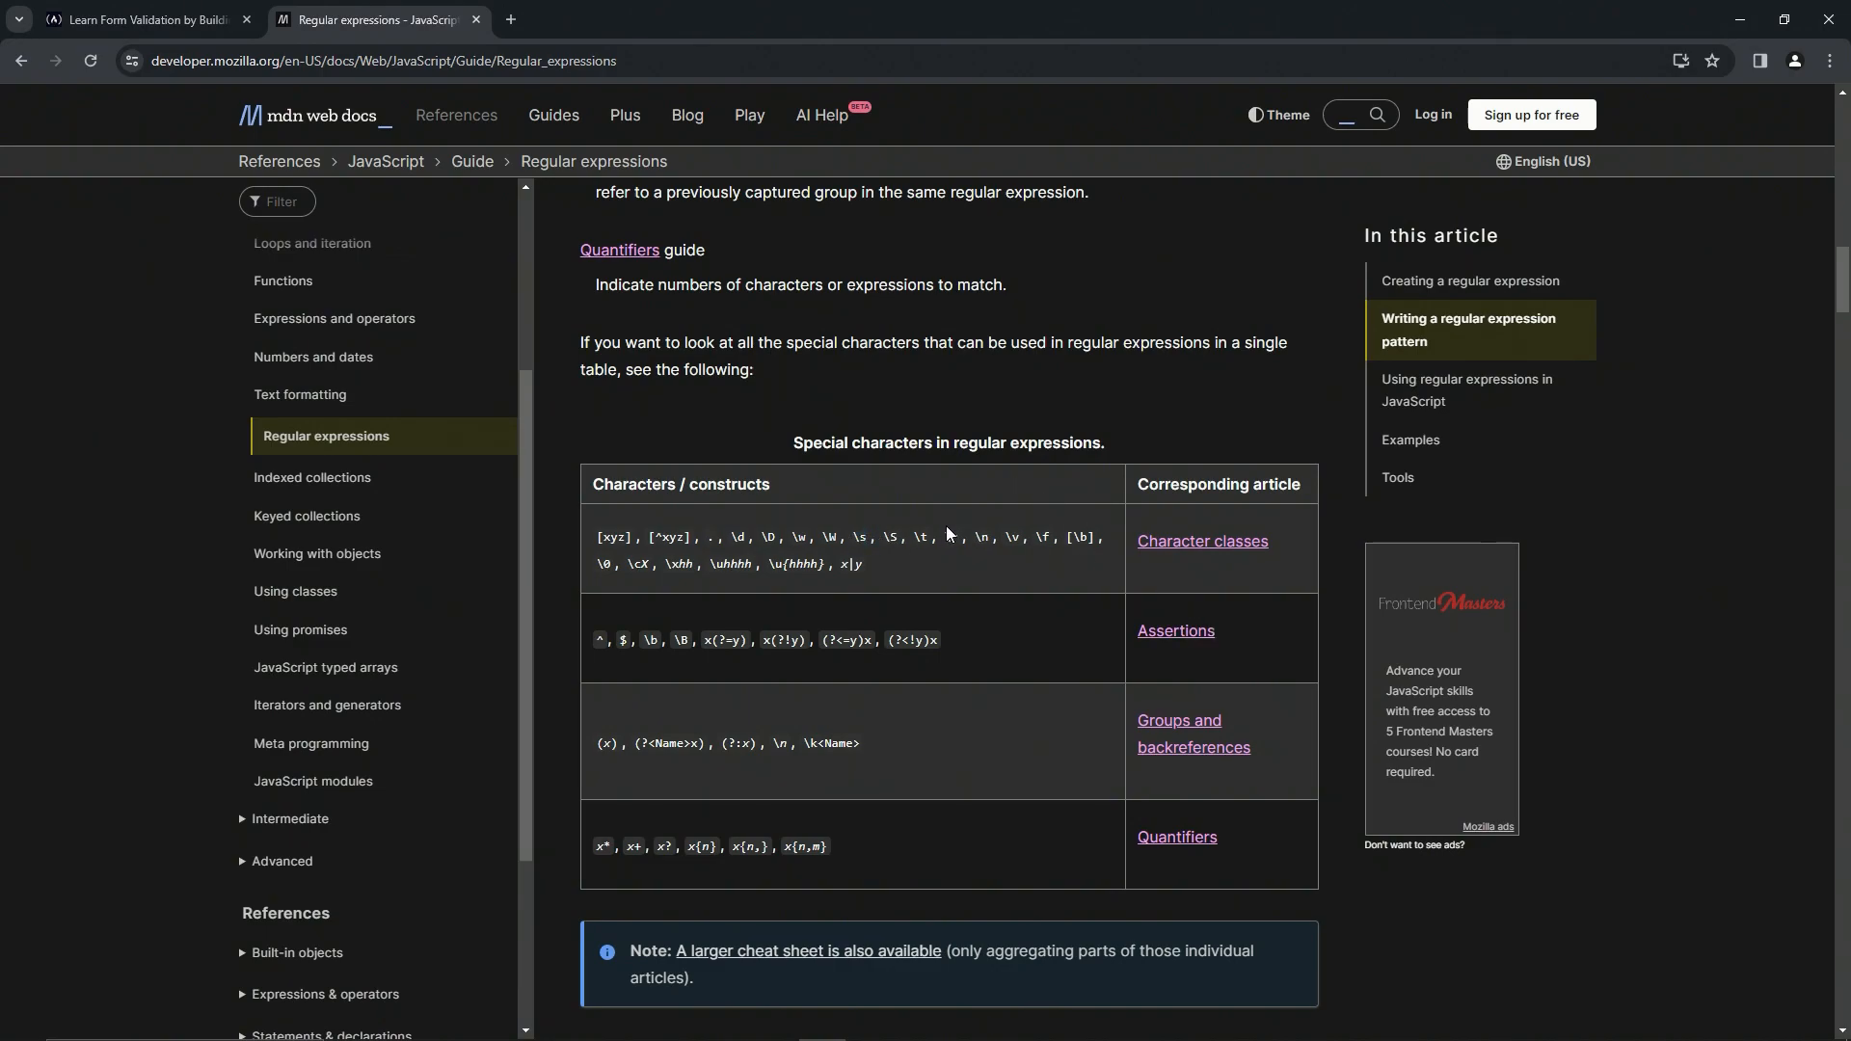
{"action": "left_click", "coordinate": [1201, 541]}
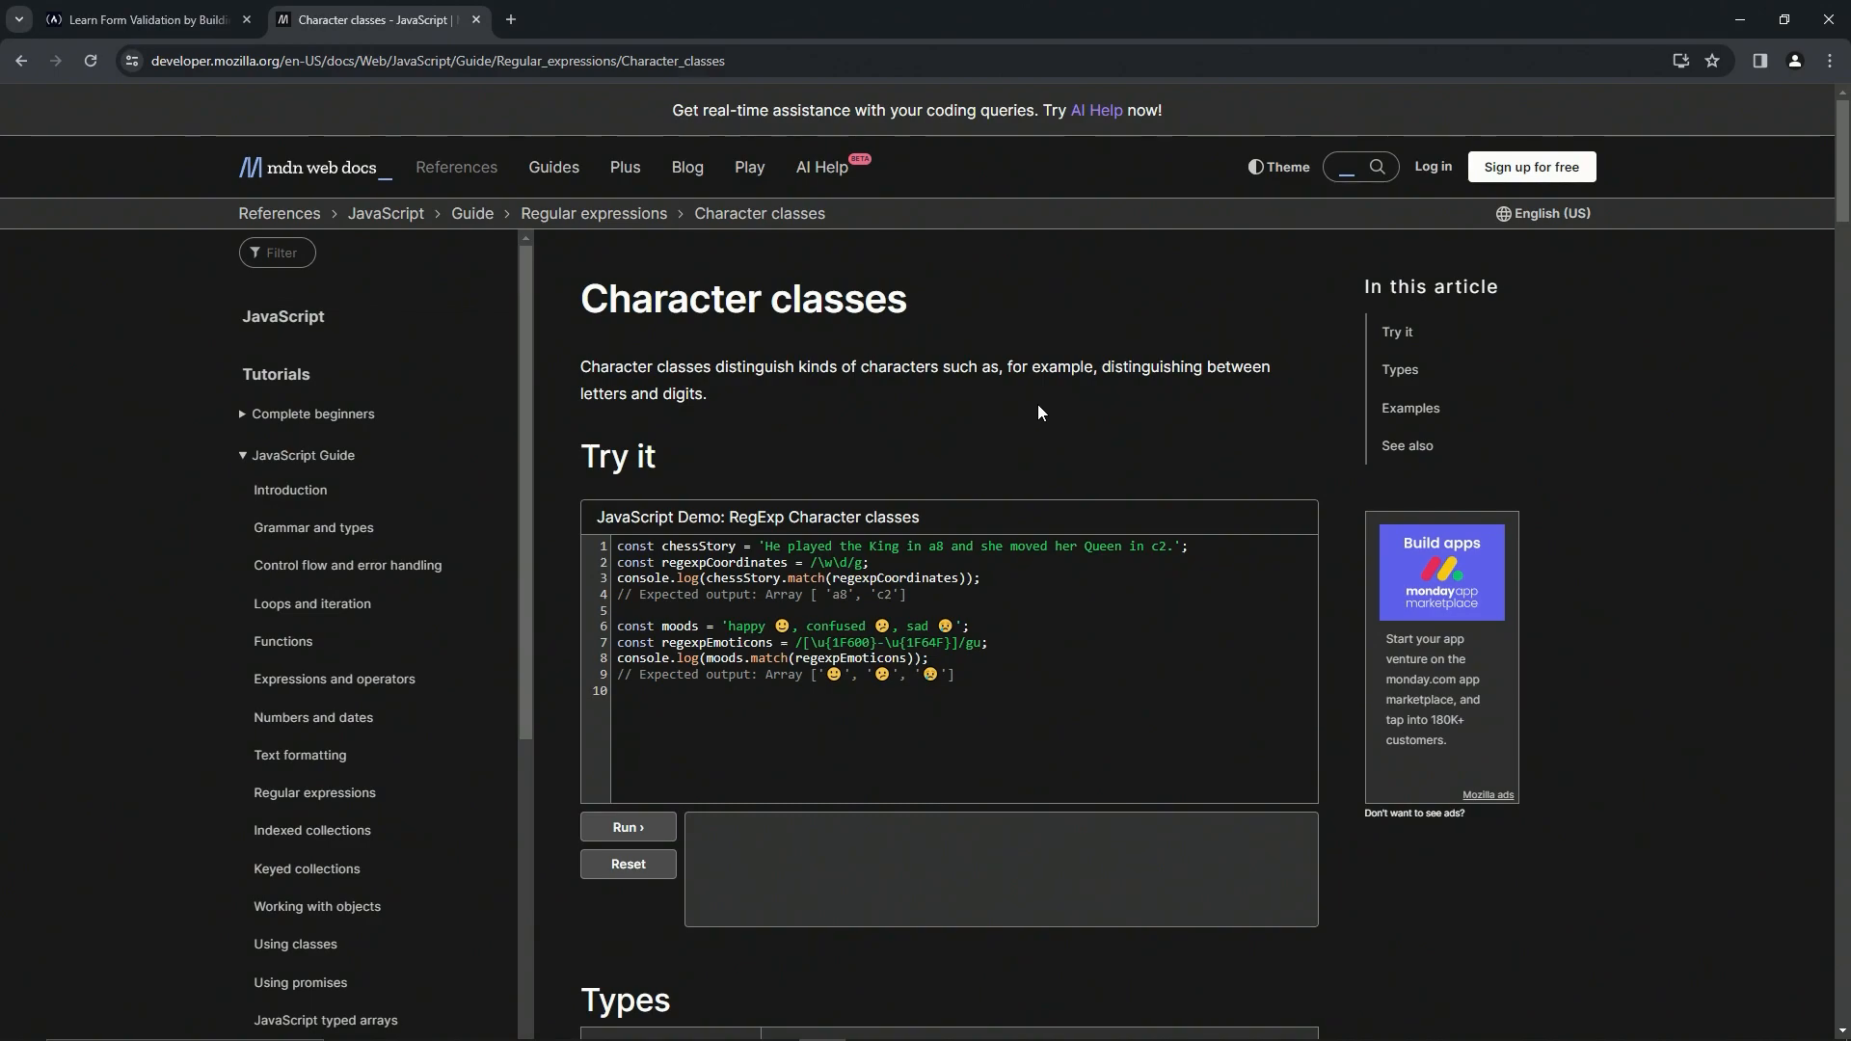
{"action": "scroll", "scroll_direction": "down", "scroll_amount": 3}
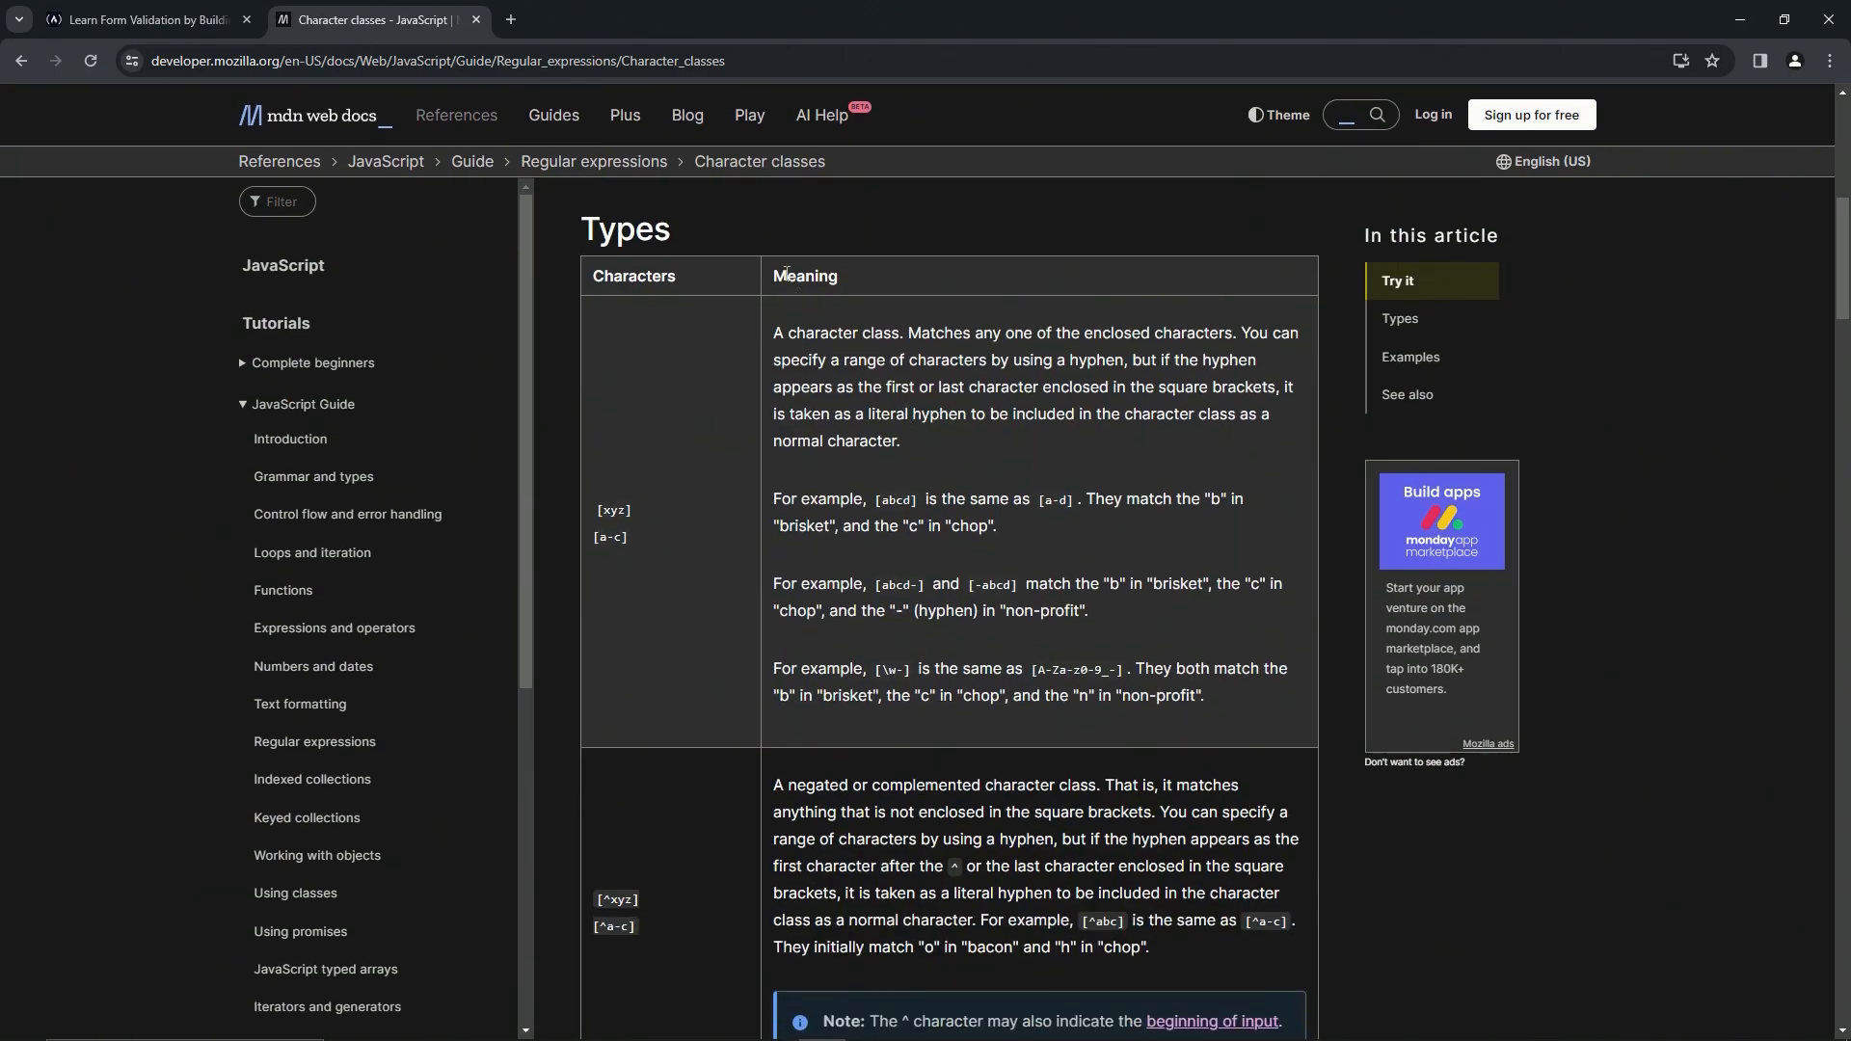
{"action": "scroll", "scroll_direction": "down", "scroll_amount": 3}
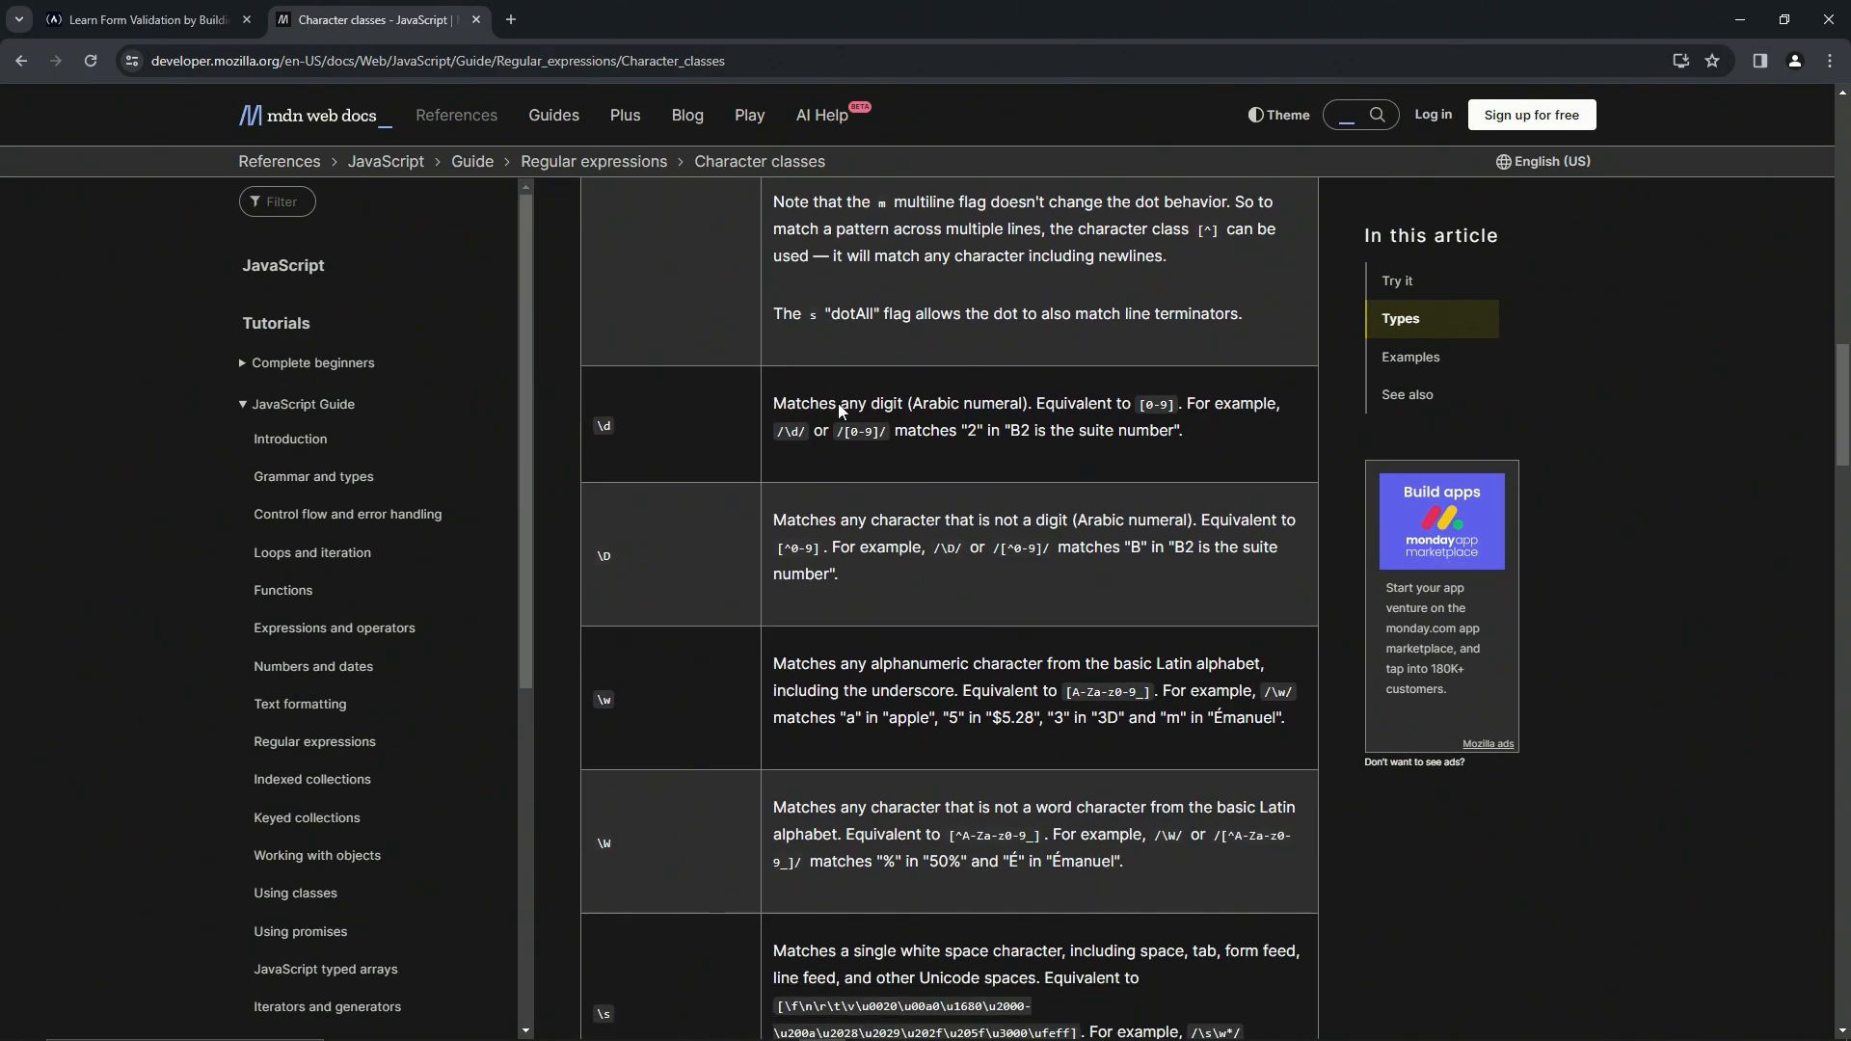
{"action": "scroll", "scroll_direction": "up", "scroll_amount": 3}
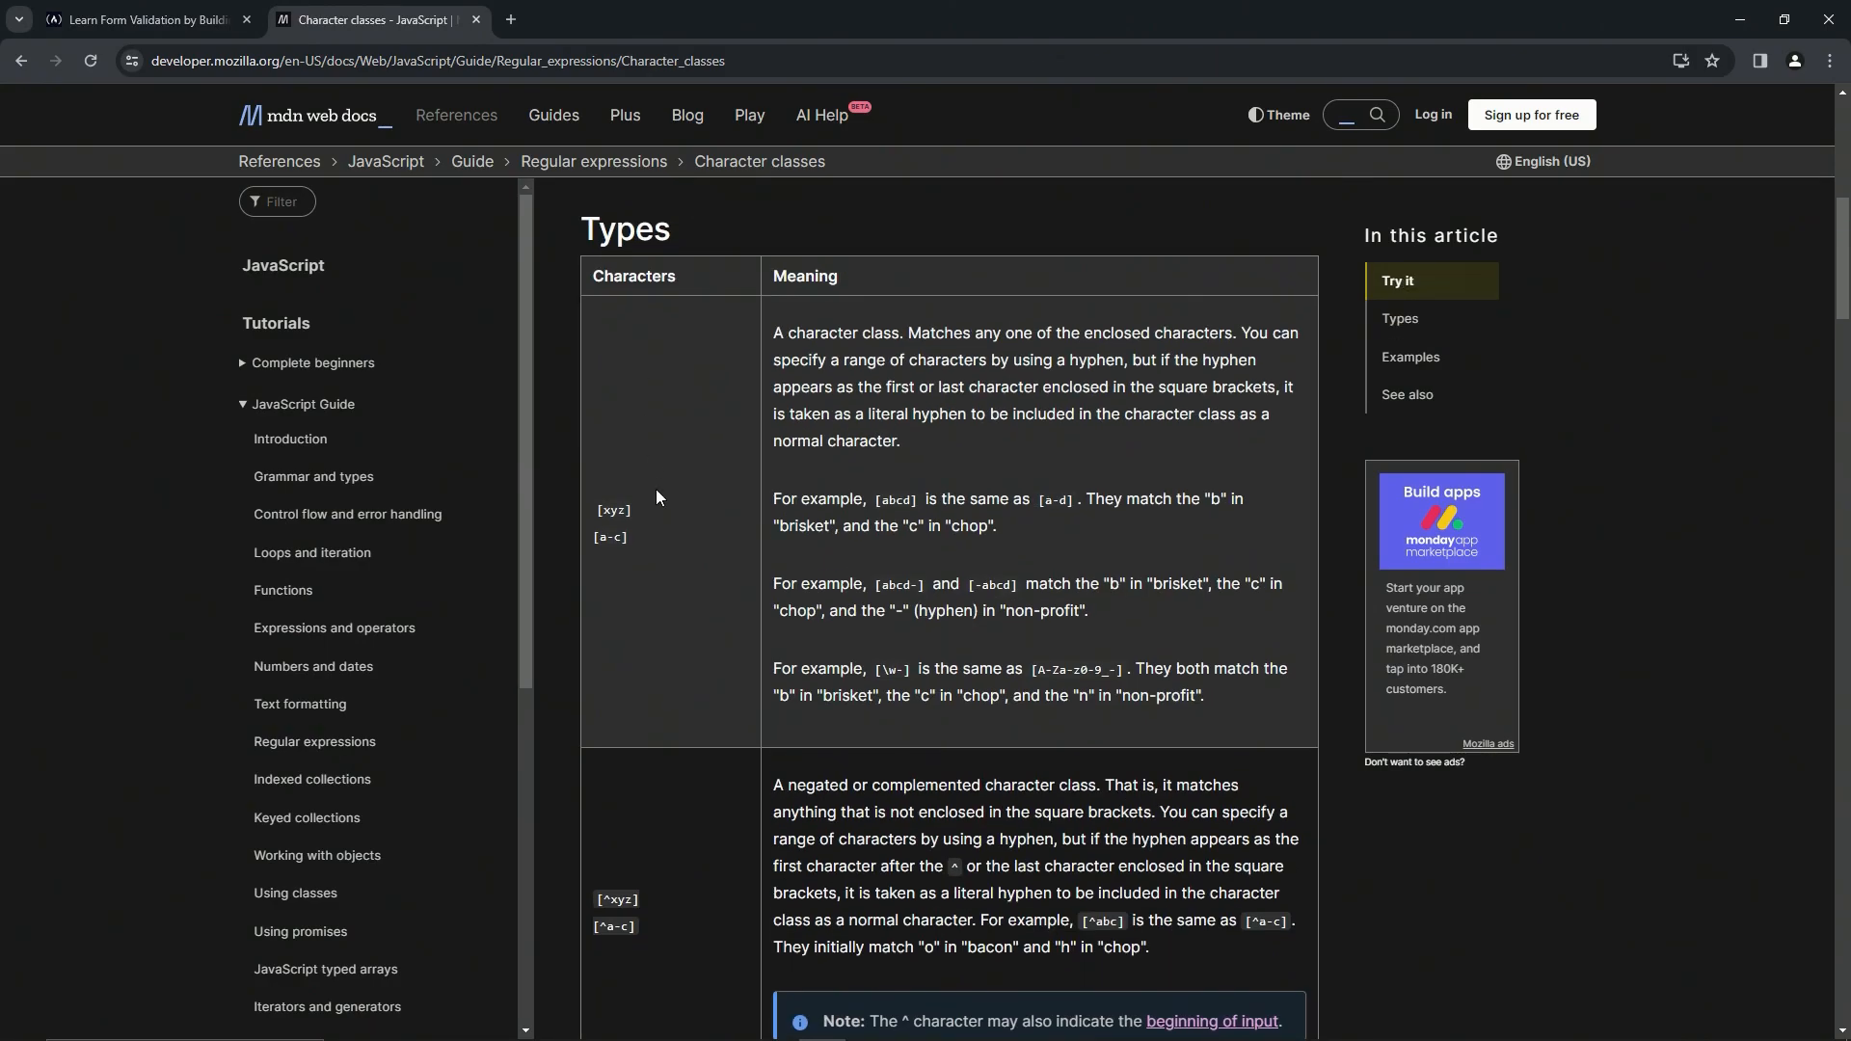
{"action": "scroll", "scroll_direction": "down", "scroll_amount": 3}
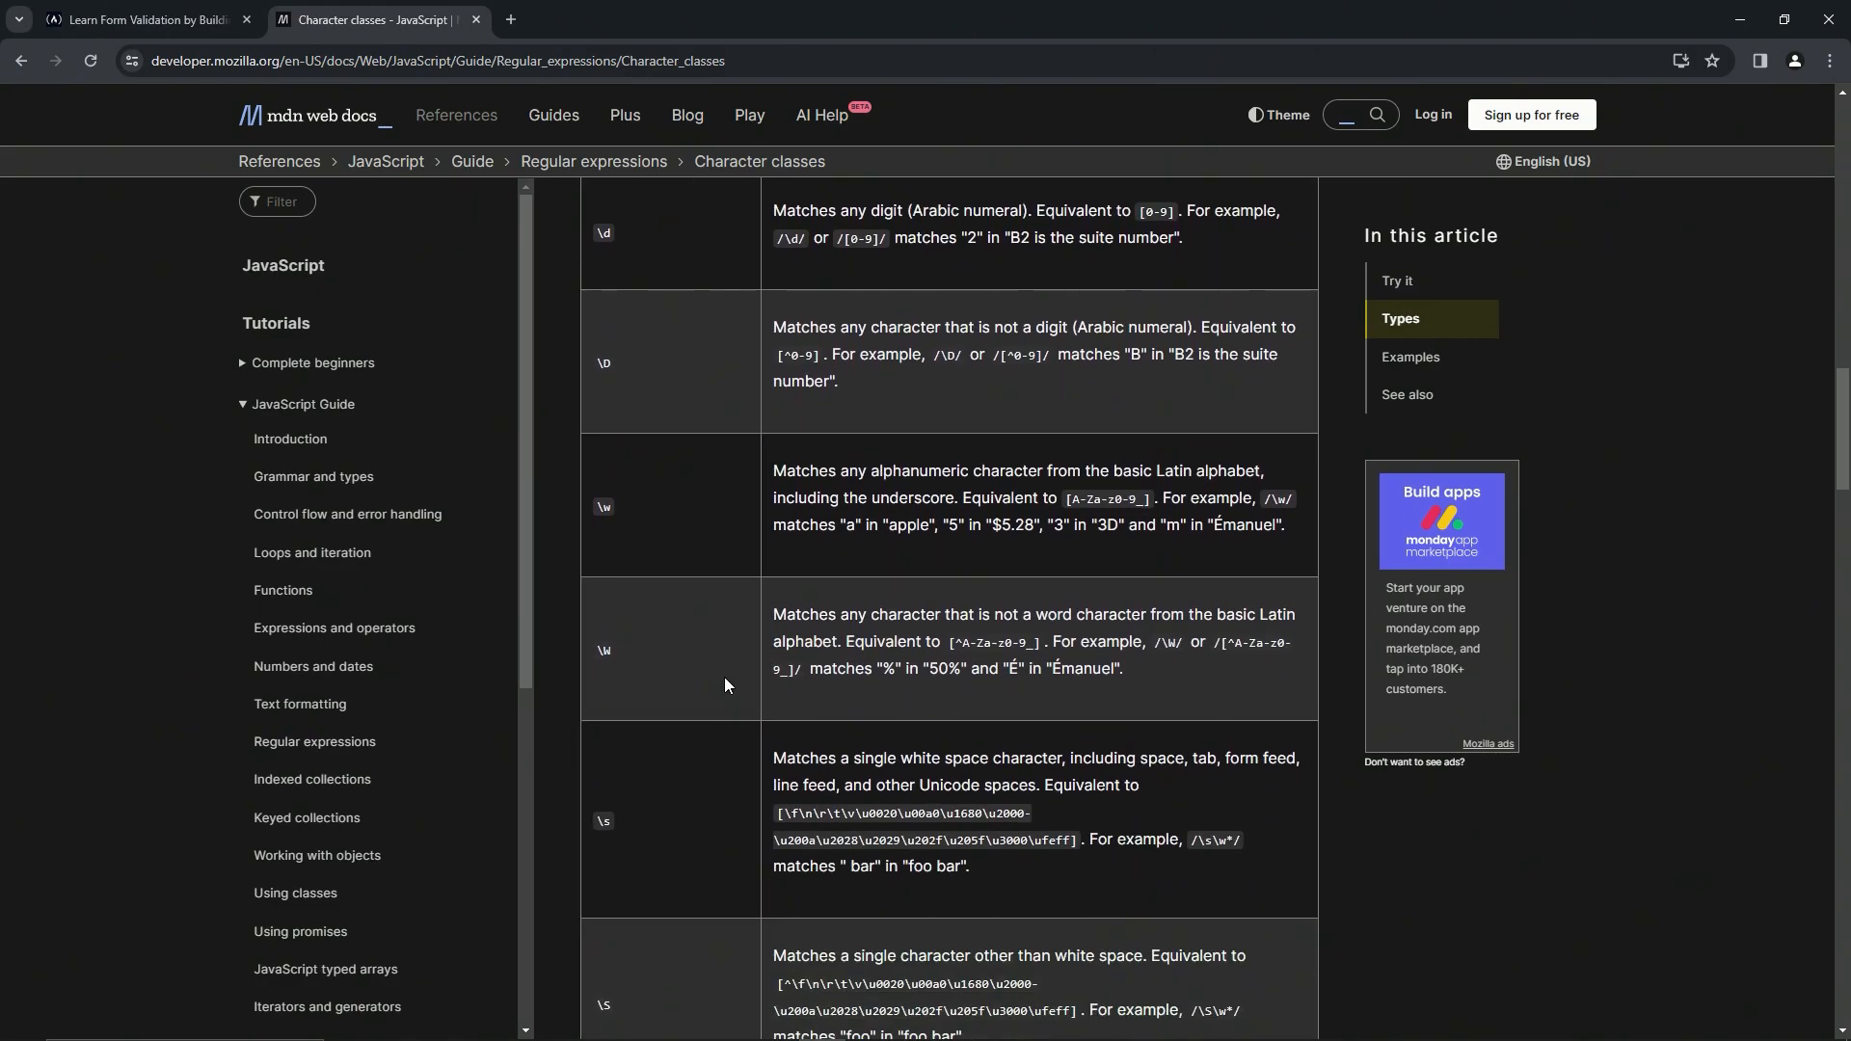
{"action": "scroll", "scroll_direction": "down", "scroll_amount": 3}
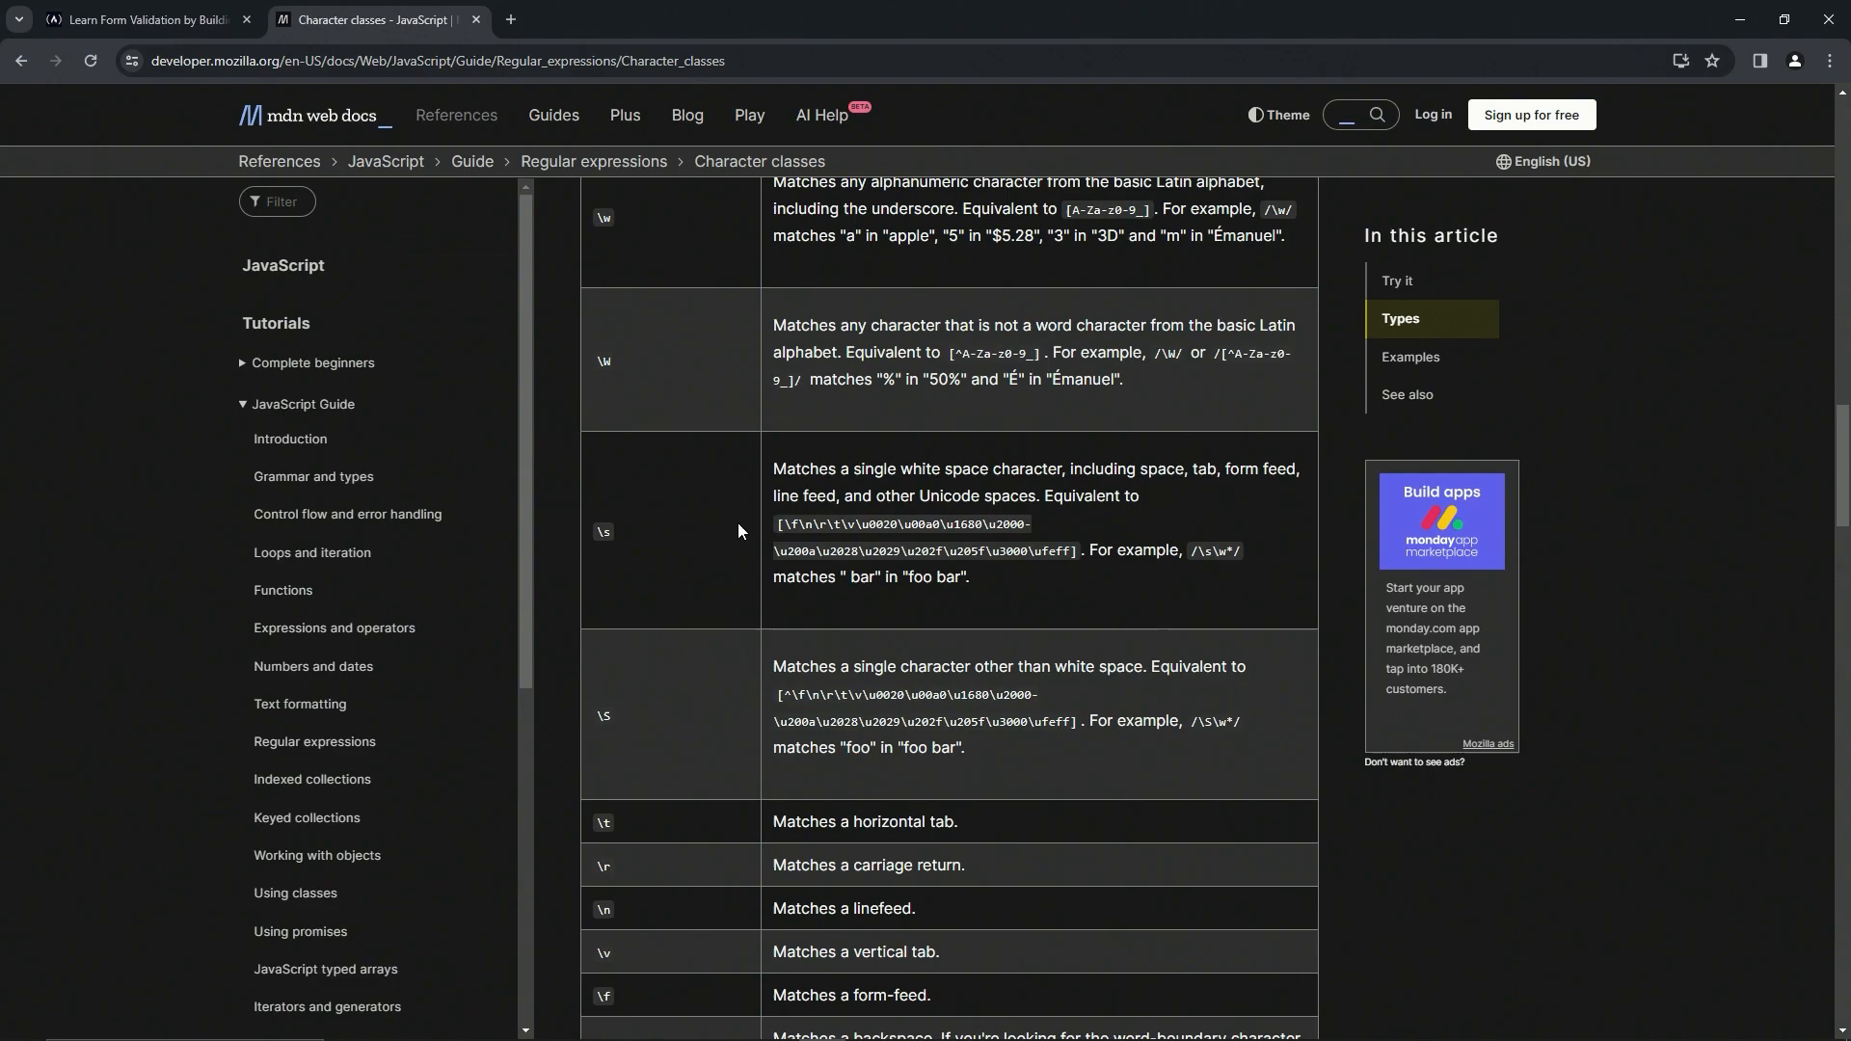
{"action": "mouse_move", "coordinate": [812, 463]}
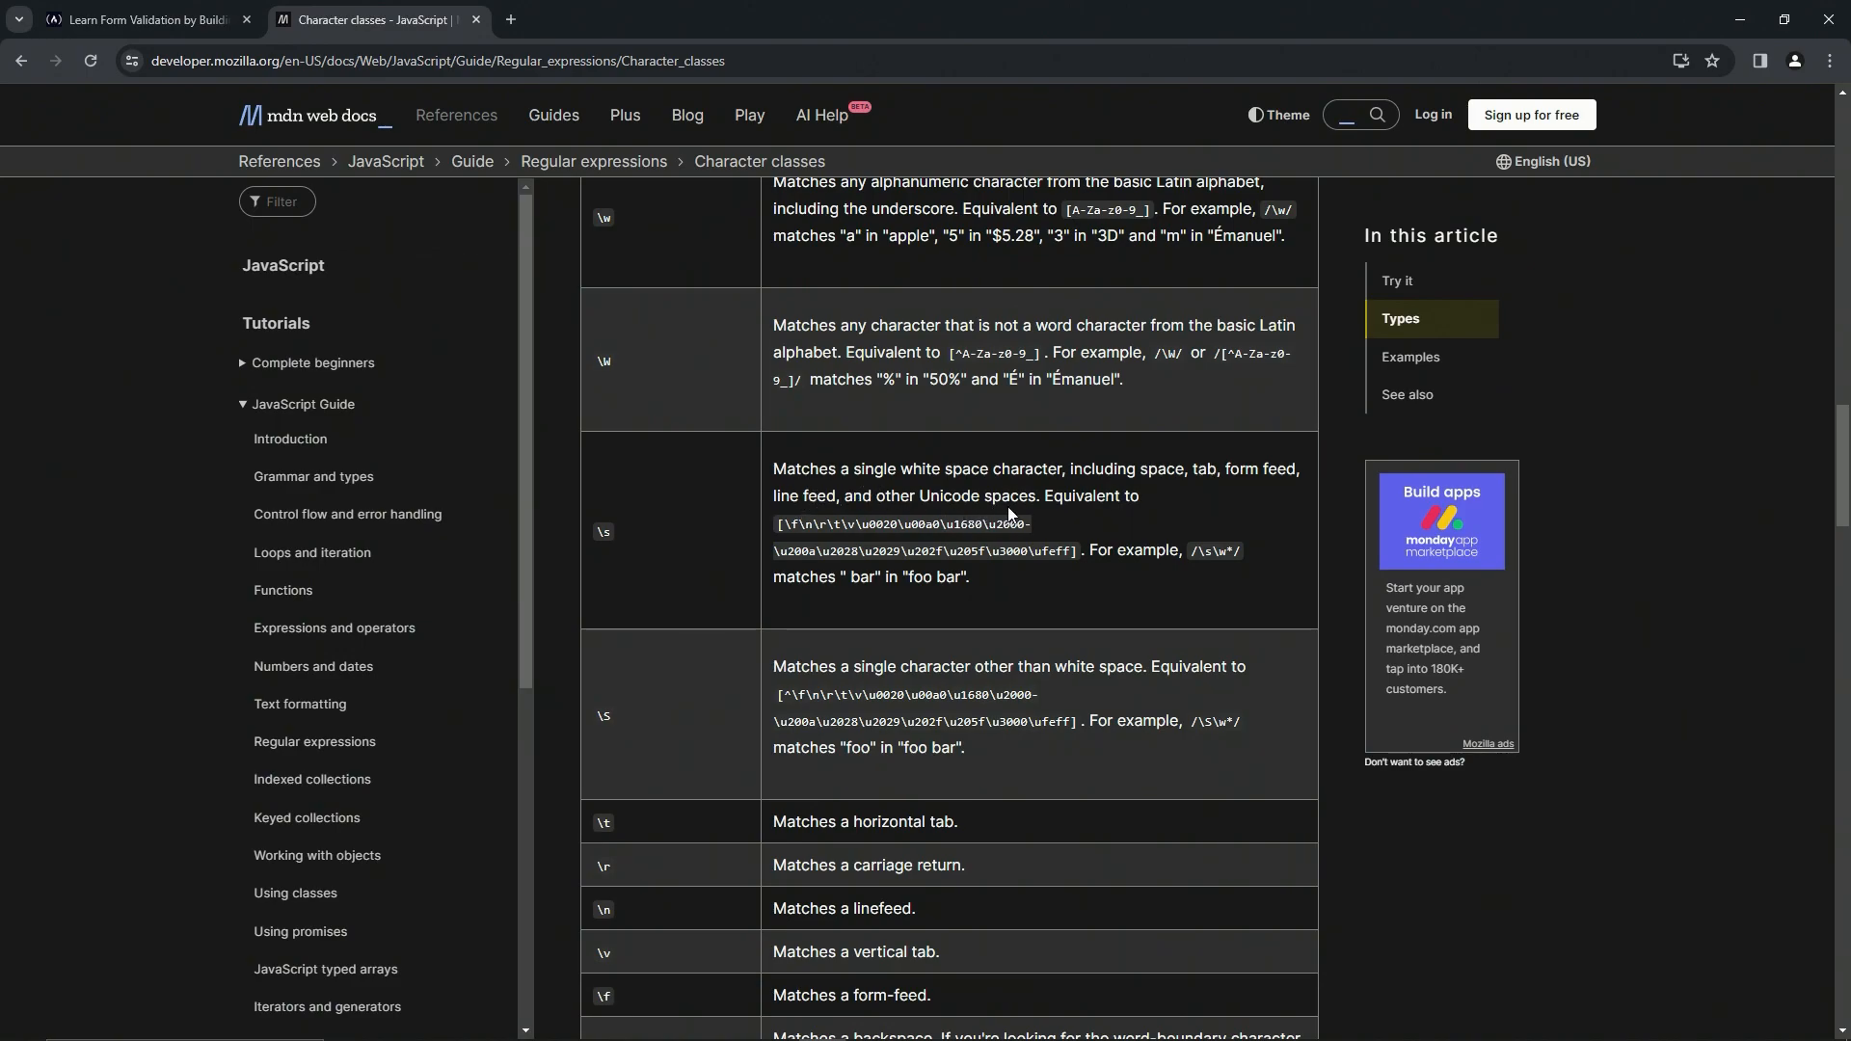
{"action": "mouse_move", "coordinate": [1134, 494]}
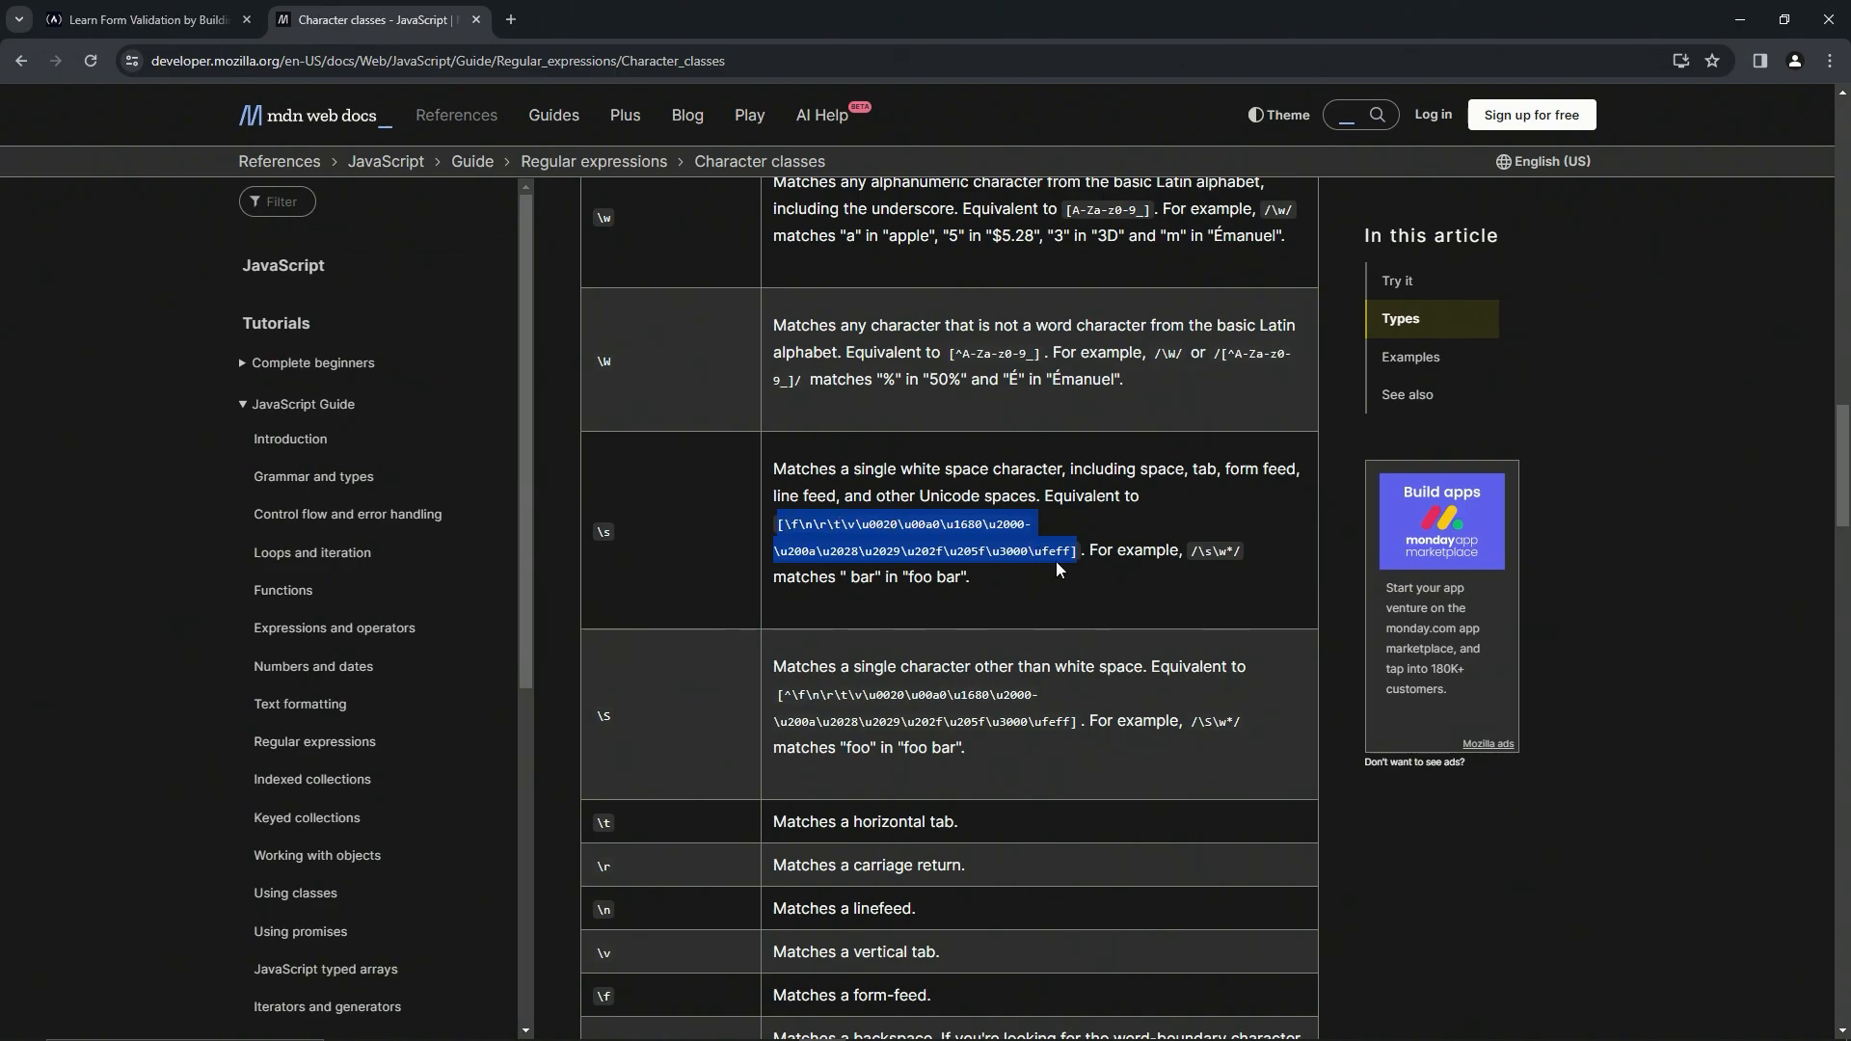
{"action": "mouse_move", "coordinate": [1153, 574]}
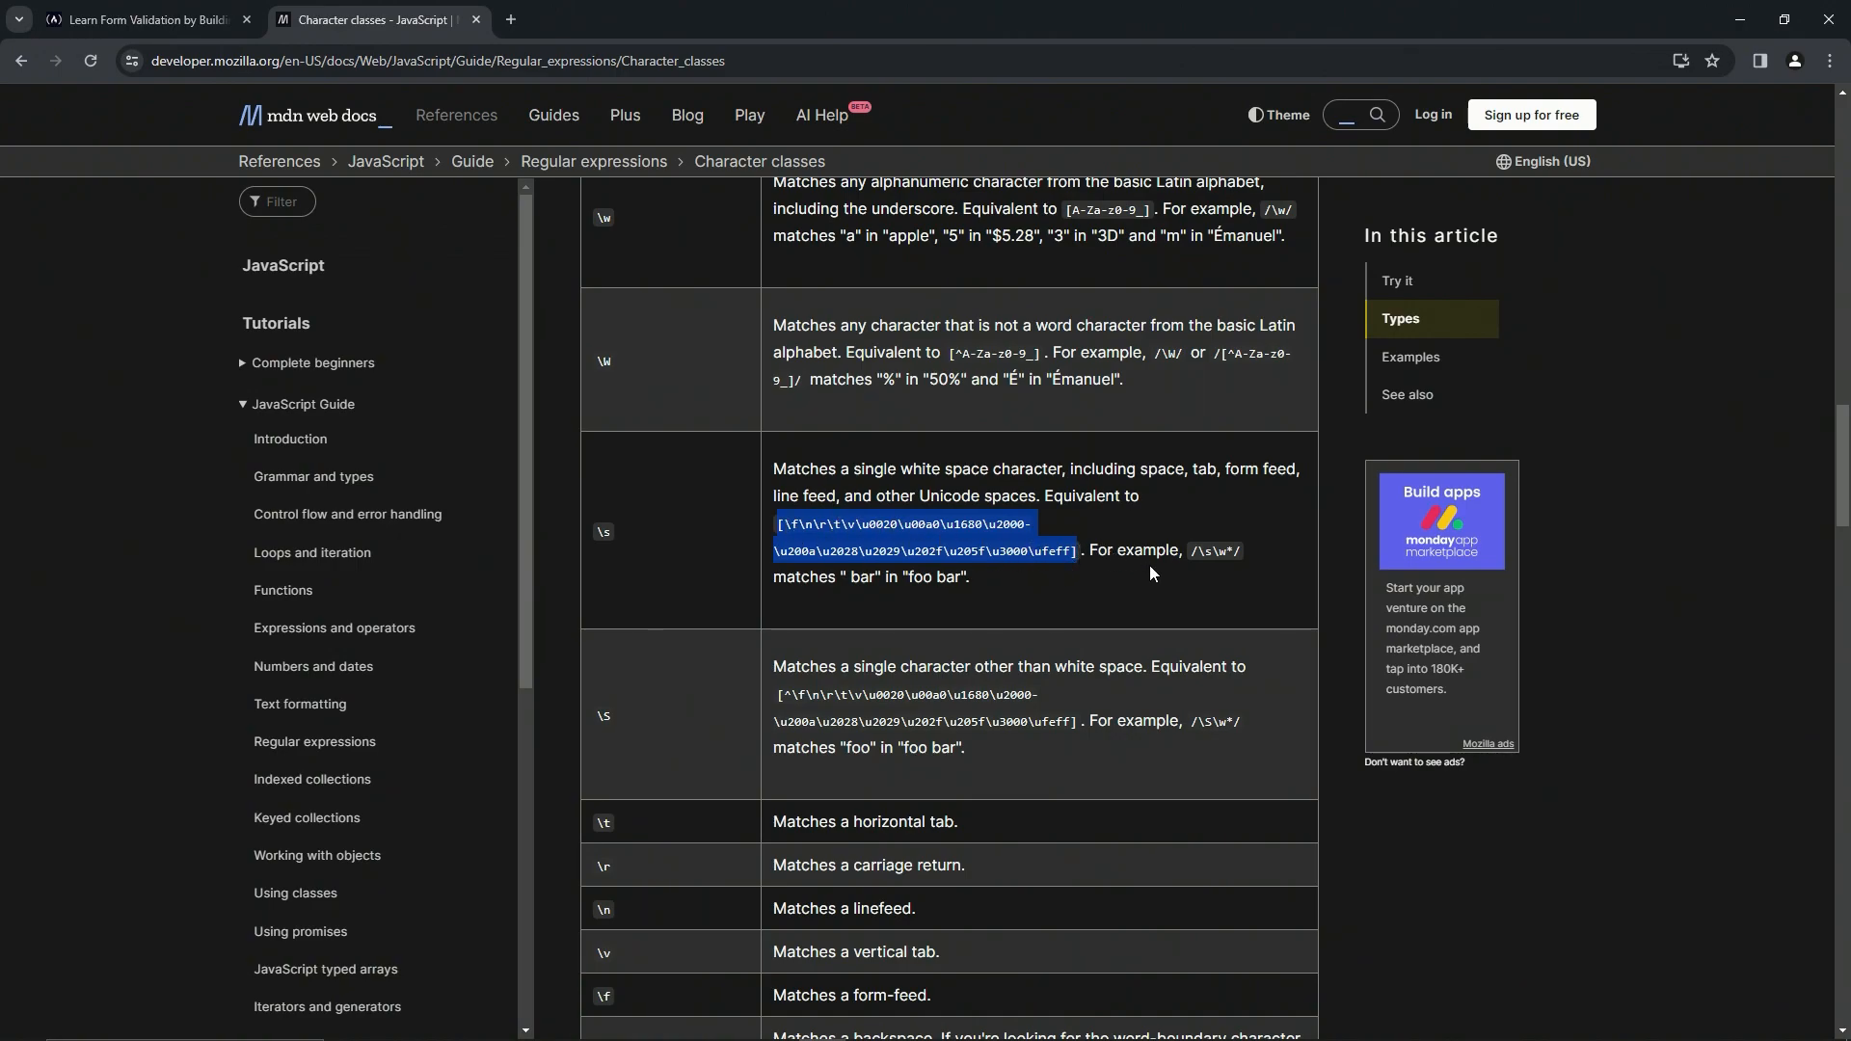
{"action": "mouse_move", "coordinate": [1201, 556]}
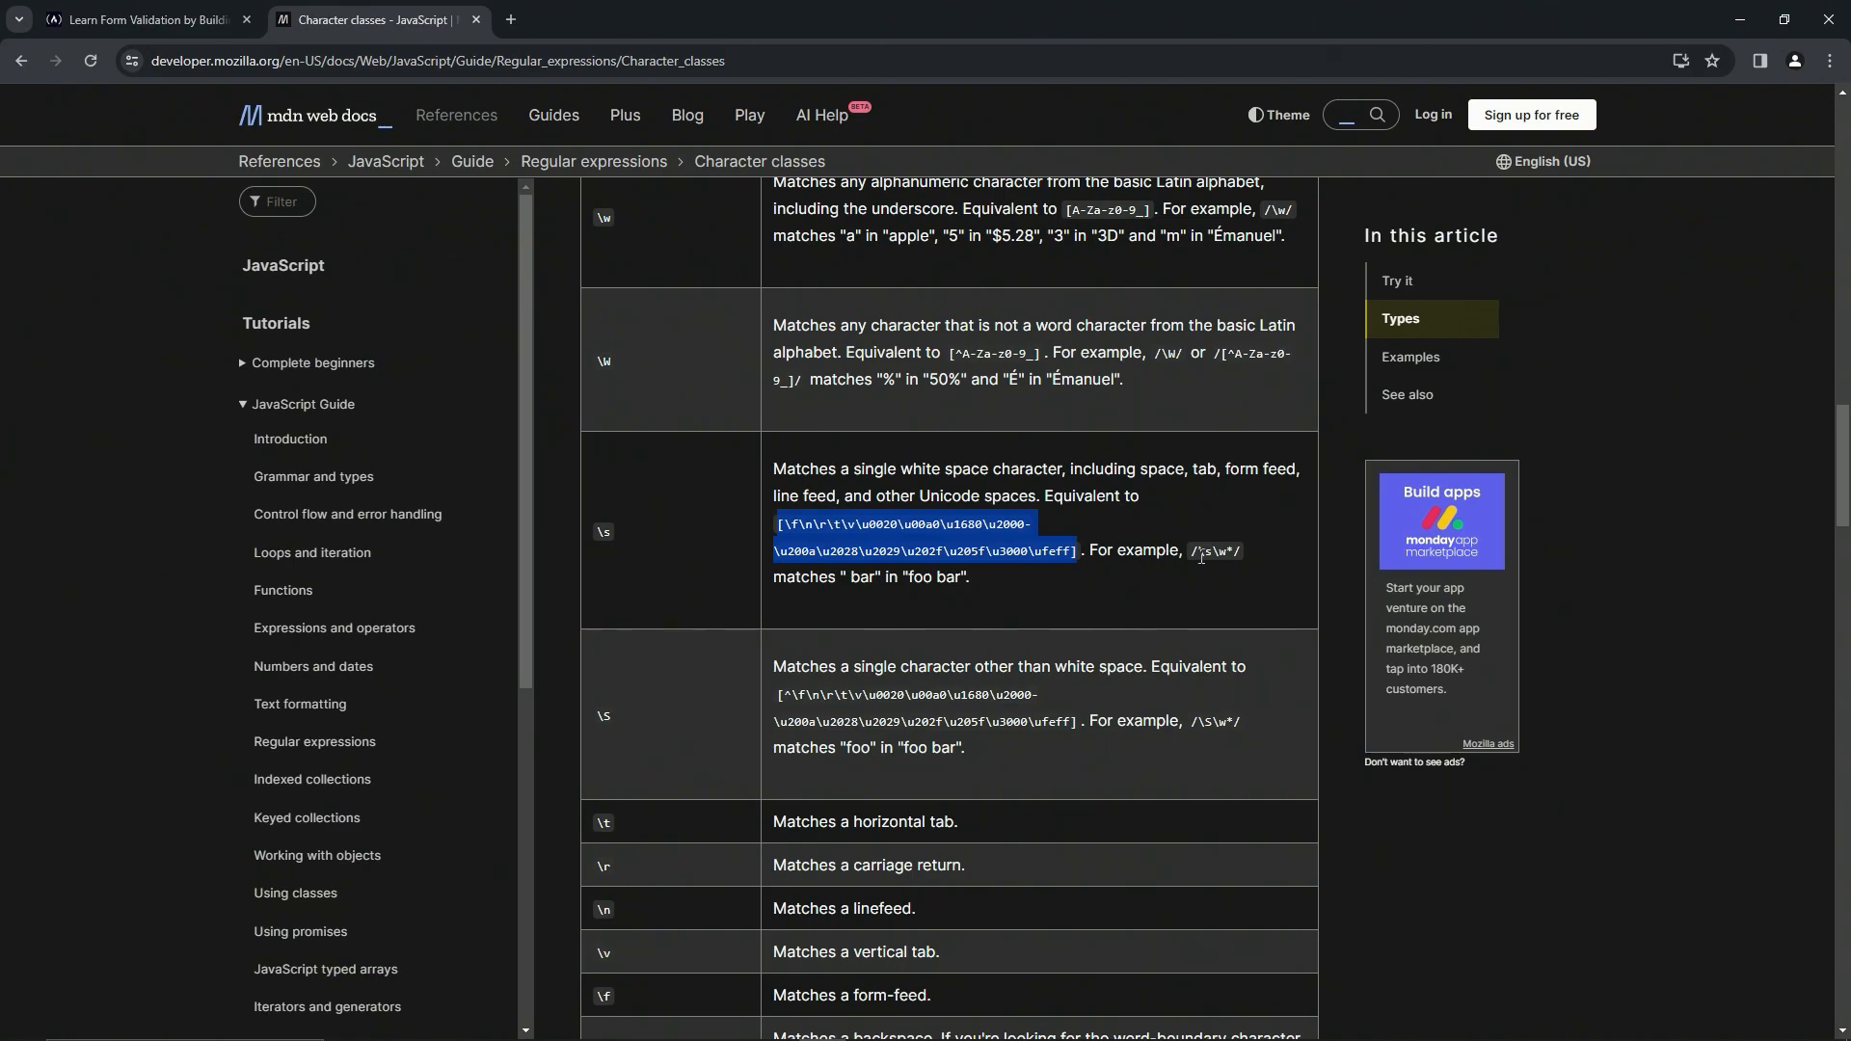
{"action": "mouse_move", "coordinate": [1220, 551]}
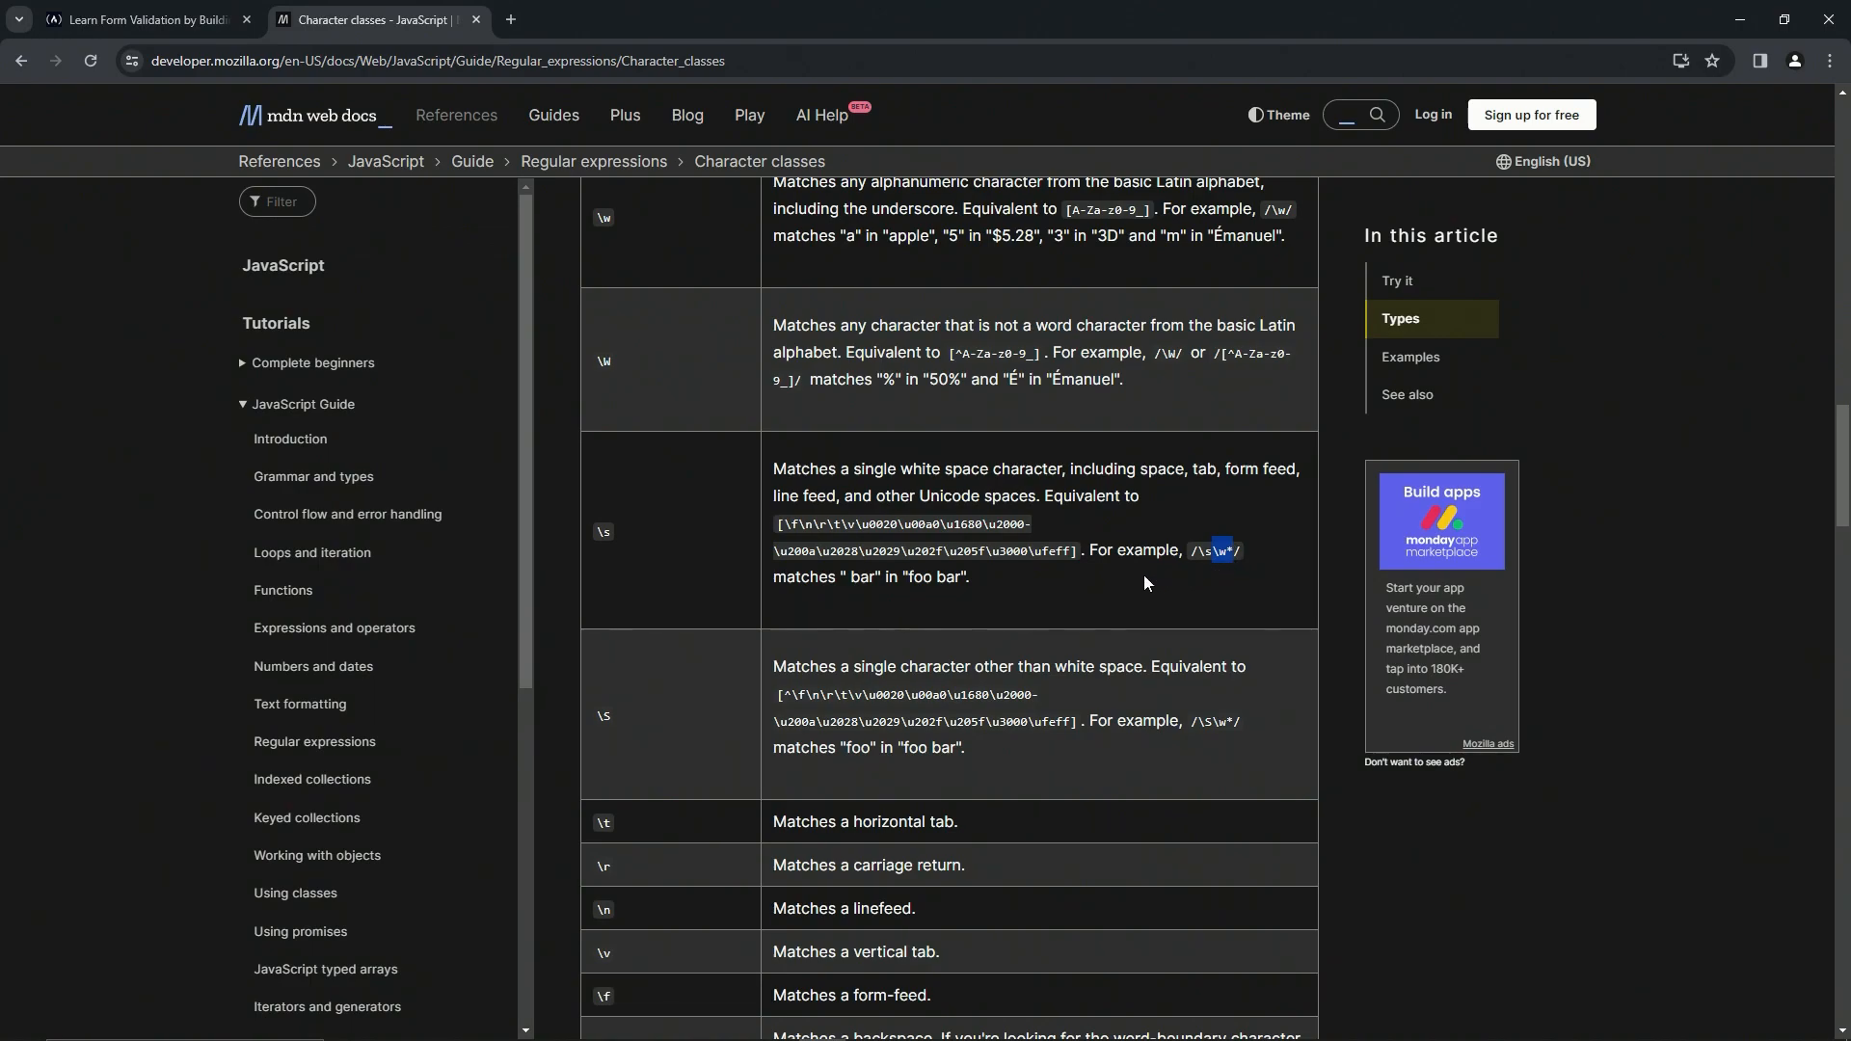
{"action": "mouse_move", "coordinate": [900, 335]}
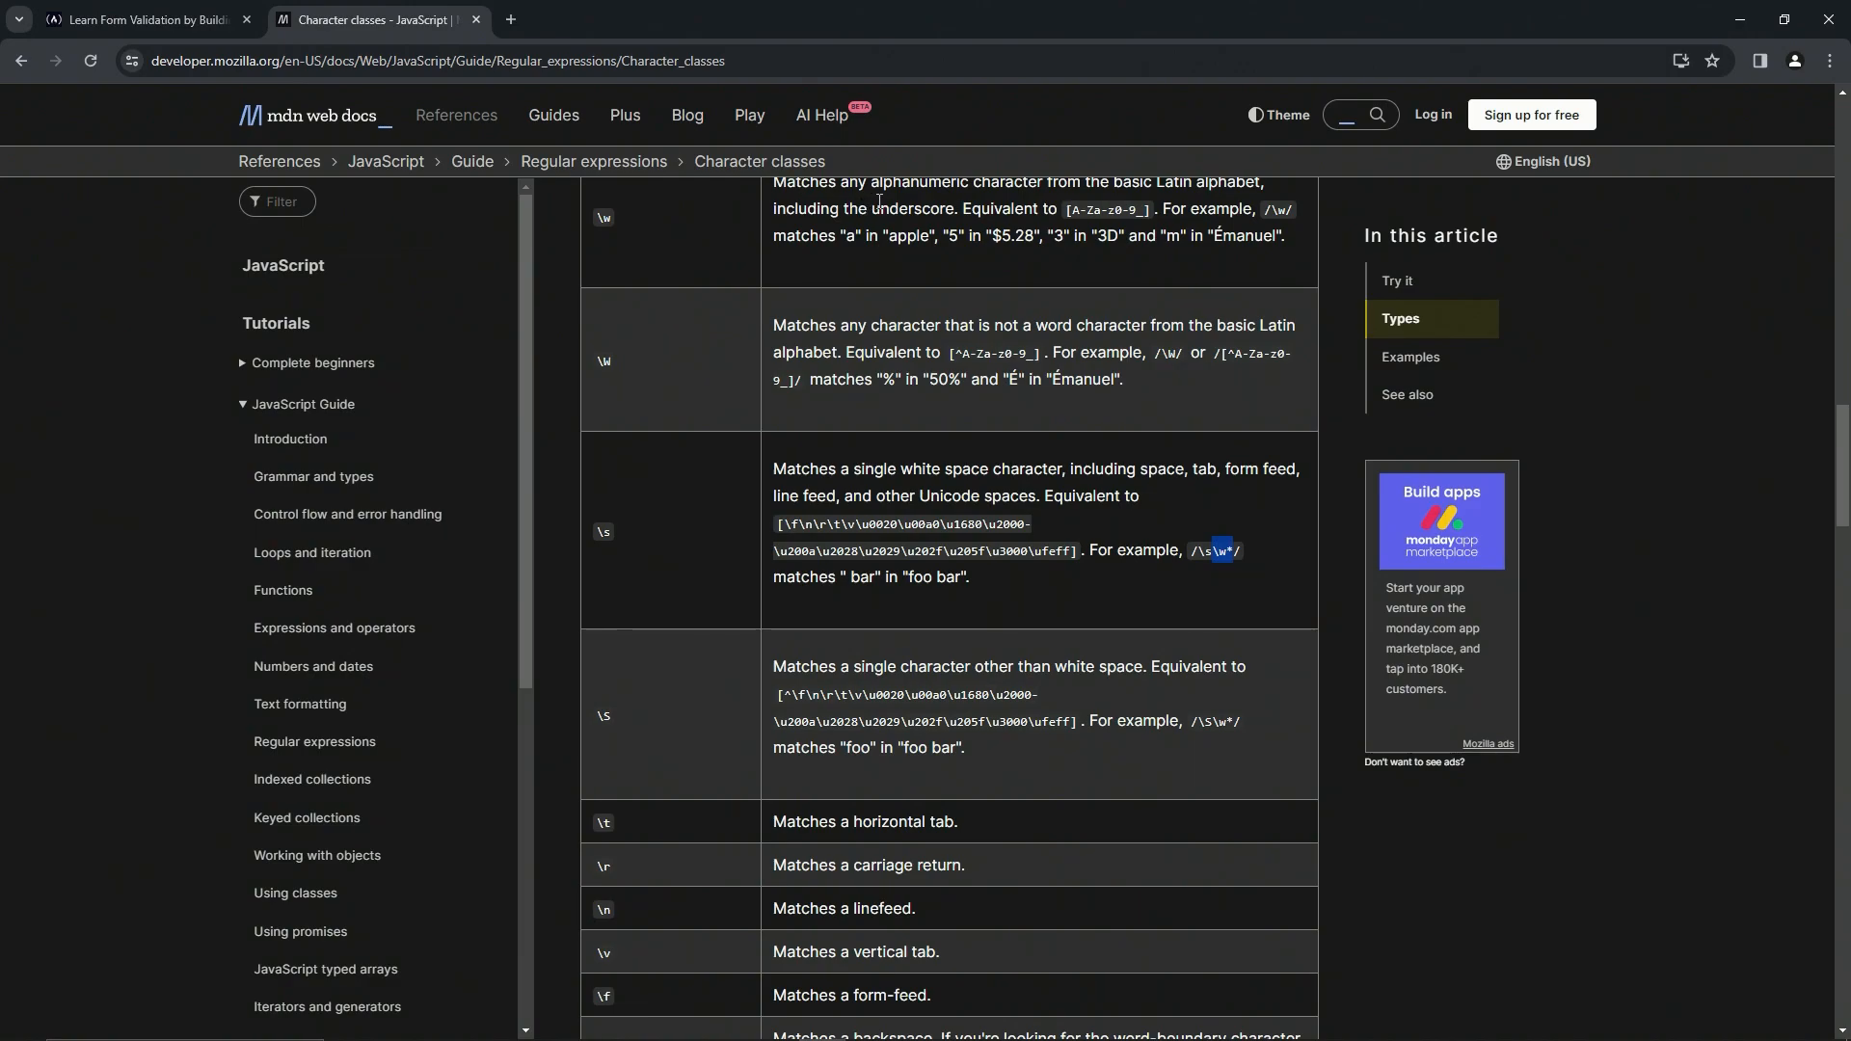
{"action": "mouse_move", "coordinate": [1108, 197]}
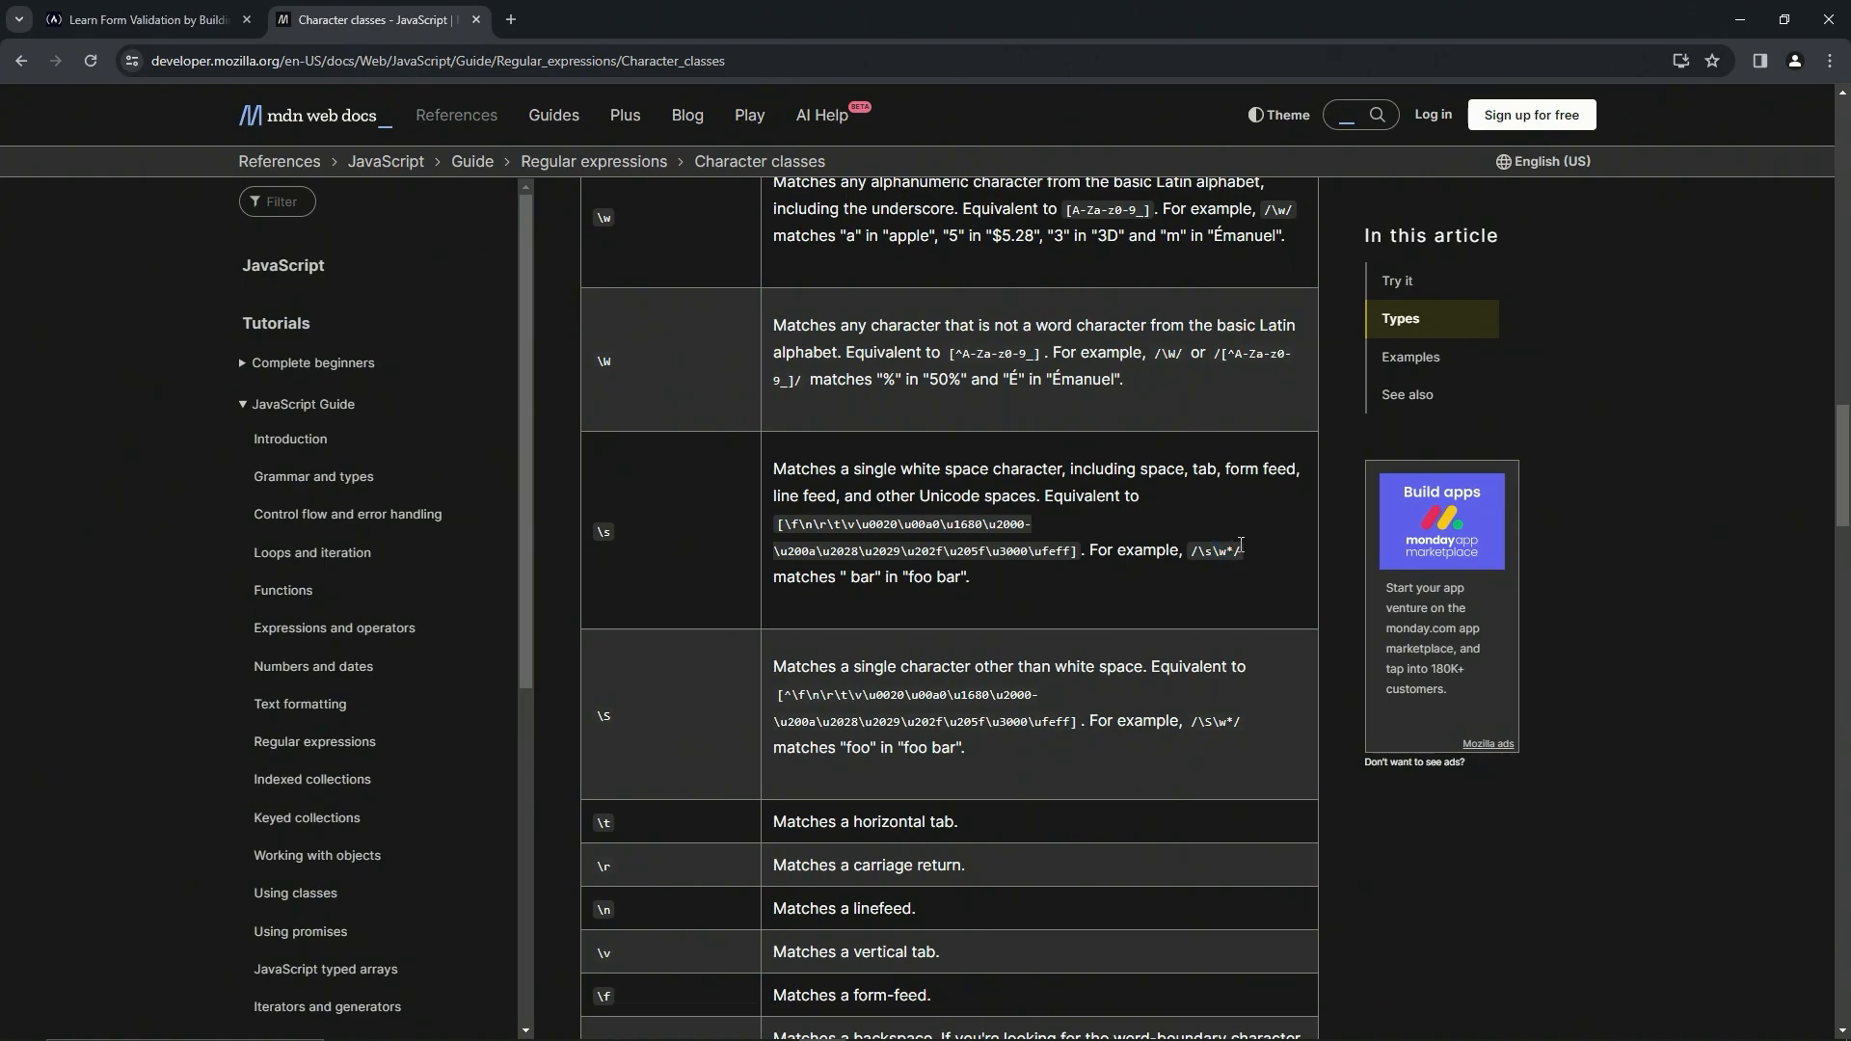
{"action": "mouse_move", "coordinate": [888, 584]}
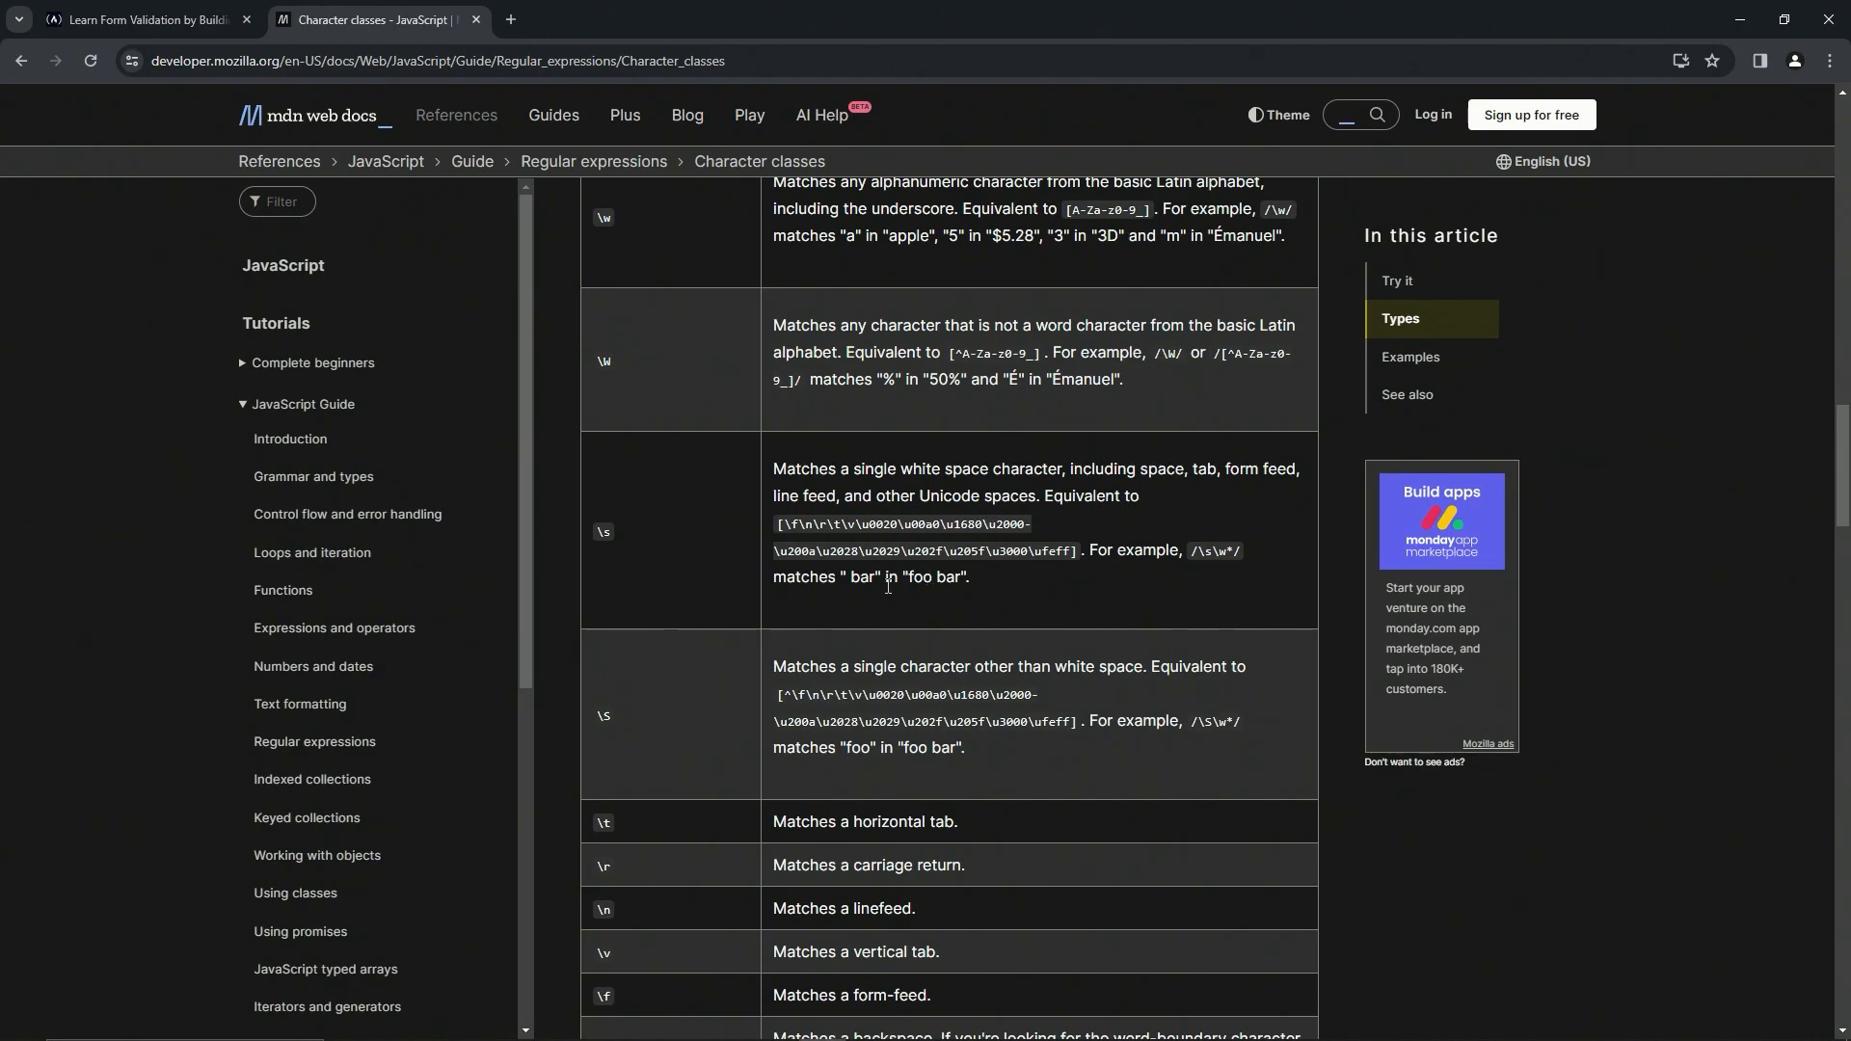
{"action": "mouse_move", "coordinate": [919, 596]}
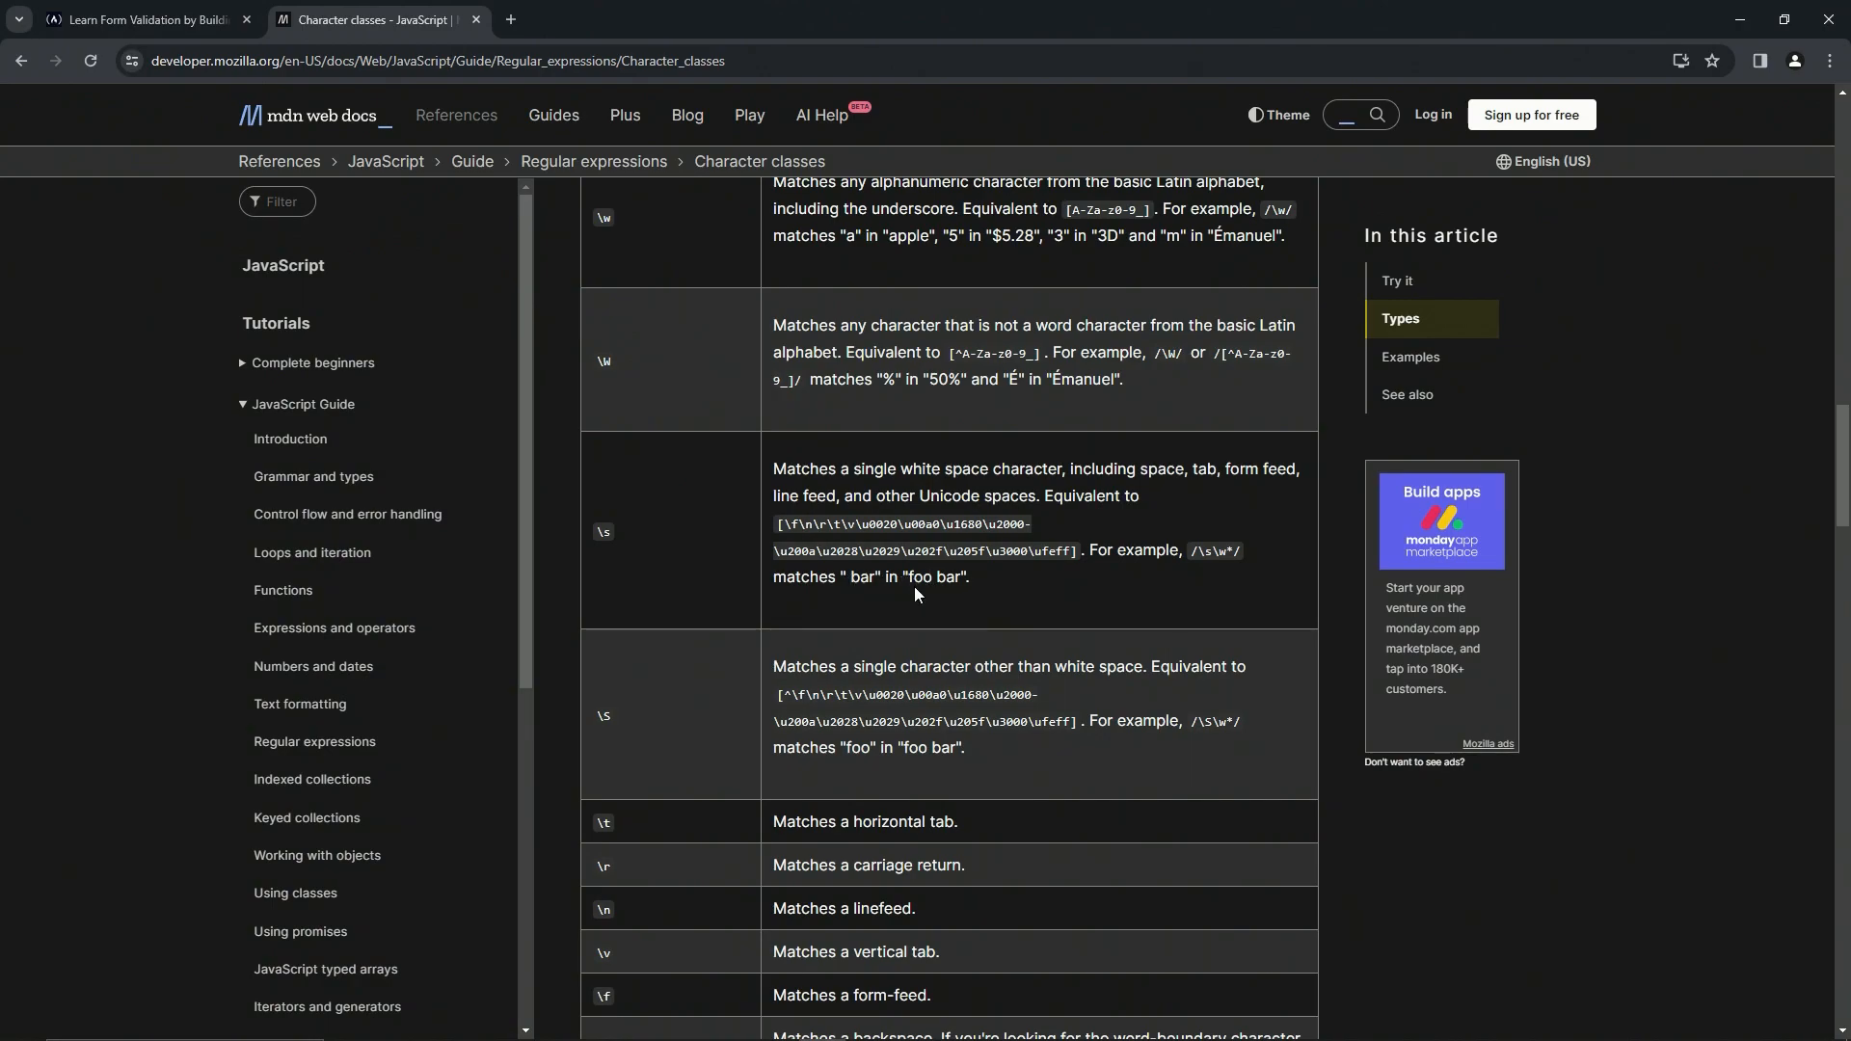
{"action": "mouse_move", "coordinate": [845, 570]}
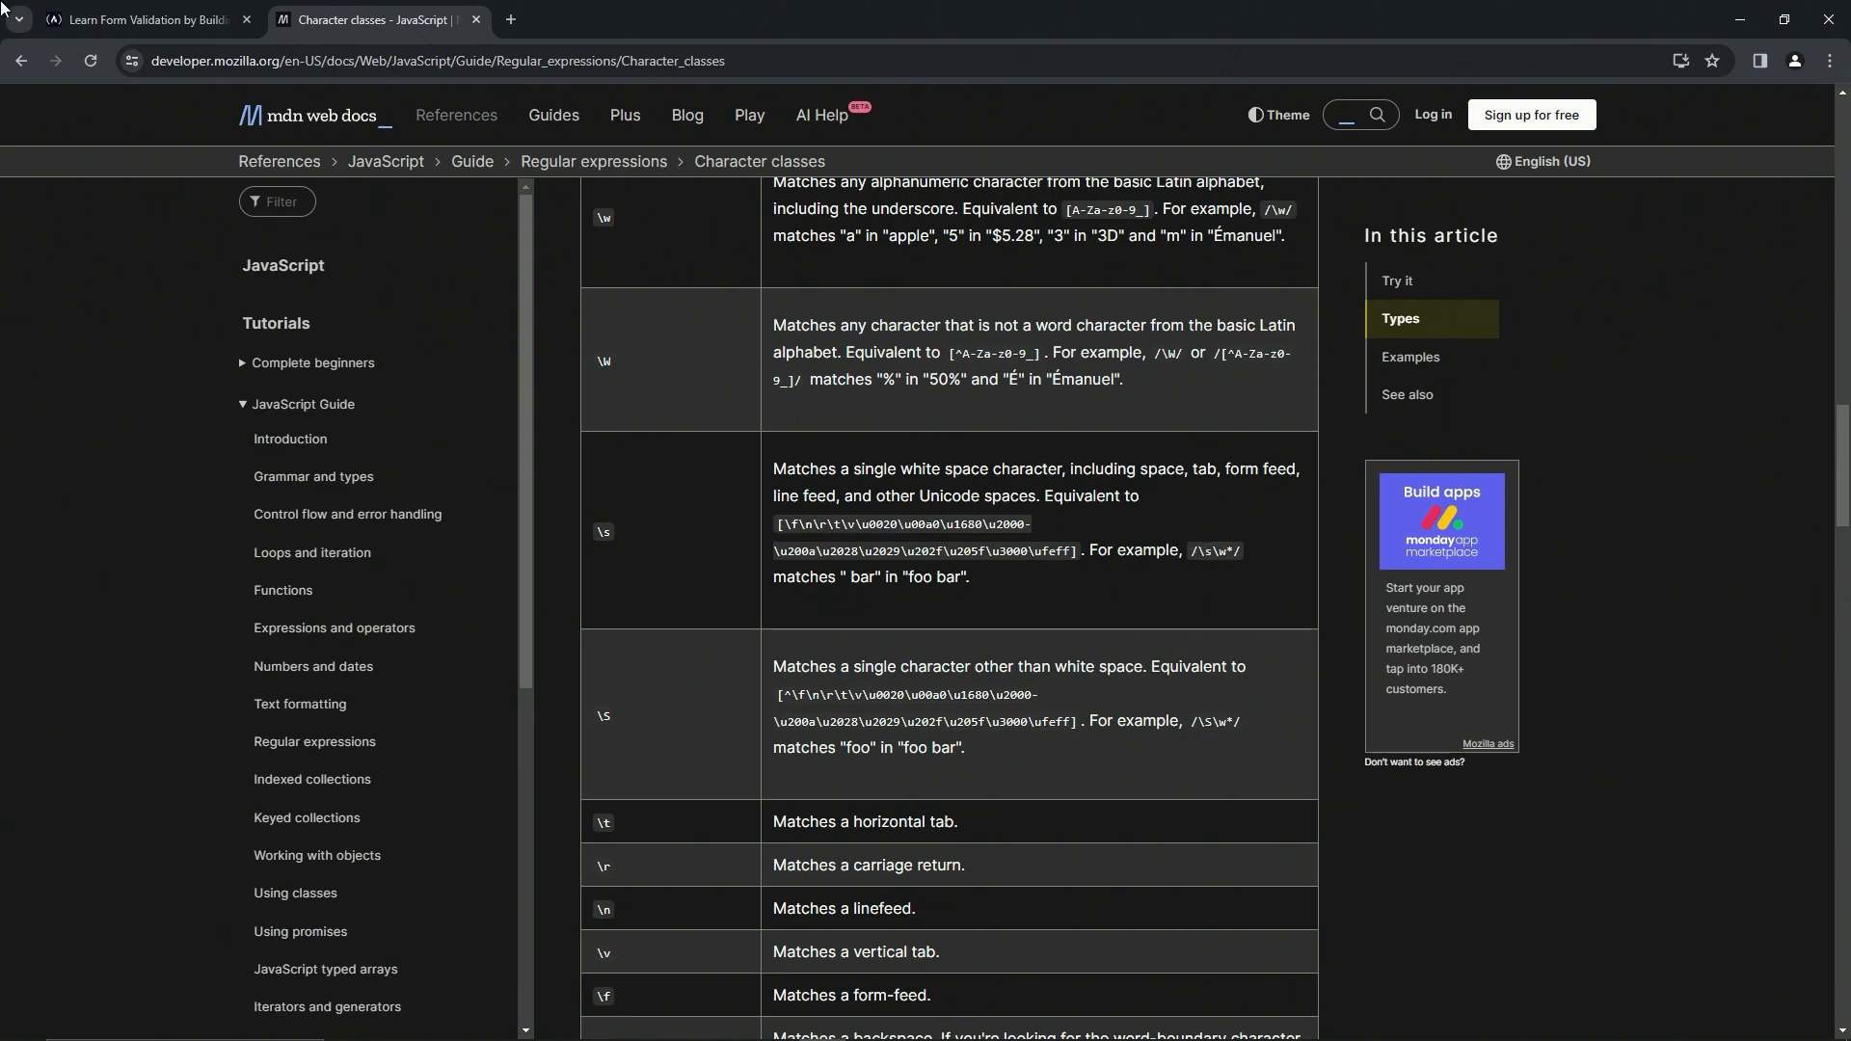
Extend the line 10 cleanInputString regex to /\+-\s/, then view MDN's character classes table again
{"action": "left_click", "coordinate": [142, 20]}
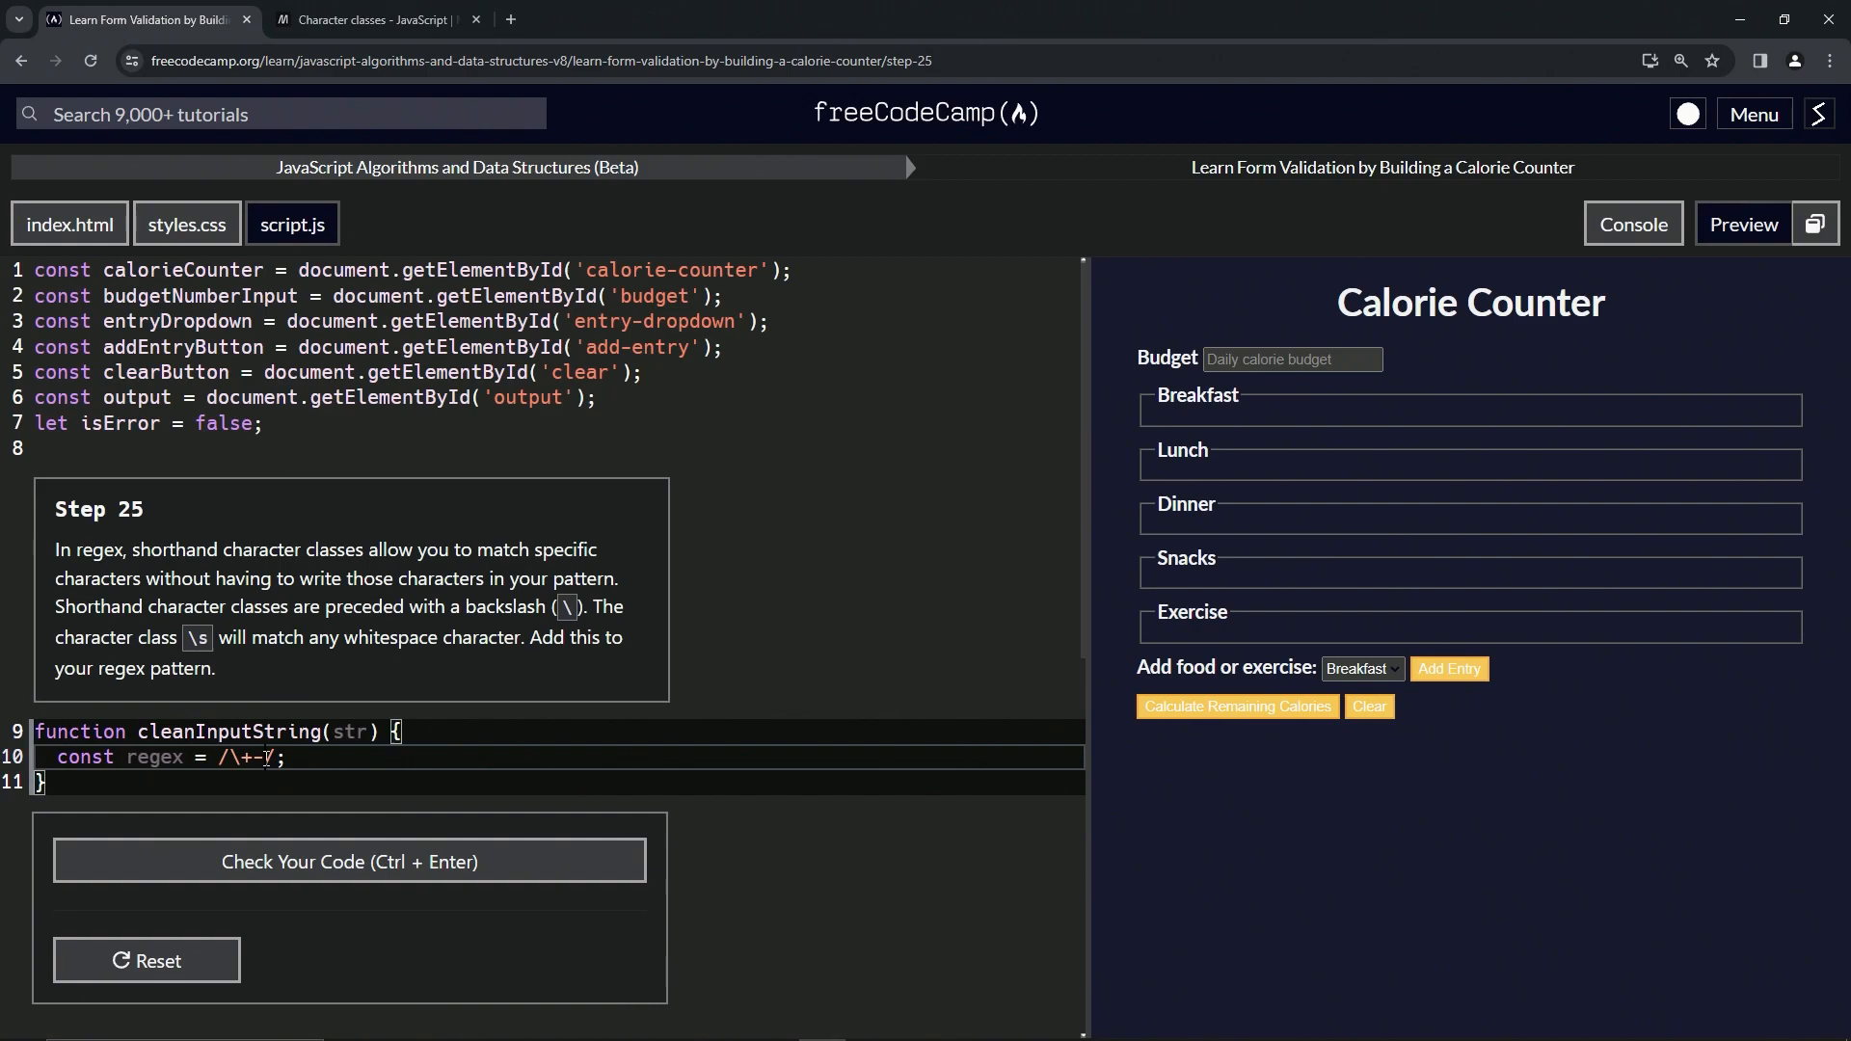
{"action": "type", "text": "\\s"}
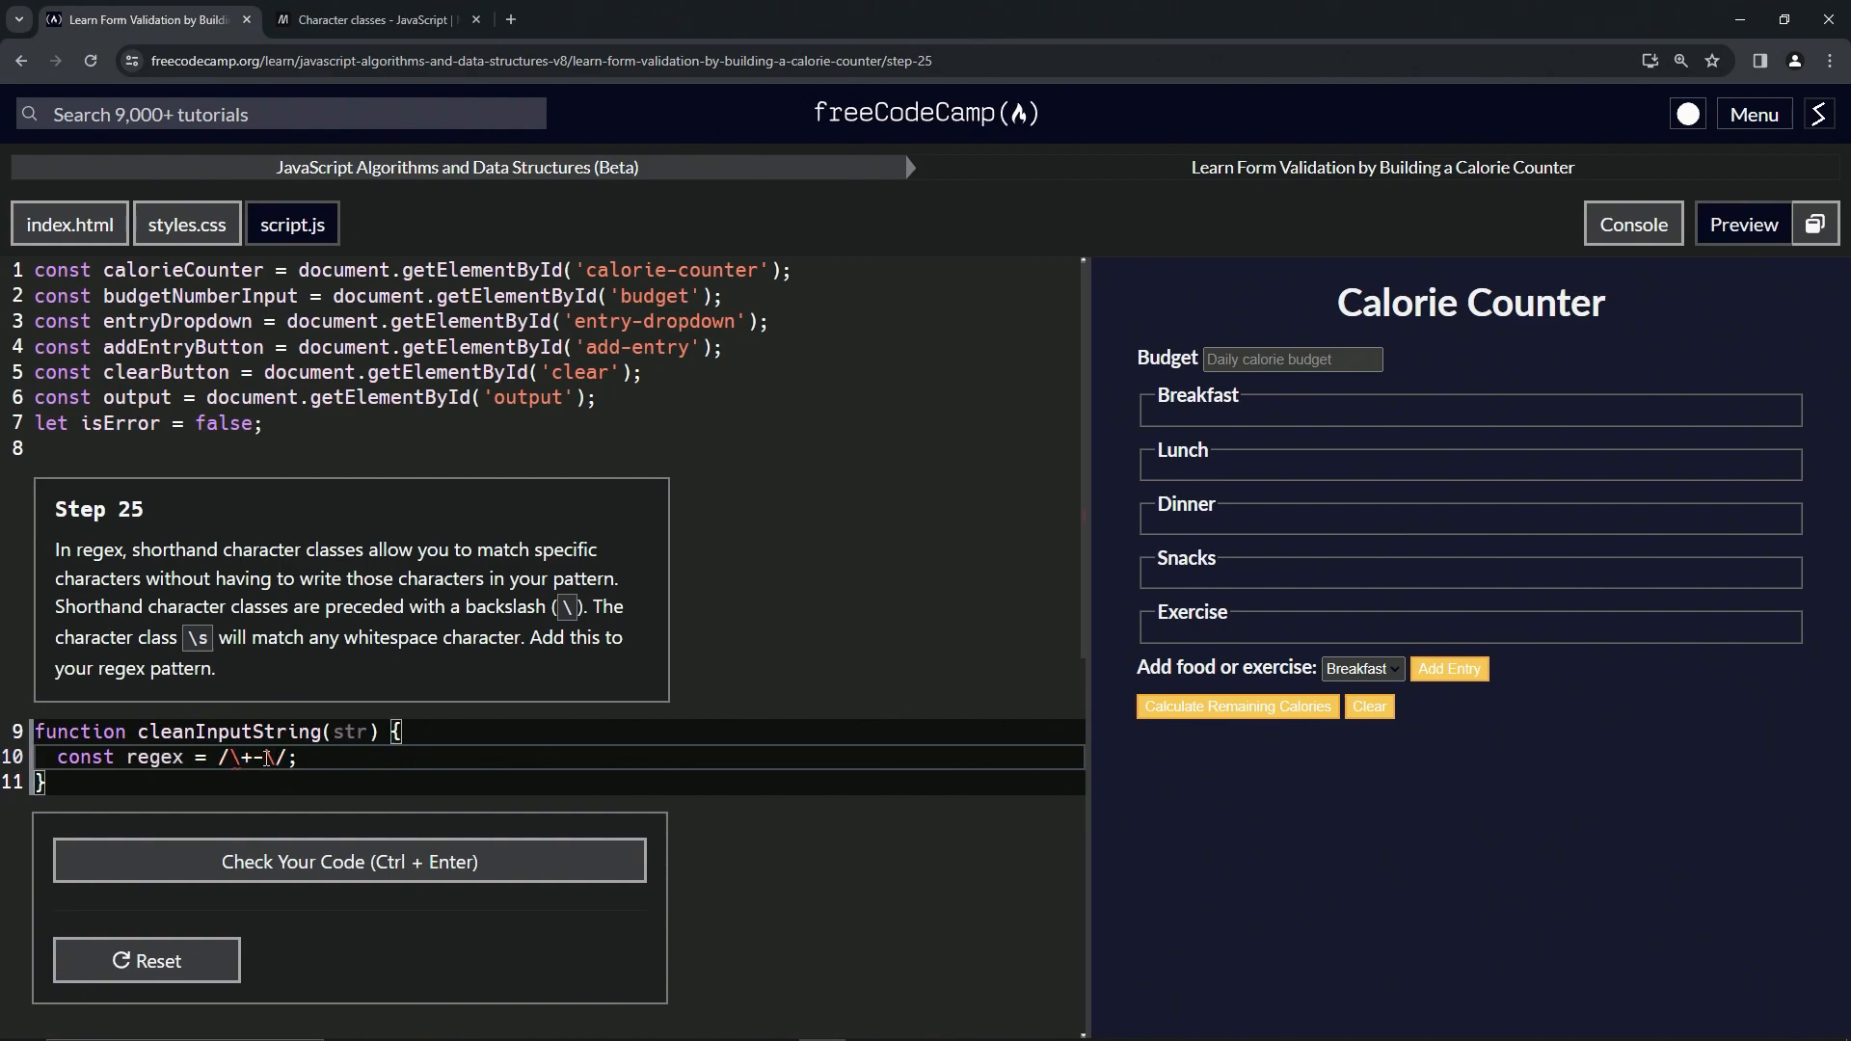
{"action": "type", "text": "\\s"}
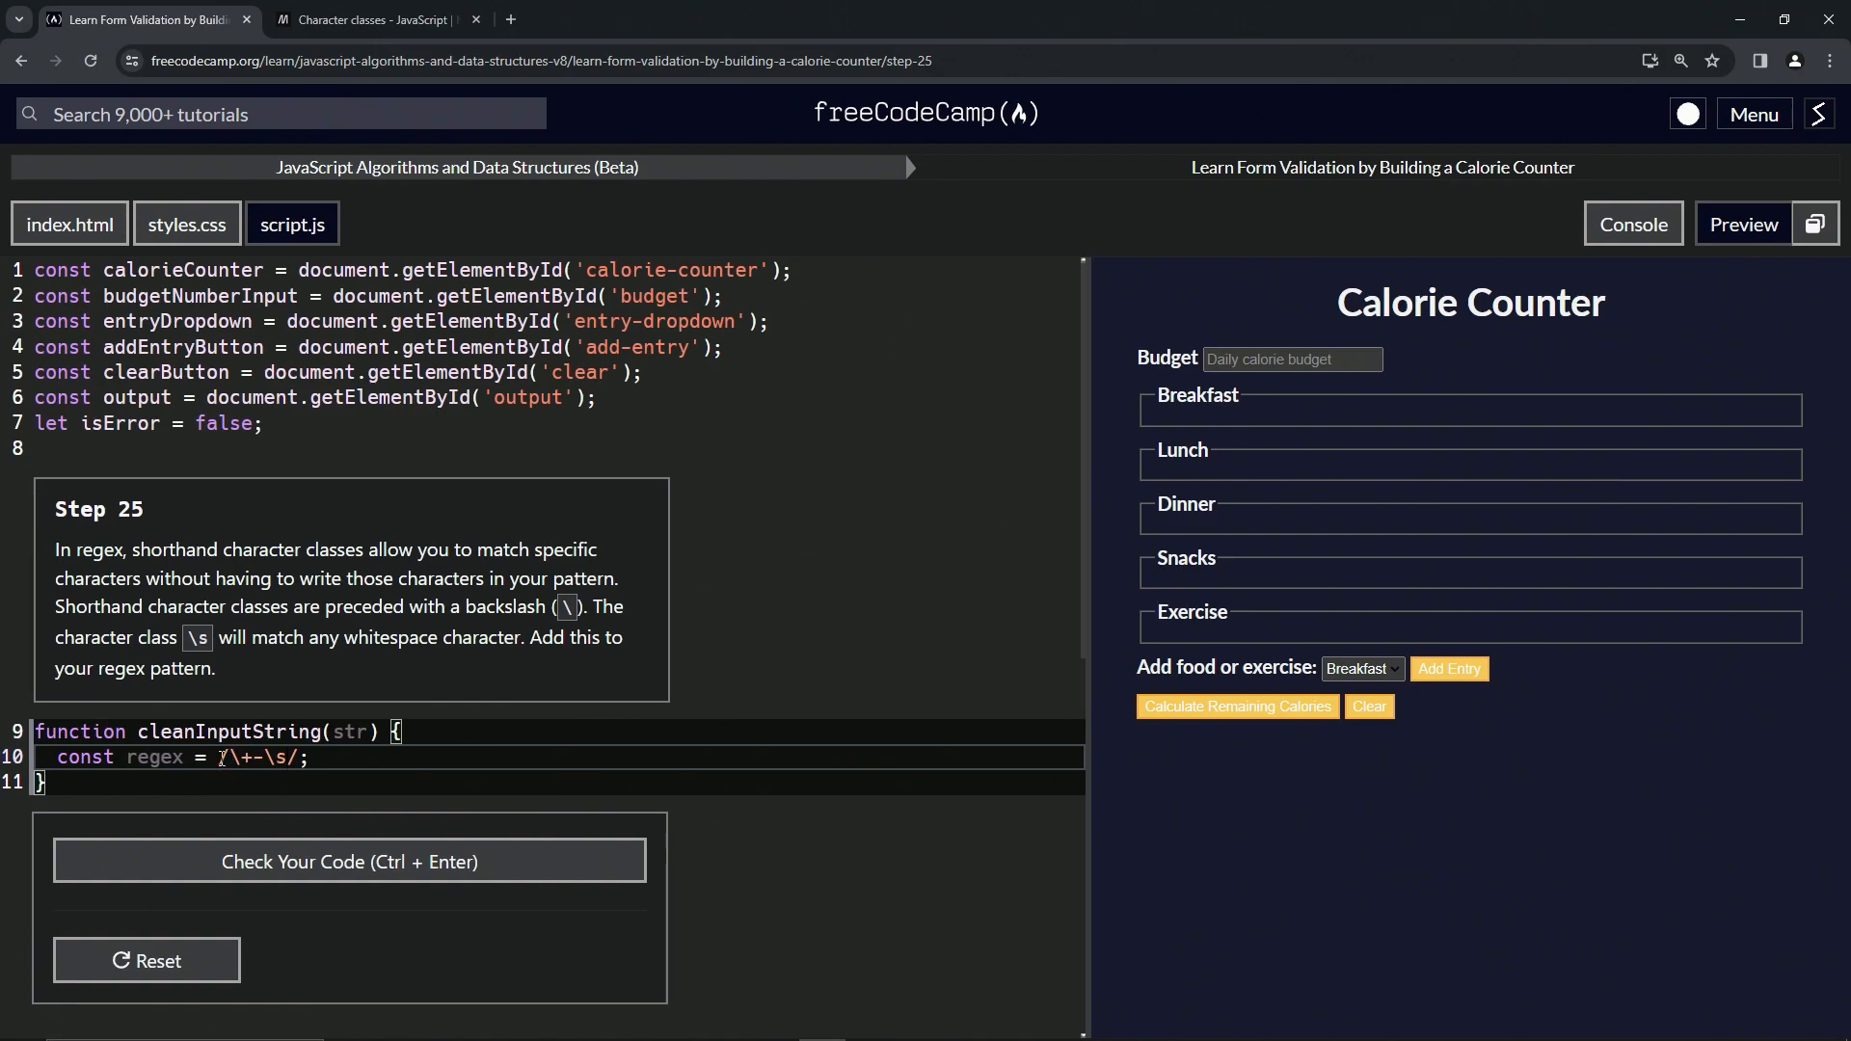
{"action": "left_click", "coordinate": [368, 19]}
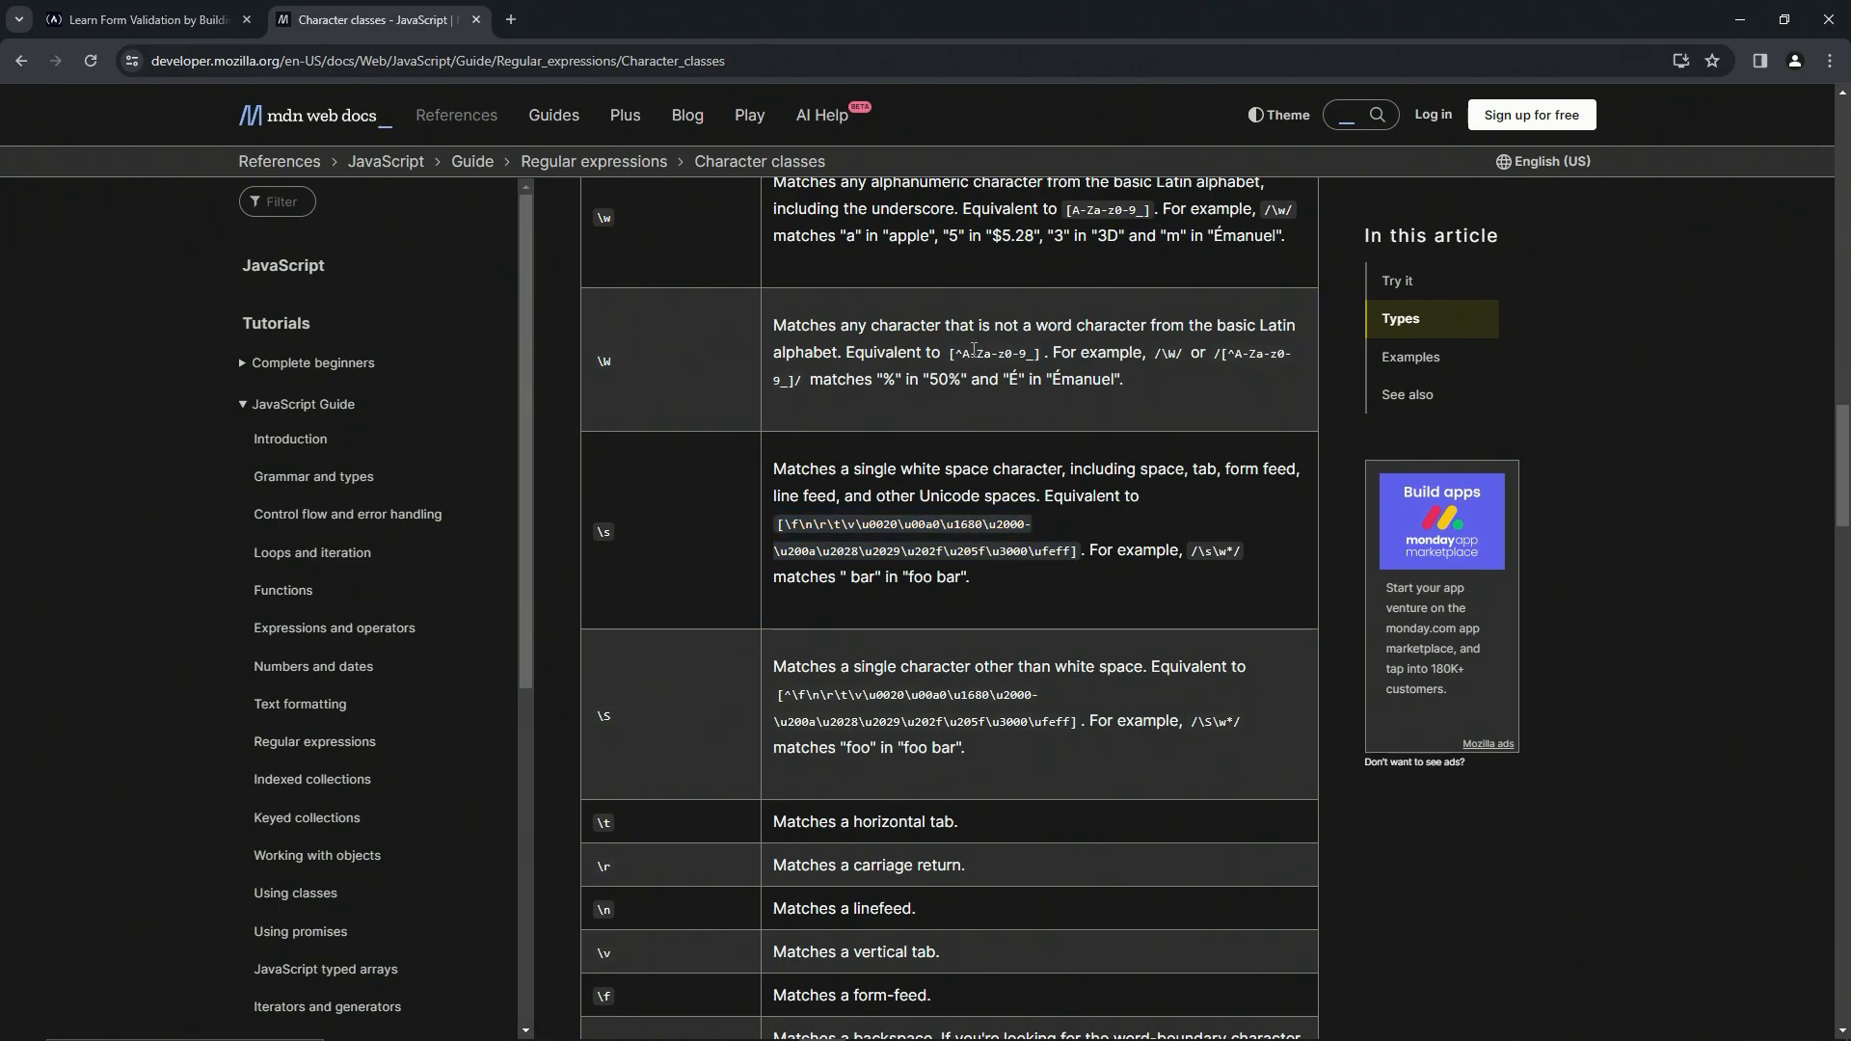
{"action": "mouse_move", "coordinate": [688, 100]}
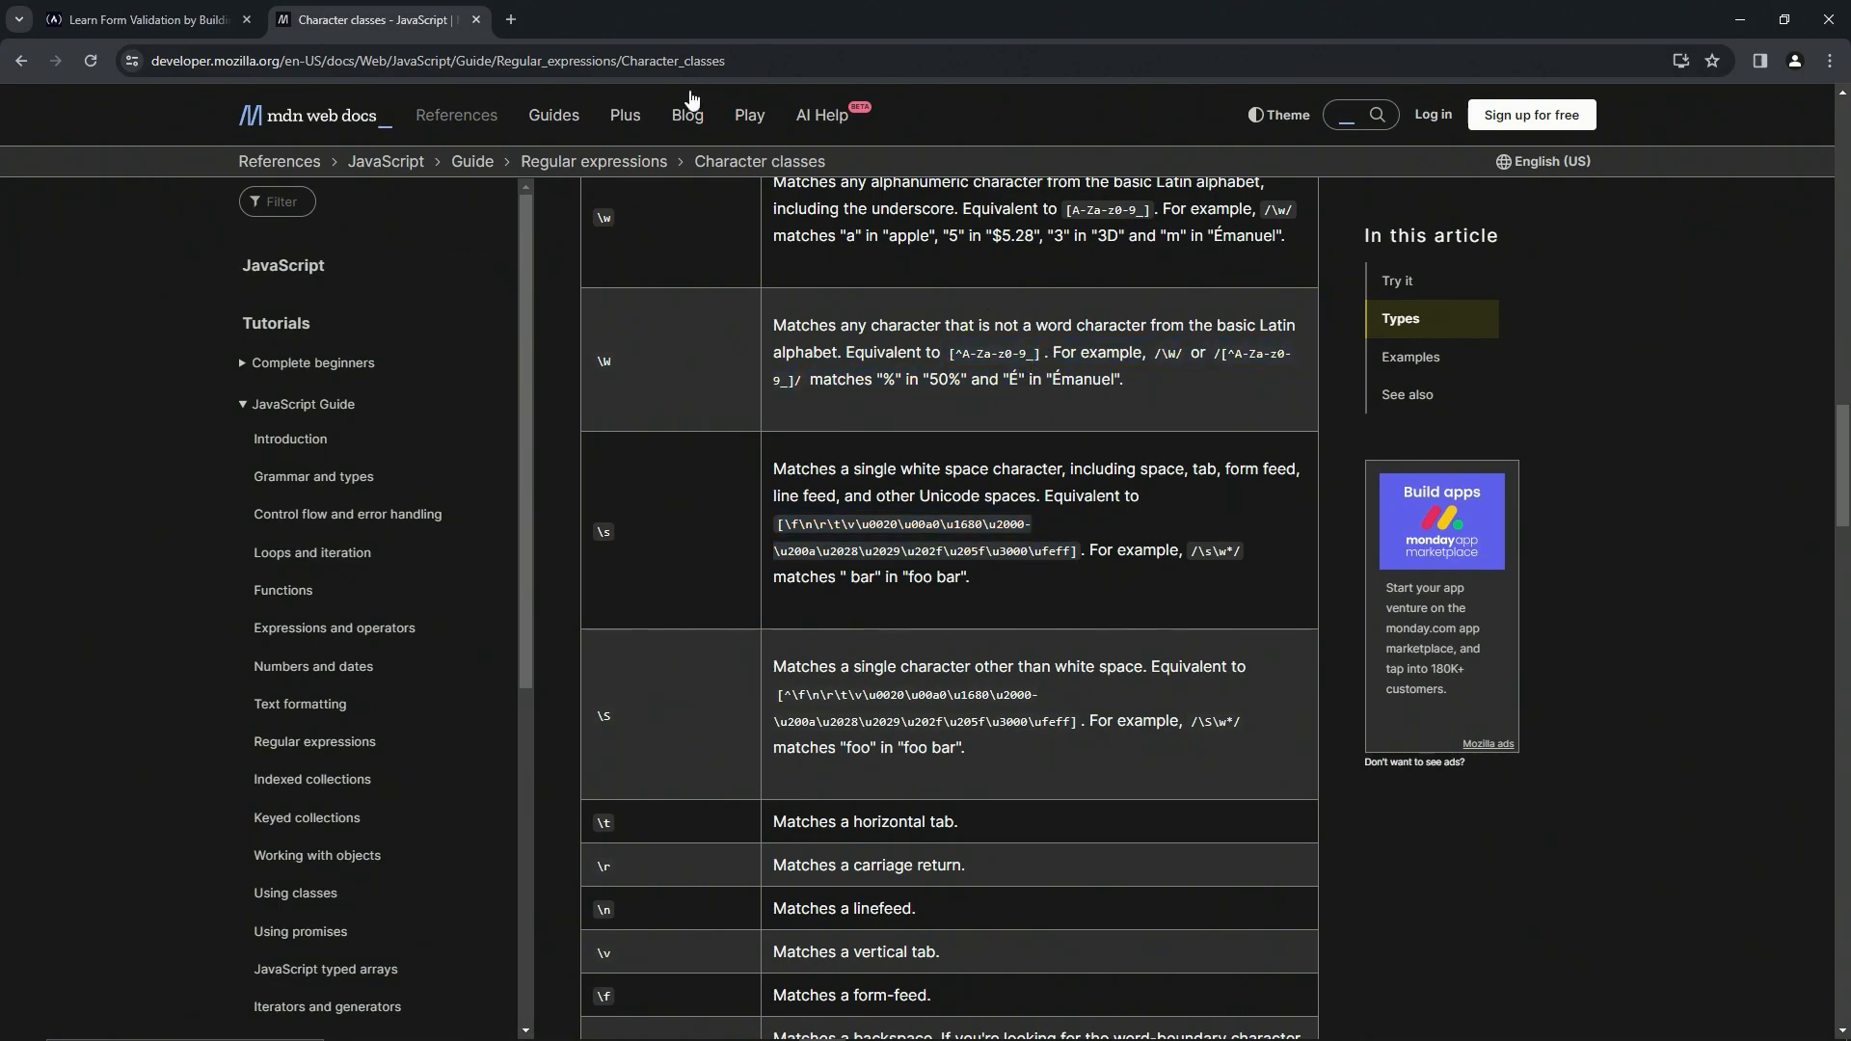
Return to the freeCodeCamp Step 25 lesson tab with the regex /\+-\s/ intact
{"action": "left_click", "coordinate": [142, 19]}
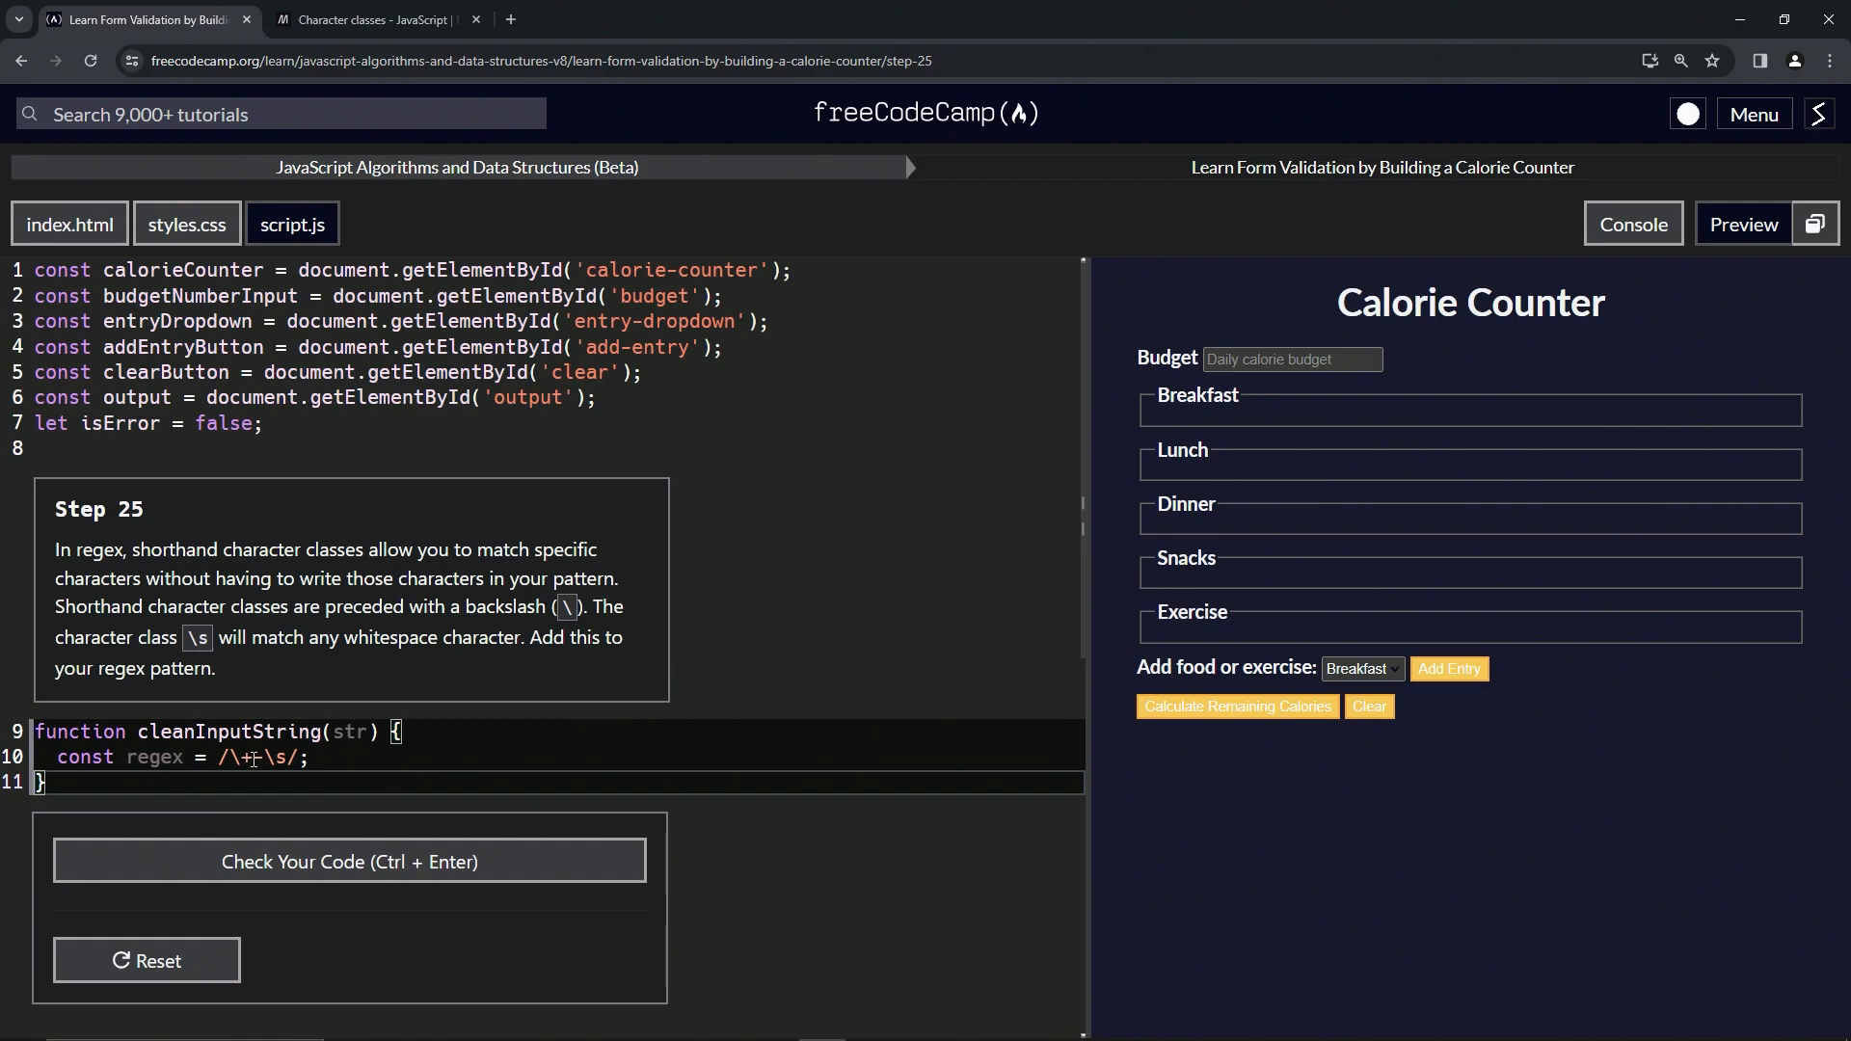
Check and submit the /\+-\s/ regex, passing Step 25 and landing on Step 26
{"action": "type", "text": "-"}
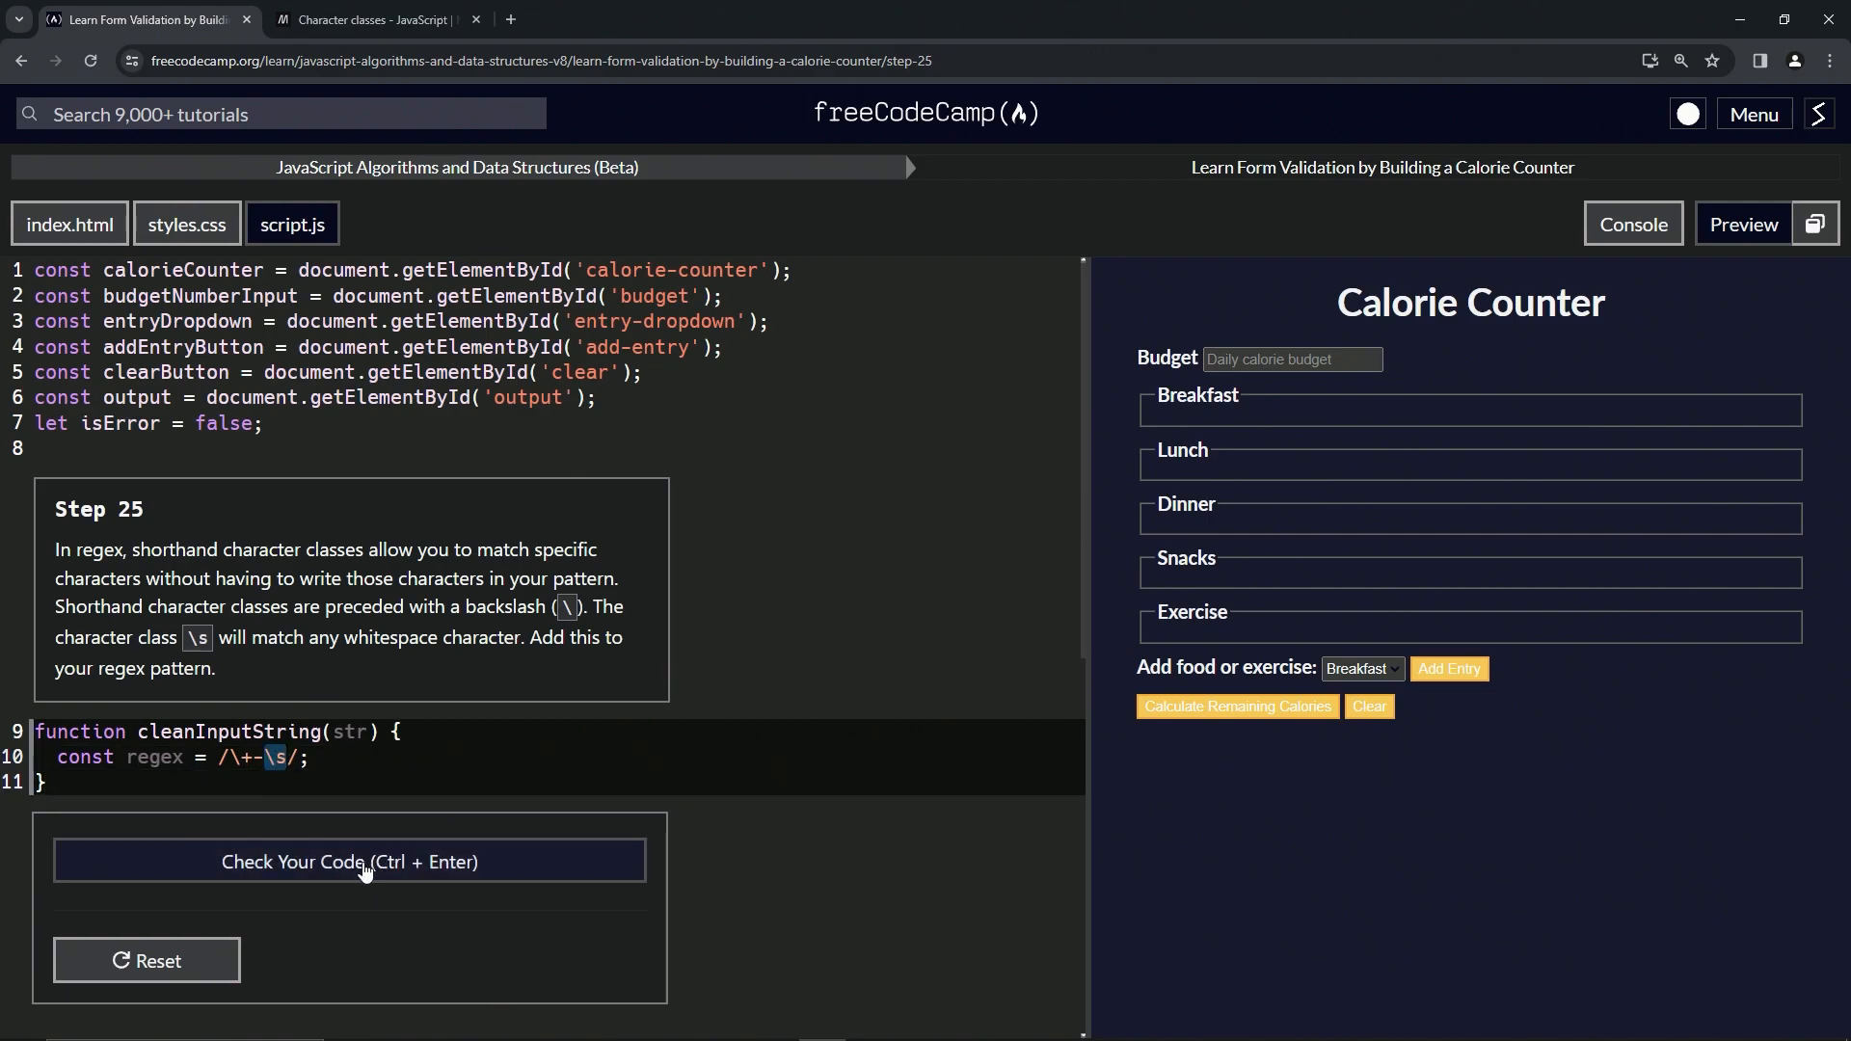
{"action": "left_click", "coordinate": [349, 861]}
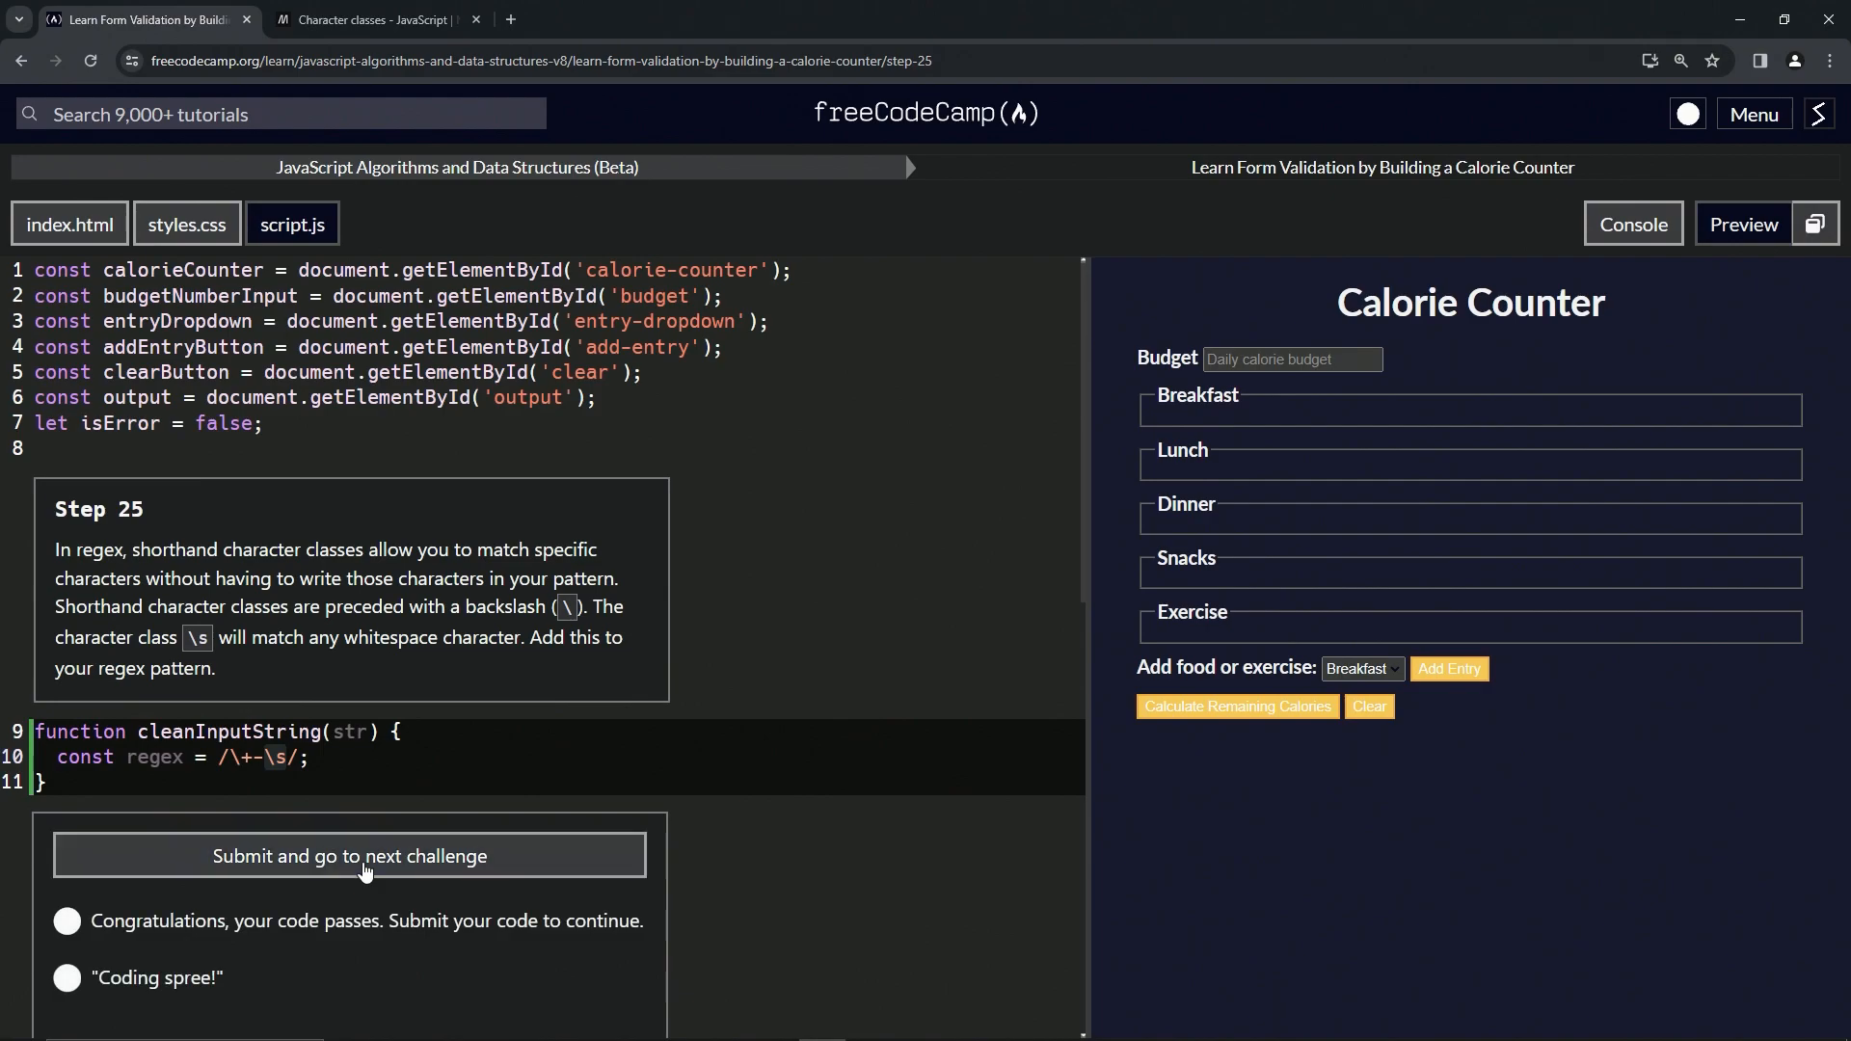
{"action": "left_click", "coordinate": [348, 856]}
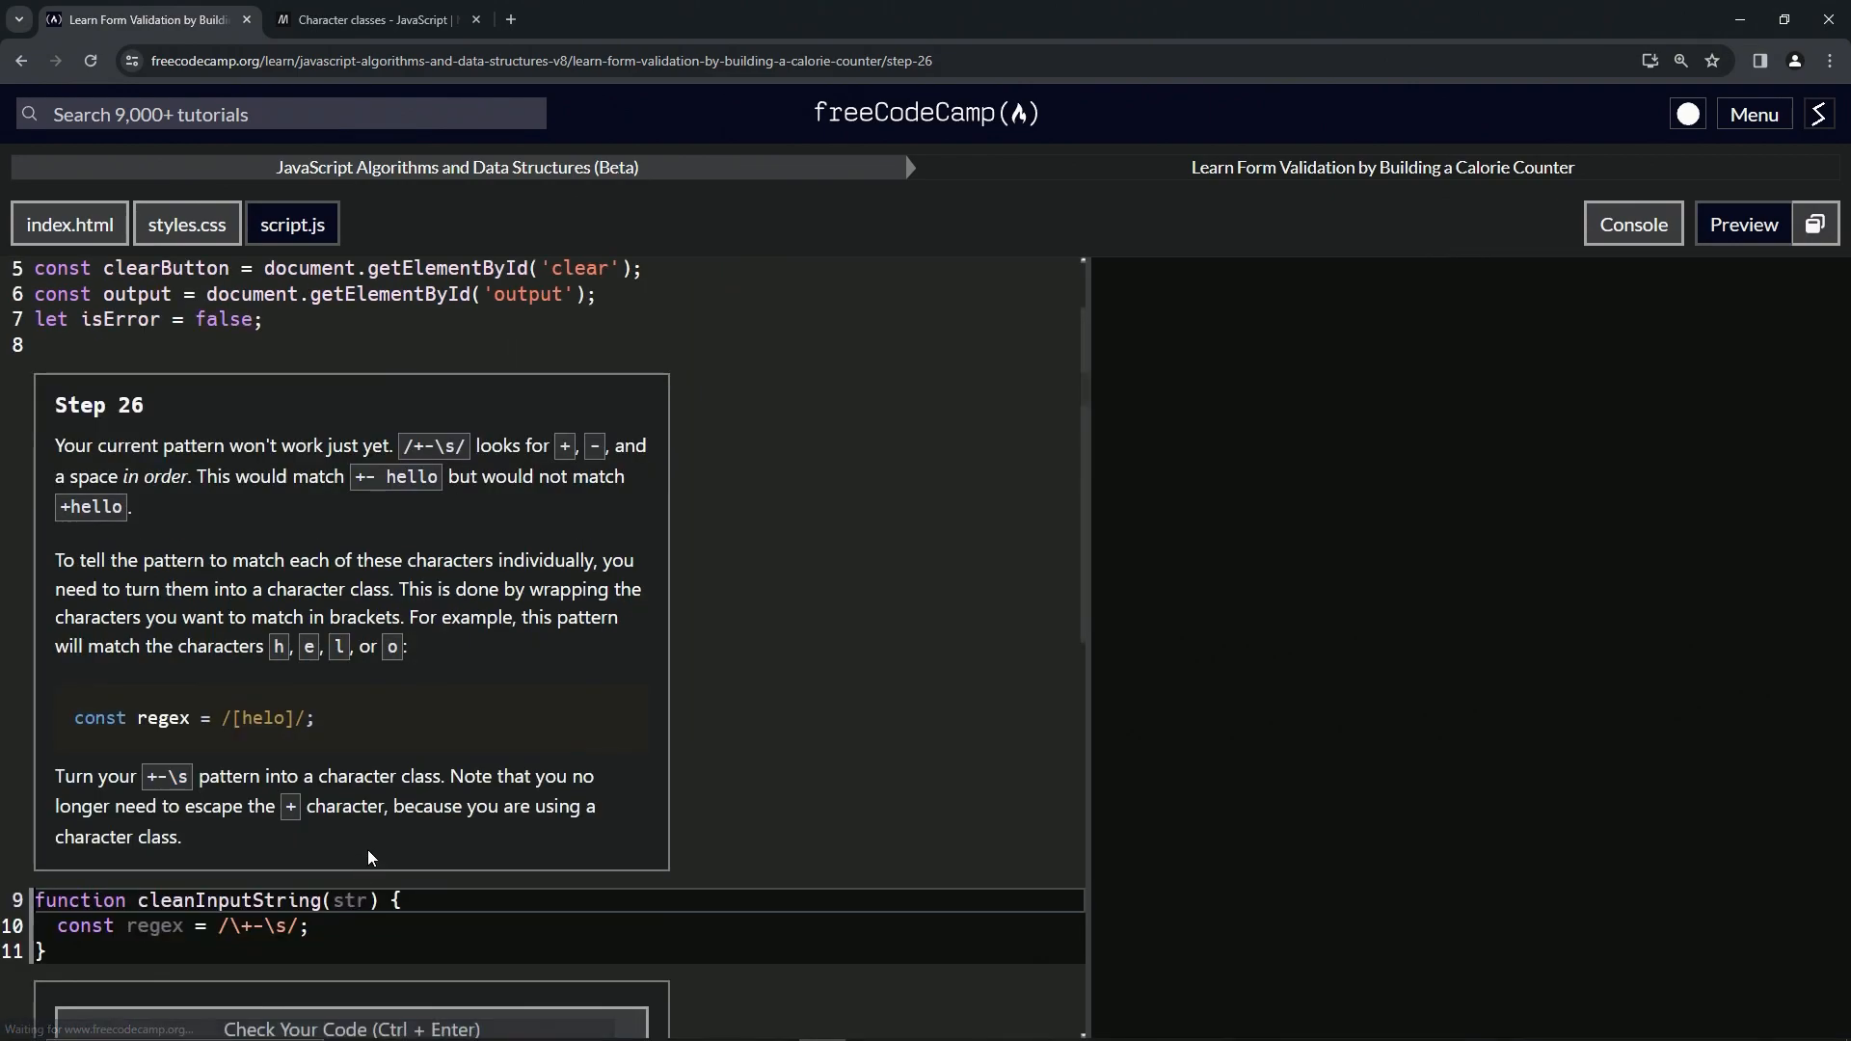
{"action": "left_click", "coordinate": [1741, 225]}
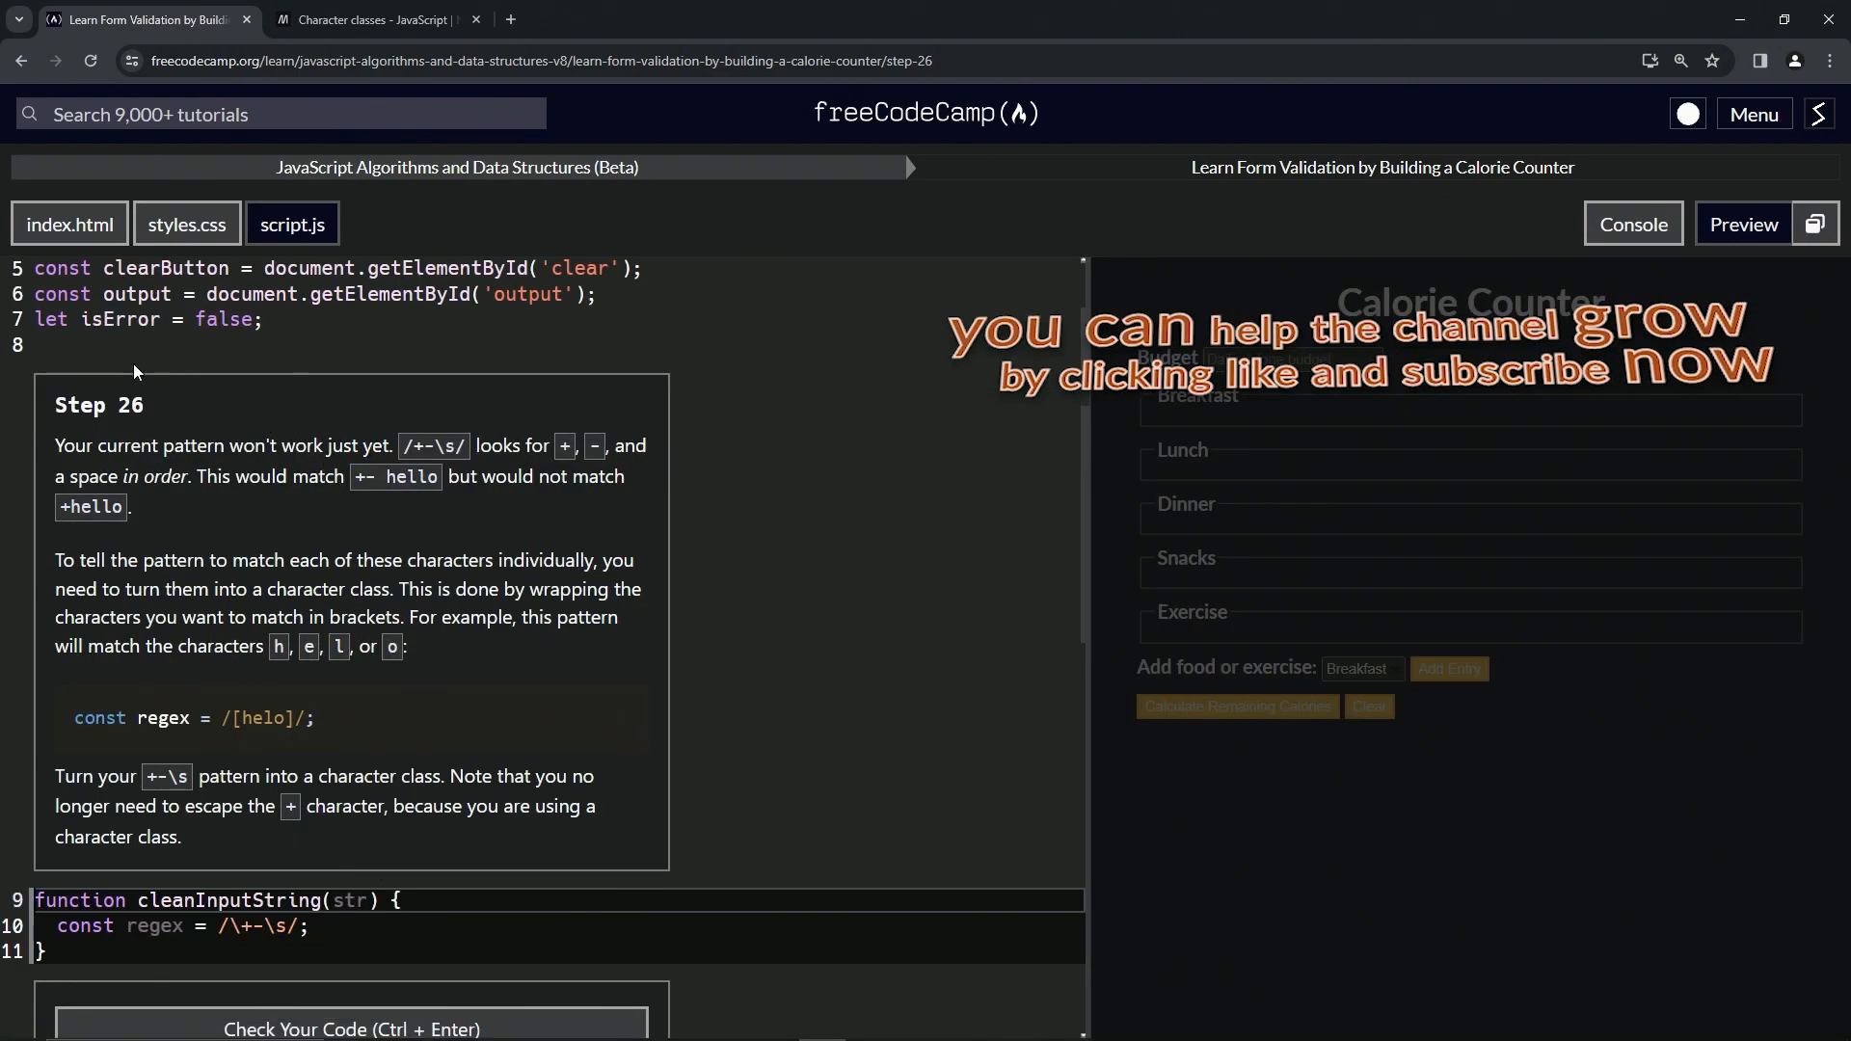
{"action": "mouse_move", "coordinate": [121, 438]}
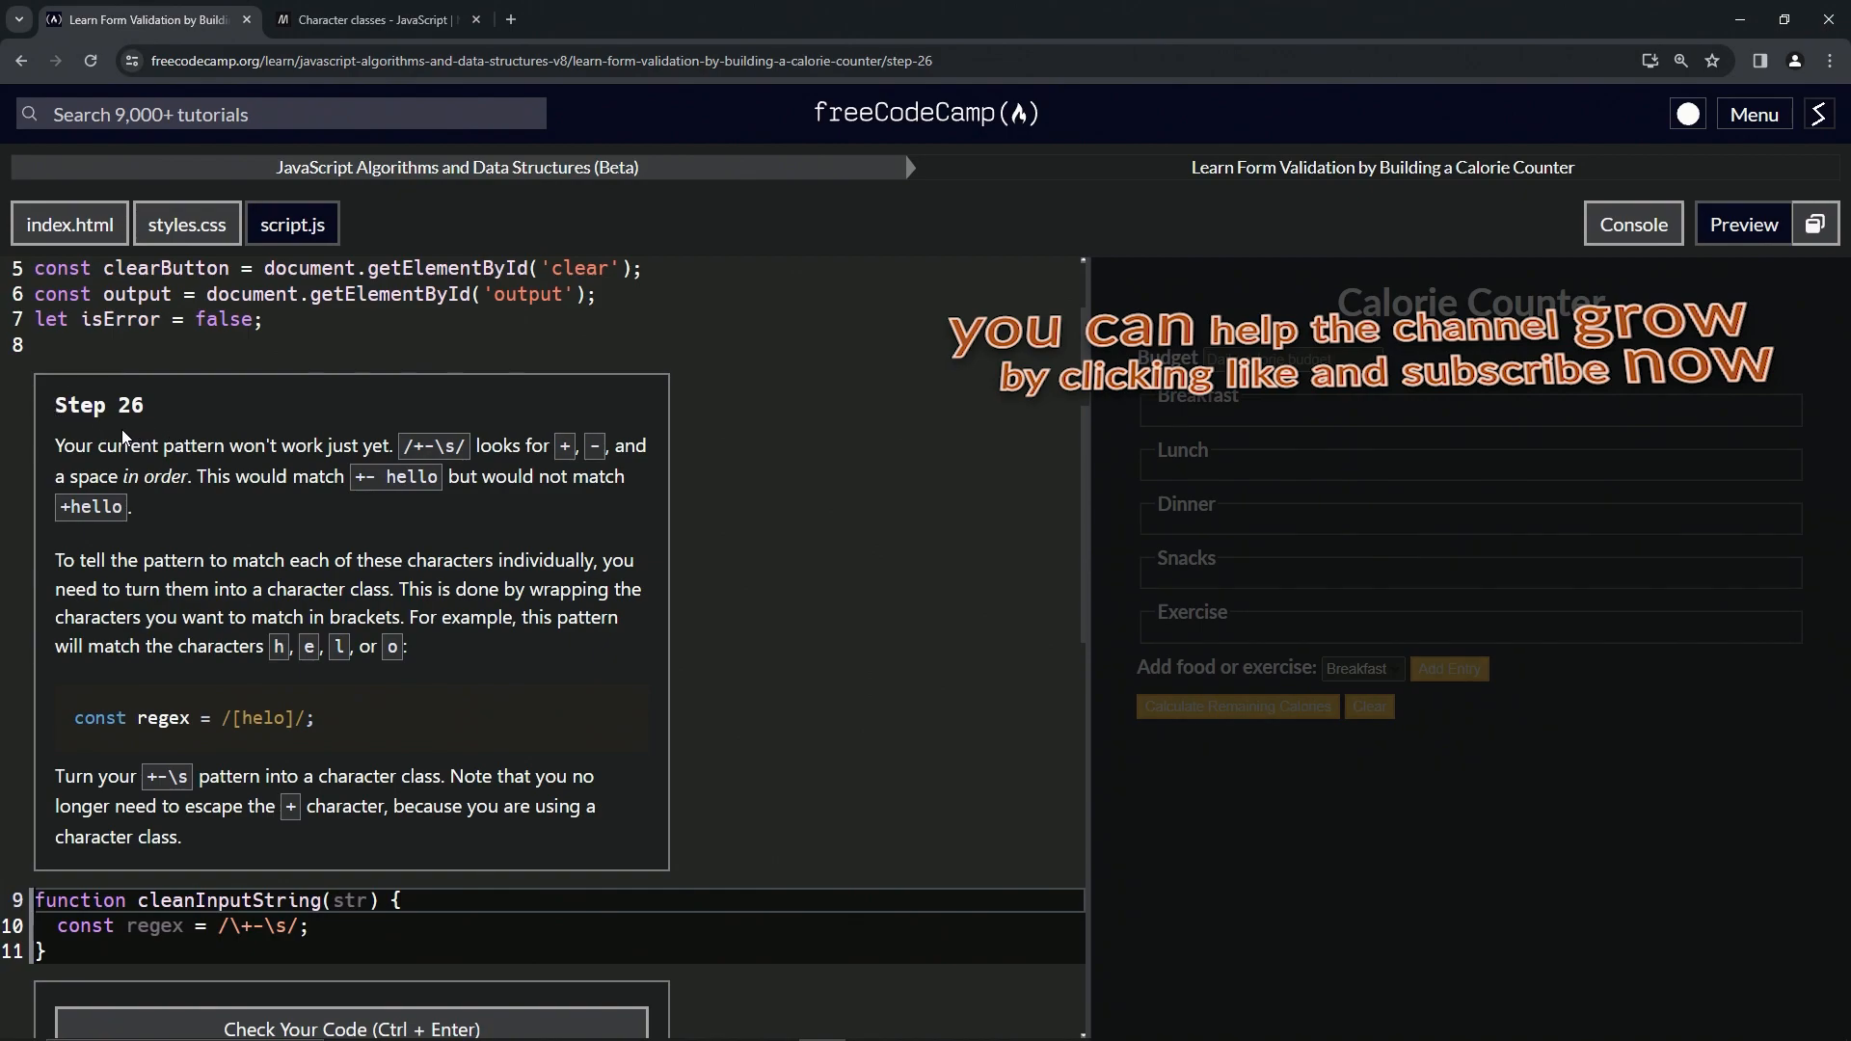